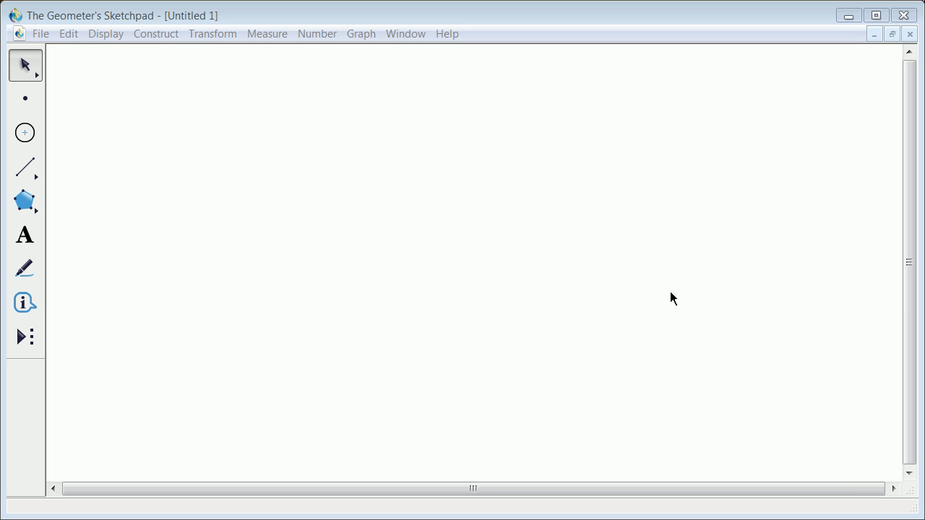
pyautogui.moveTo(673, 334)
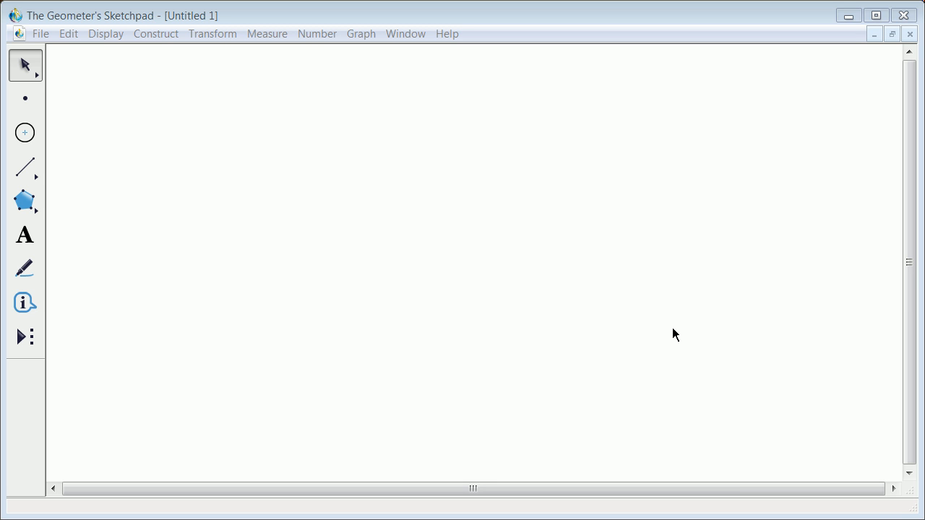
pyautogui.moveTo(645, 366)
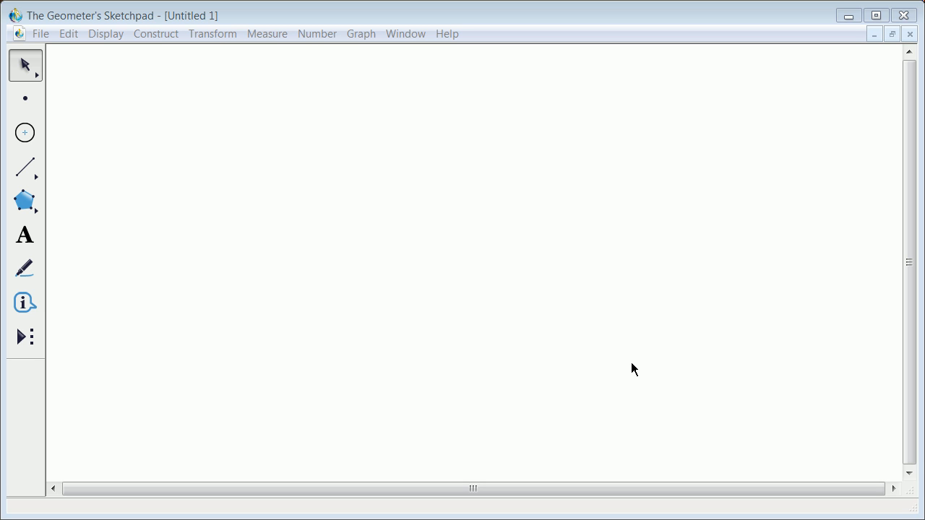
pyautogui.moveTo(153, 138)
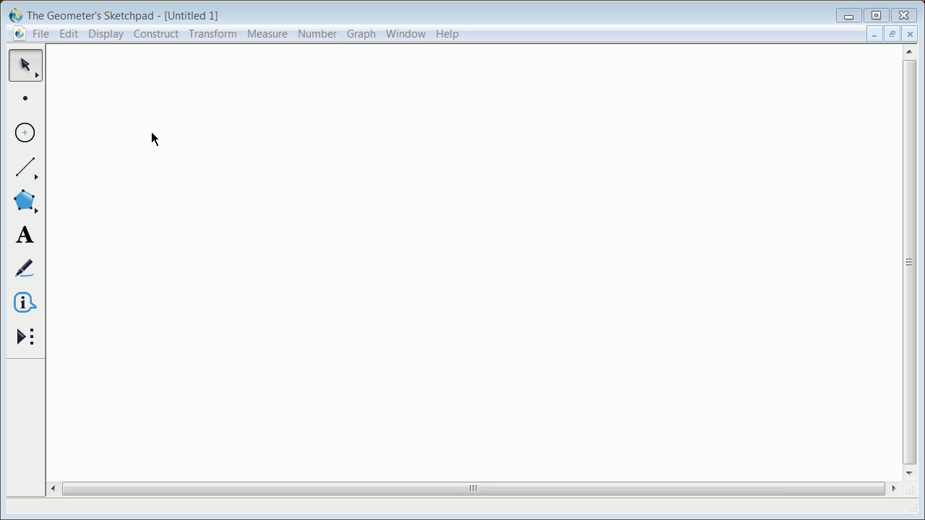
pyautogui.moveTo(50, 45)
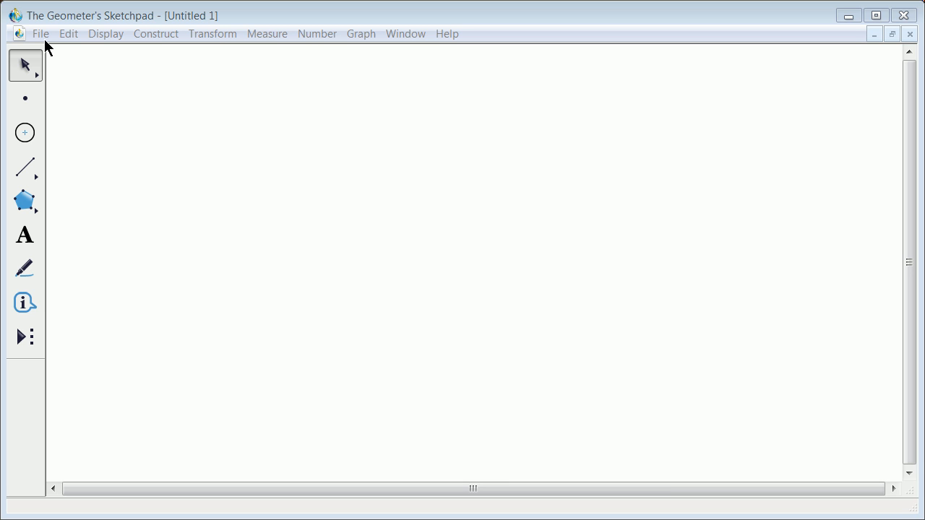
# Save the empty sketch under the file name Labor_Day in the Documents folder.
pyautogui.click(45, 34)
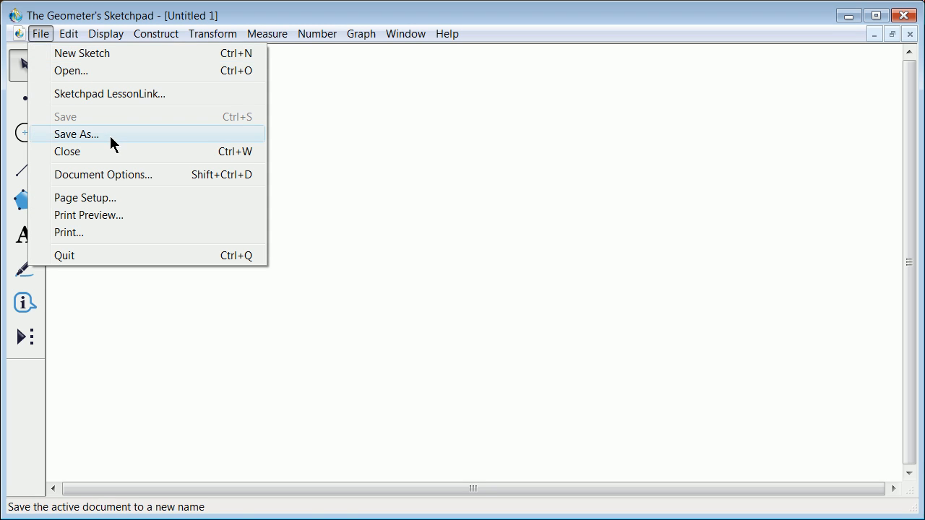
pyautogui.click(75, 134)
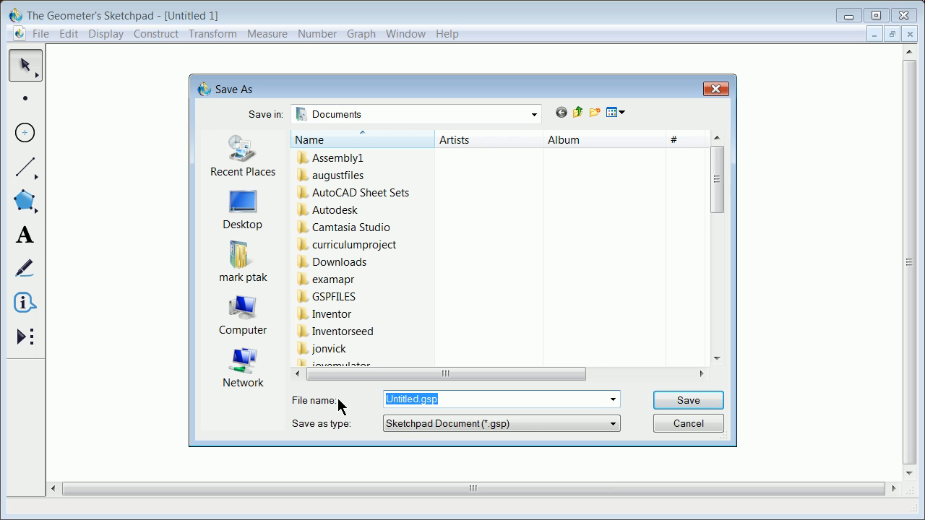
pyautogui.write('Labr')
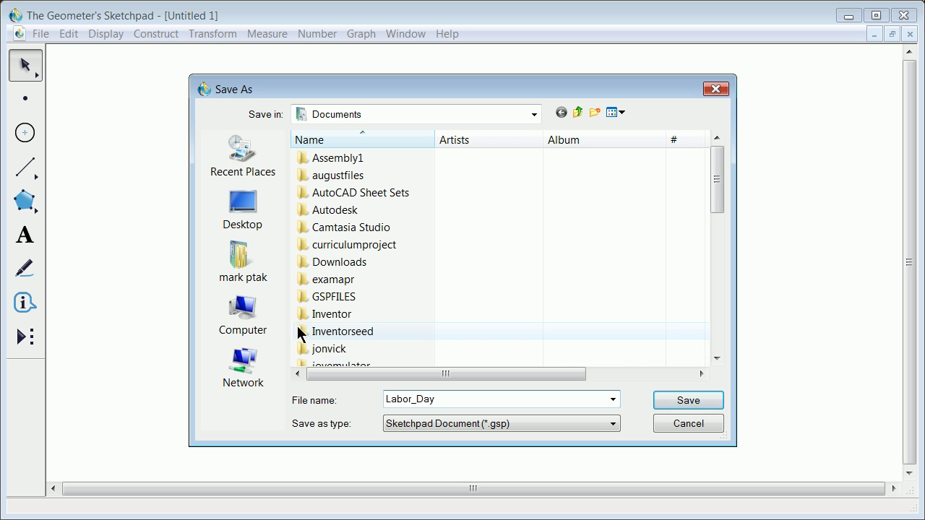
pyautogui.click(688, 400)
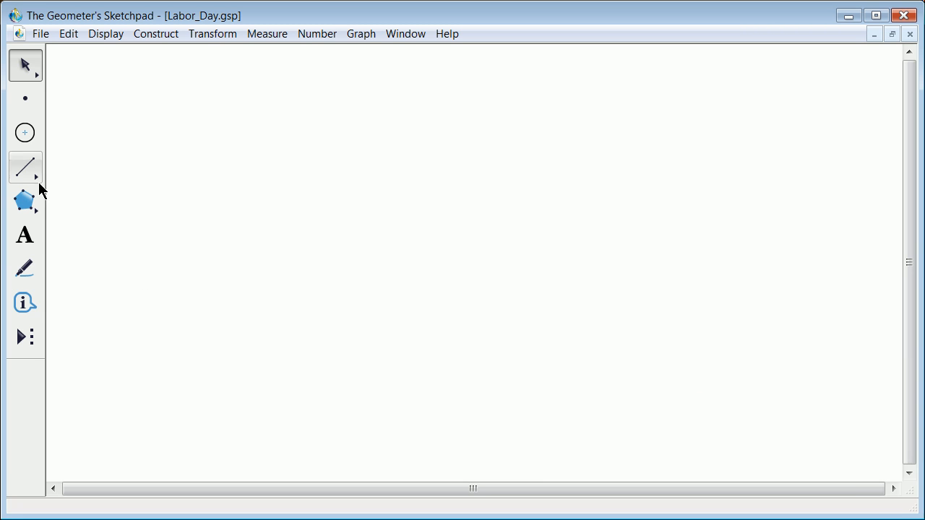
pyautogui.moveTo(52, 60)
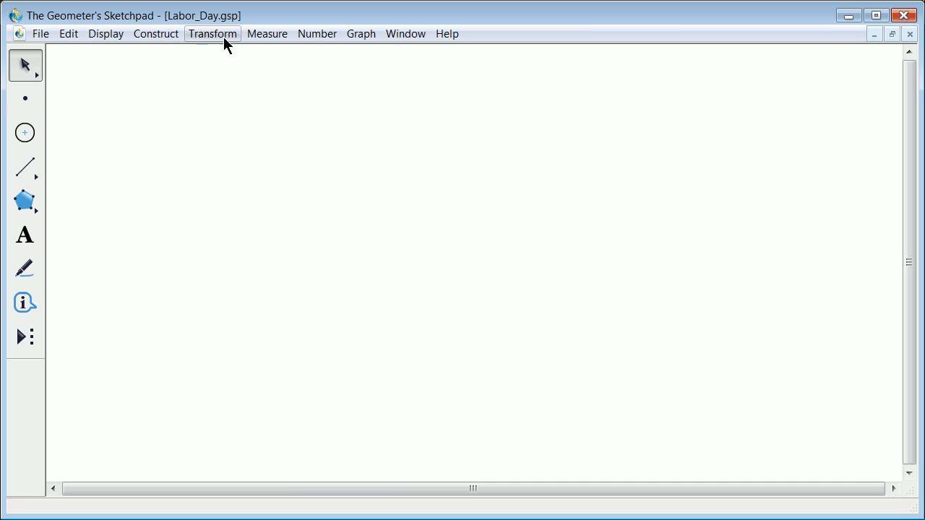
pyautogui.click(406, 34)
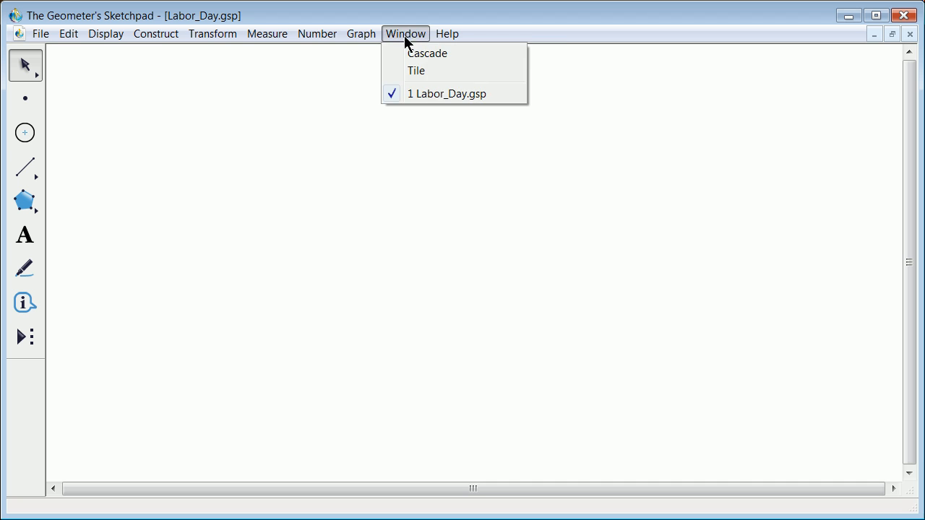
pyautogui.click(317, 33)
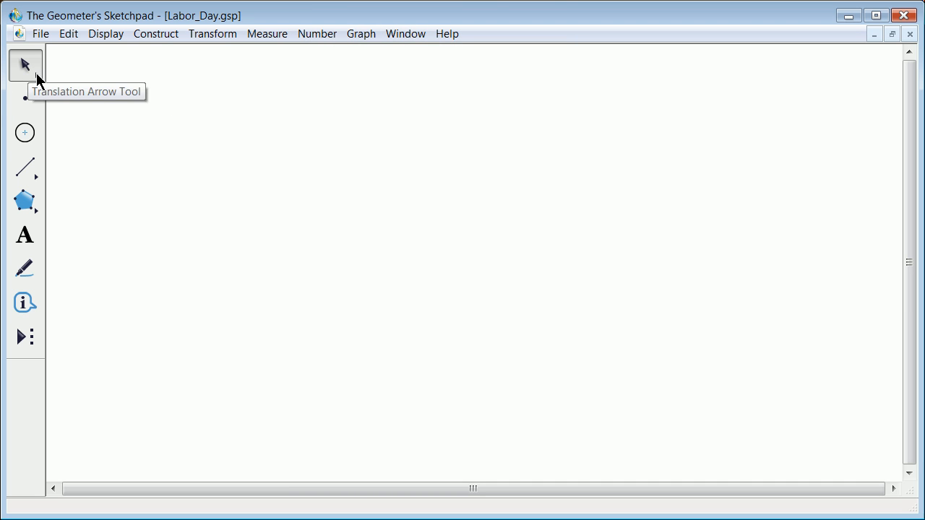
pyautogui.click(27, 65)
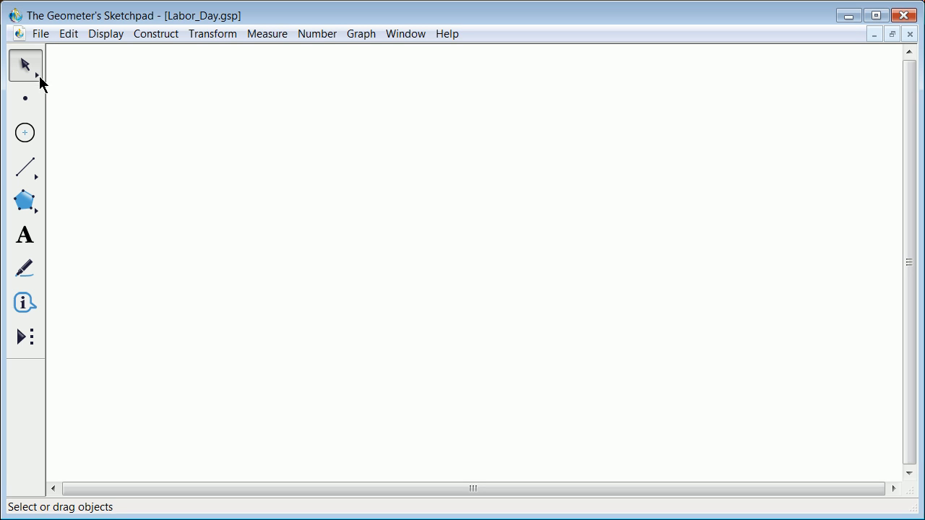
pyautogui.click(26, 65)
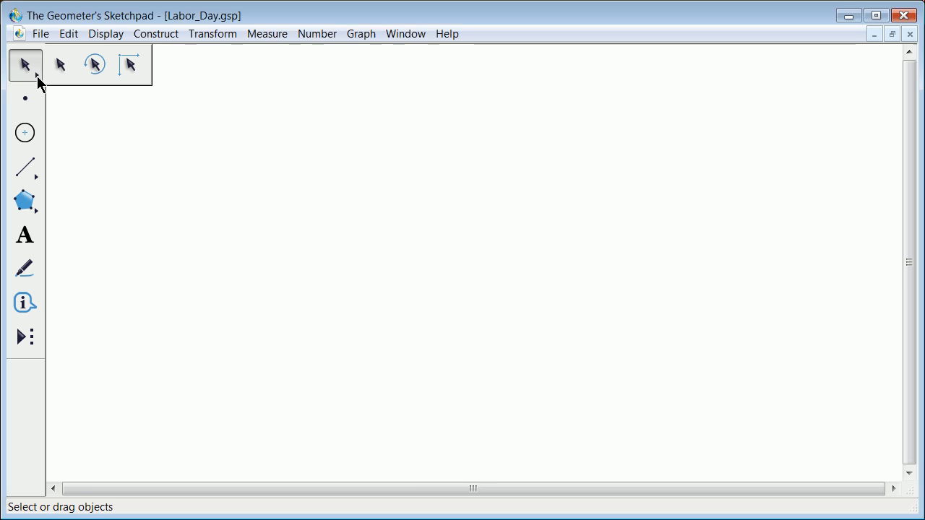
pyautogui.click(24, 99)
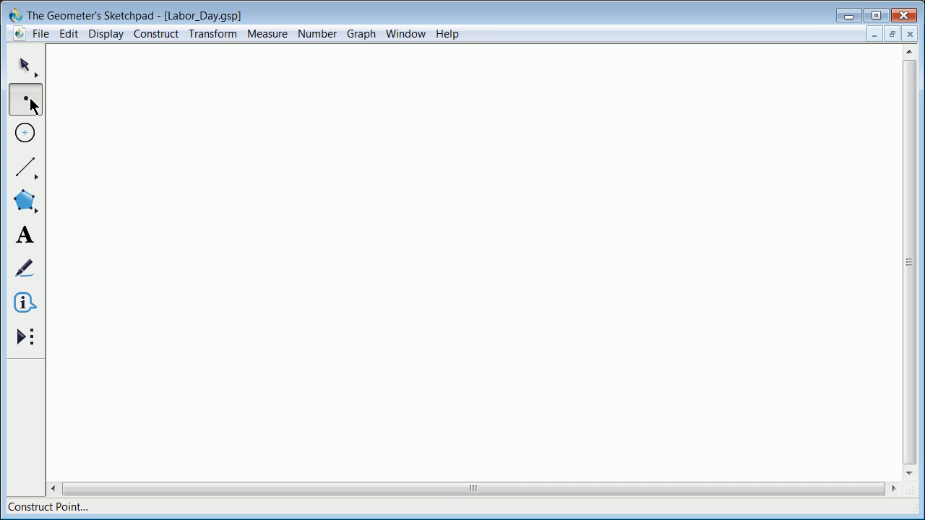
pyautogui.click(25, 133)
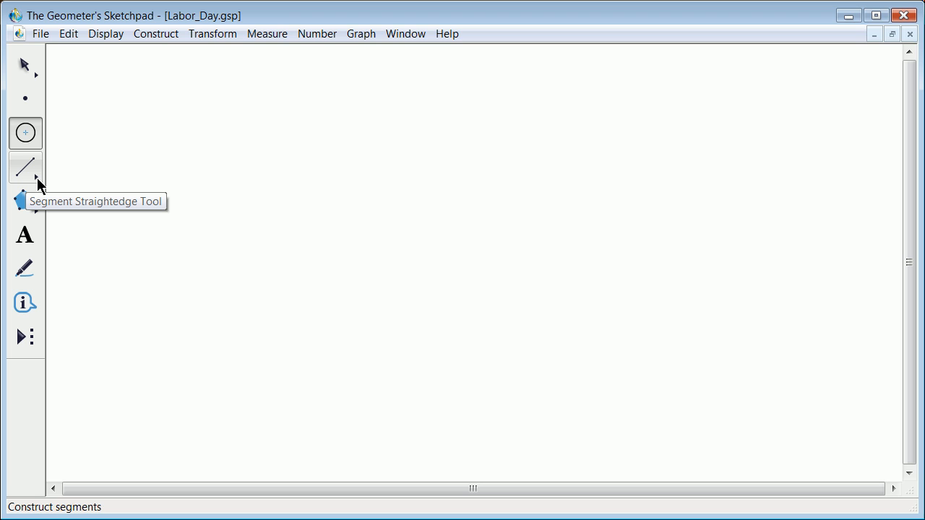
pyautogui.click(24, 167)
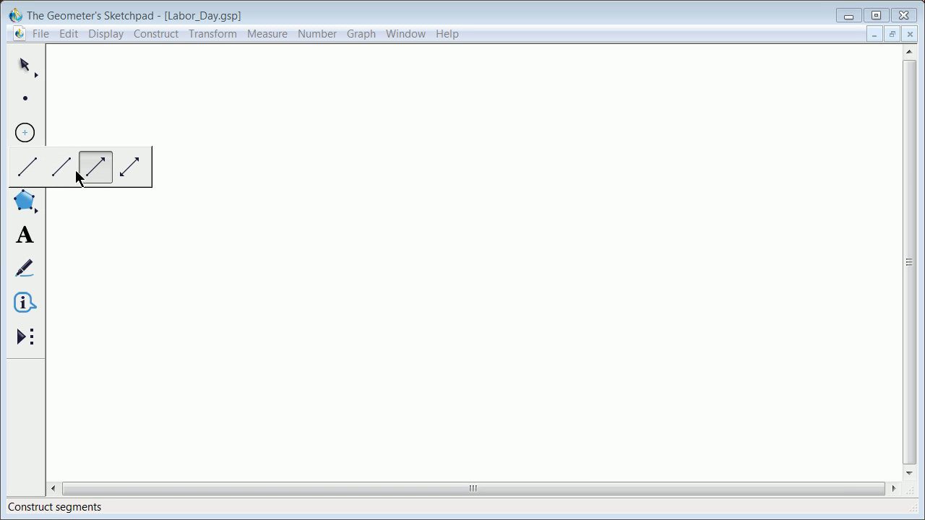
pyautogui.moveTo(89, 176)
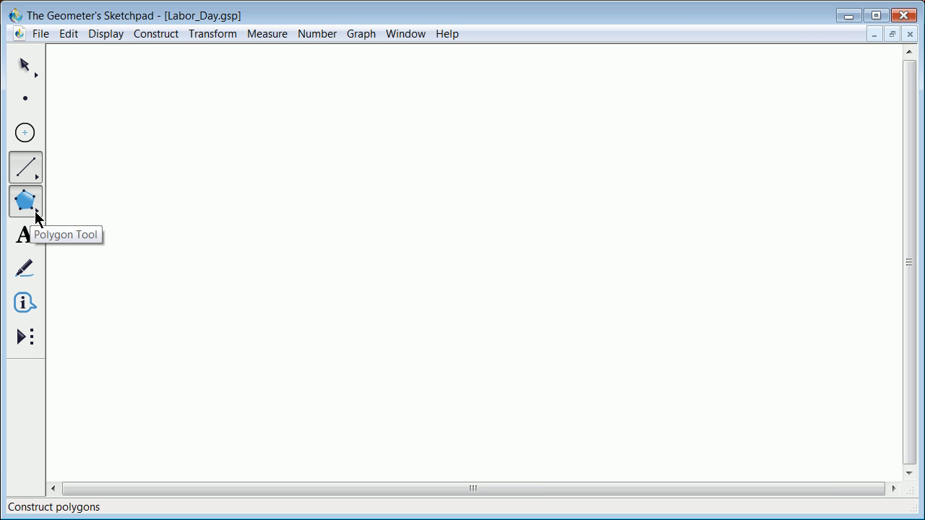
pyautogui.click(27, 200)
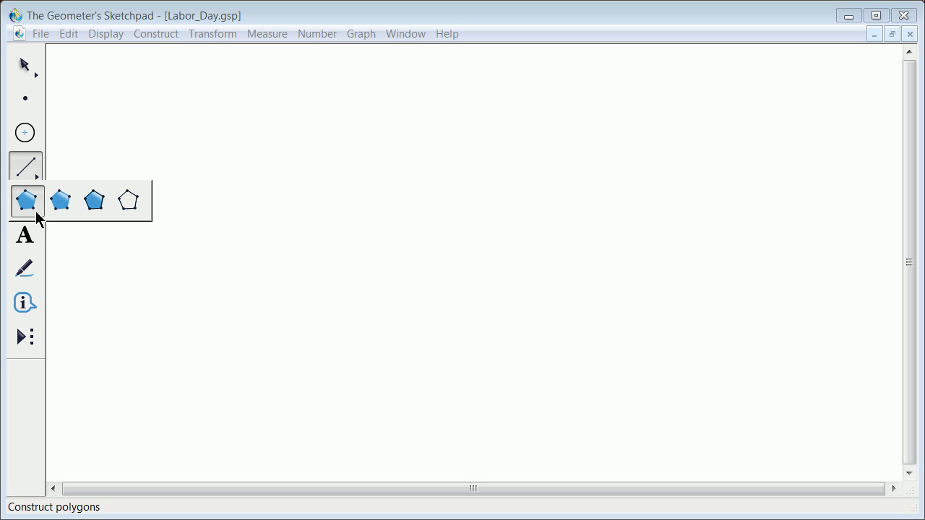
pyautogui.click(26, 200)
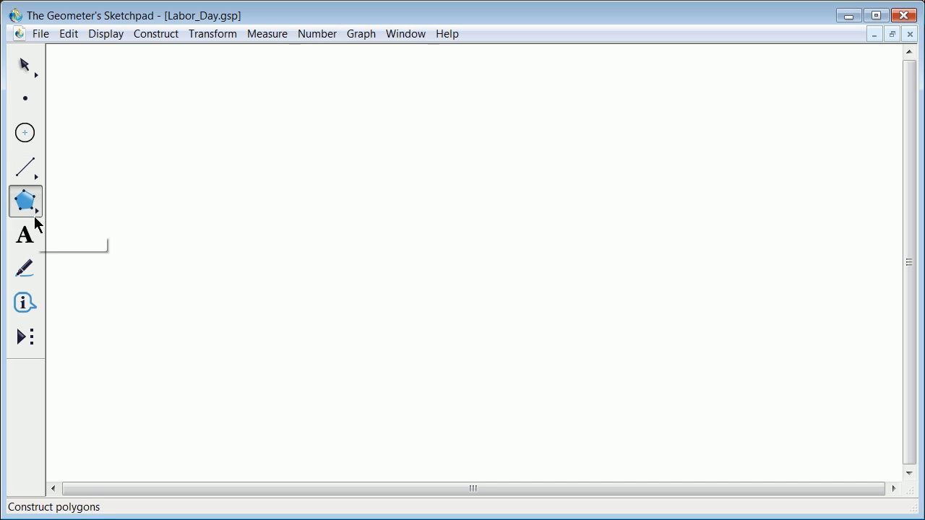
pyautogui.moveTo(25, 271)
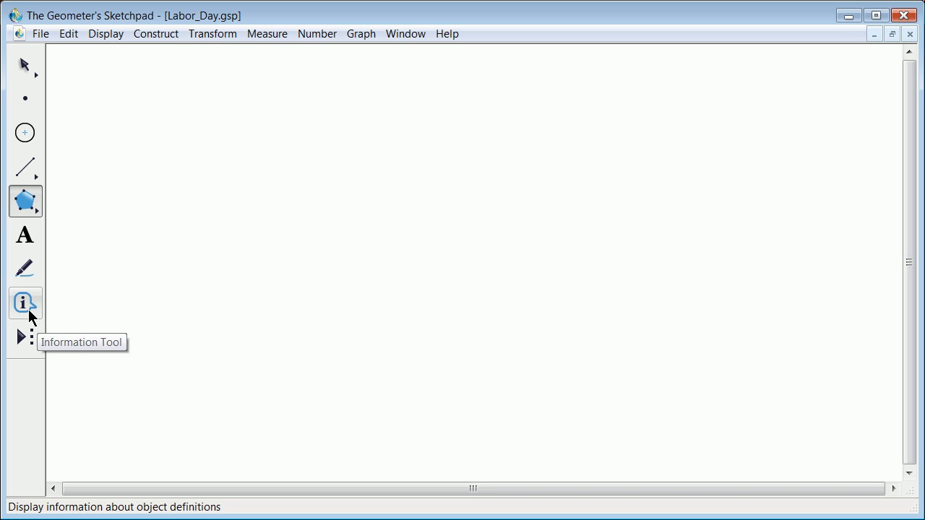
pyautogui.click(24, 337)
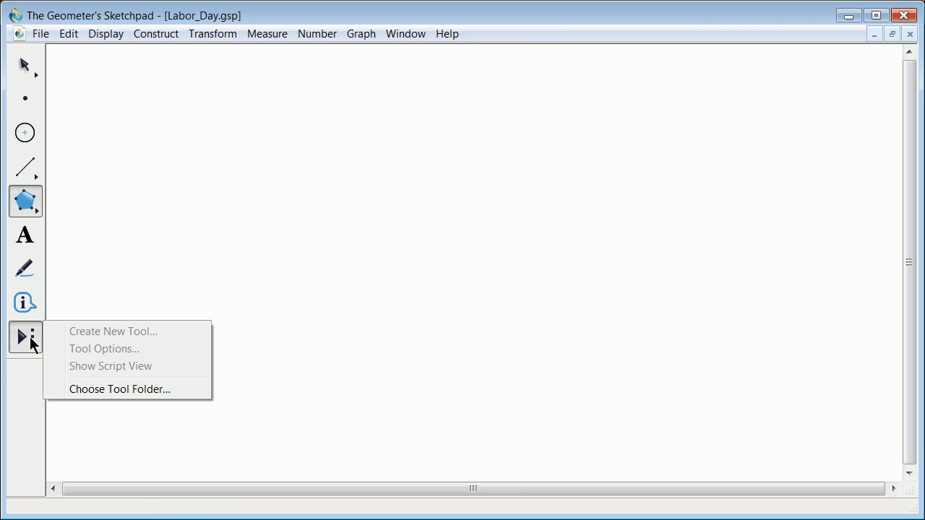
pyautogui.click(500, 265)
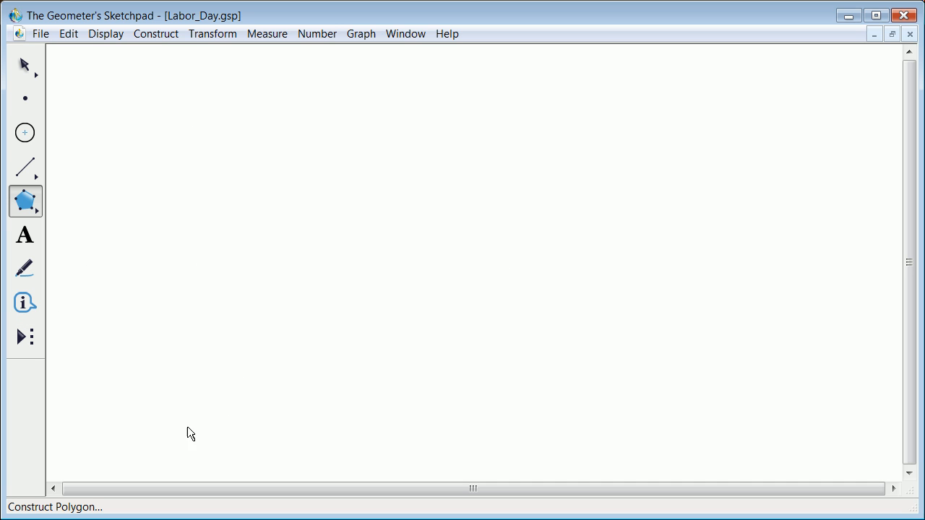
pyautogui.moveTo(97, 352)
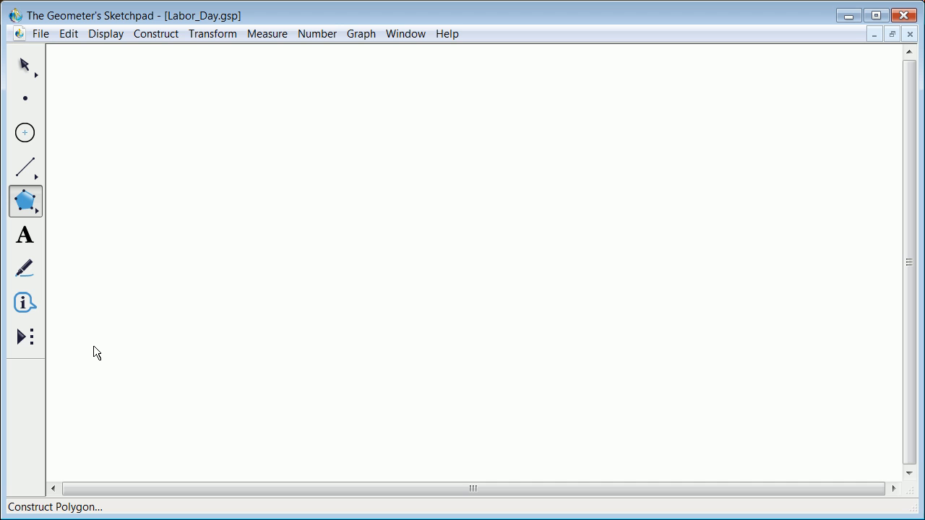
pyautogui.moveTo(266, 158)
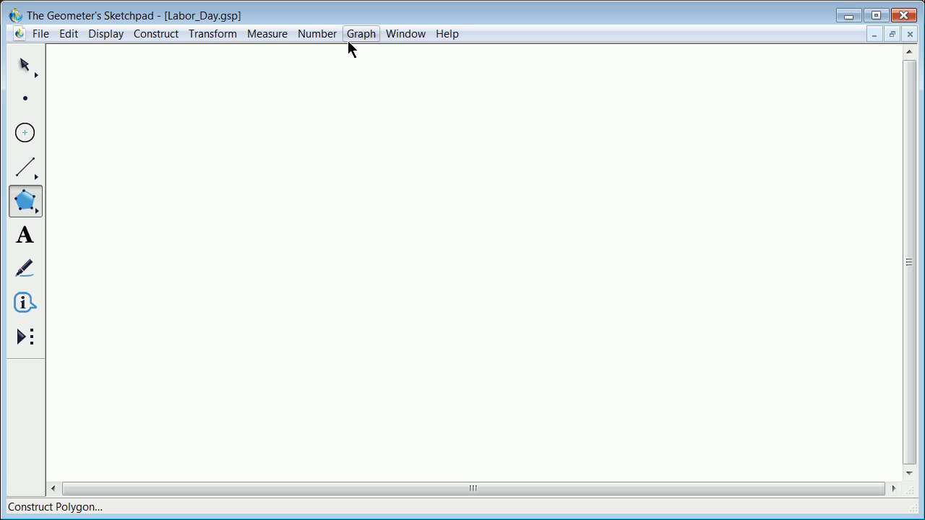
pyautogui.moveTo(344, 52)
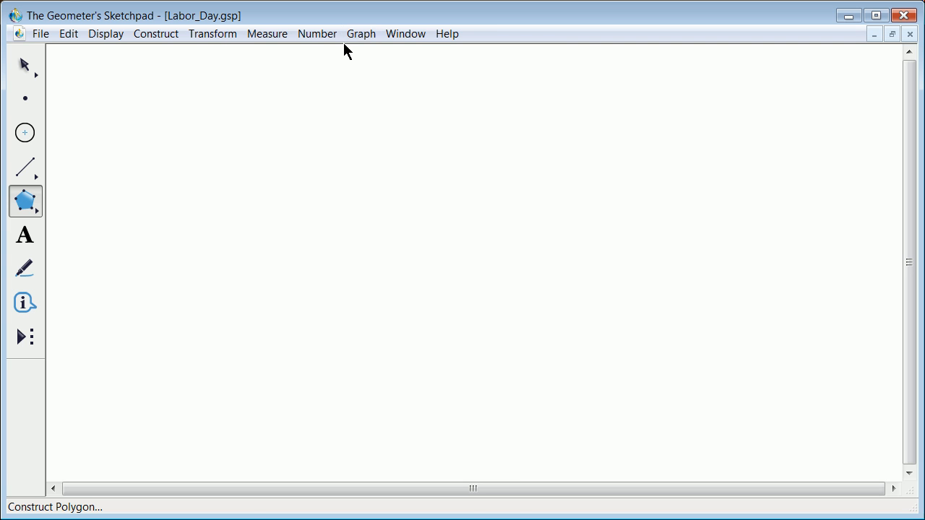
# Show the grid from the Graph menu, adding x and y axes with origin and unit points.
pyautogui.click(361, 33)
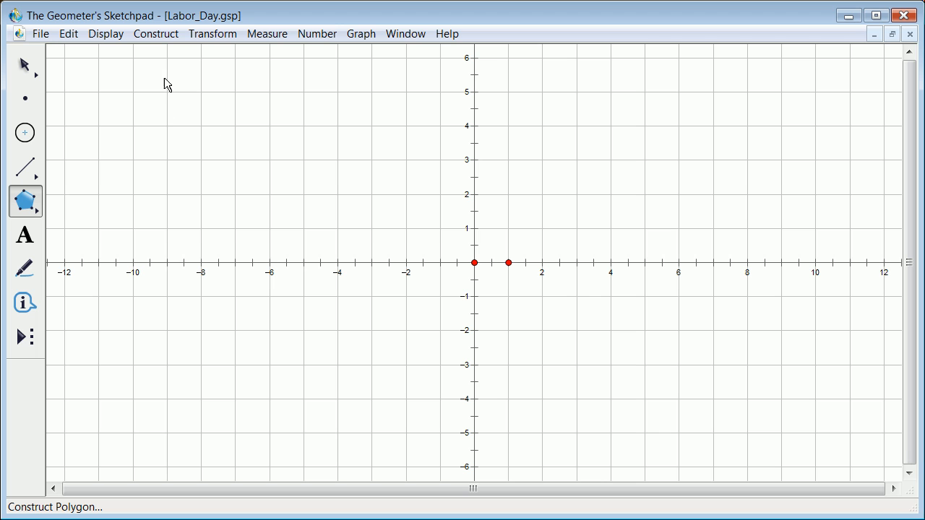
pyautogui.moveTo(233, 190)
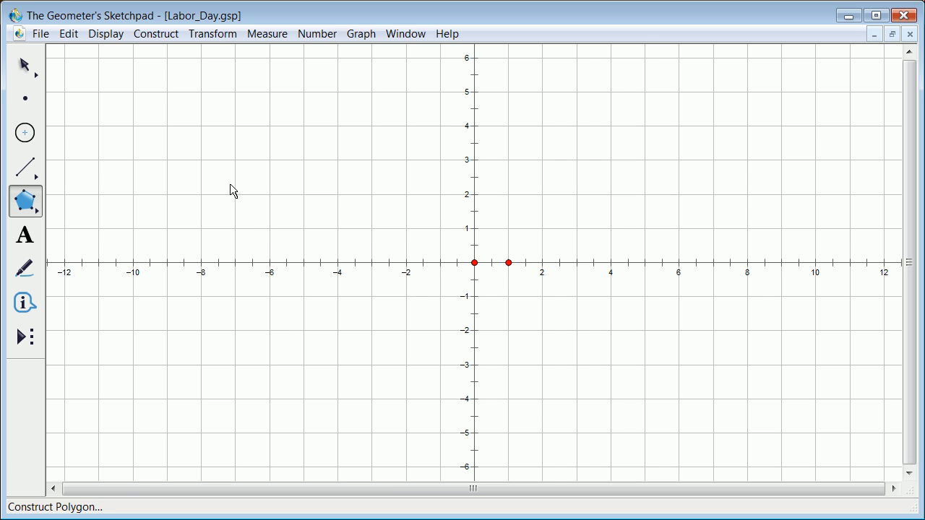
pyautogui.moveTo(391, 232)
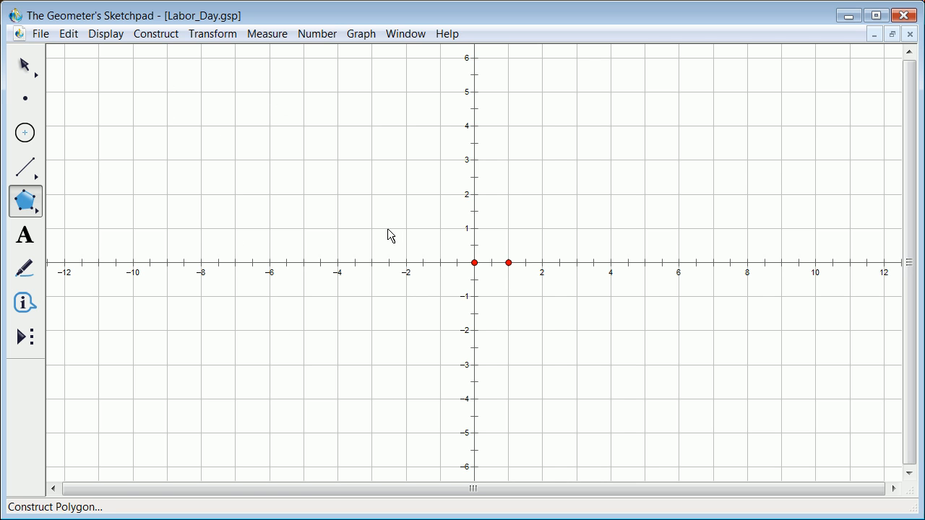
pyautogui.moveTo(488, 282)
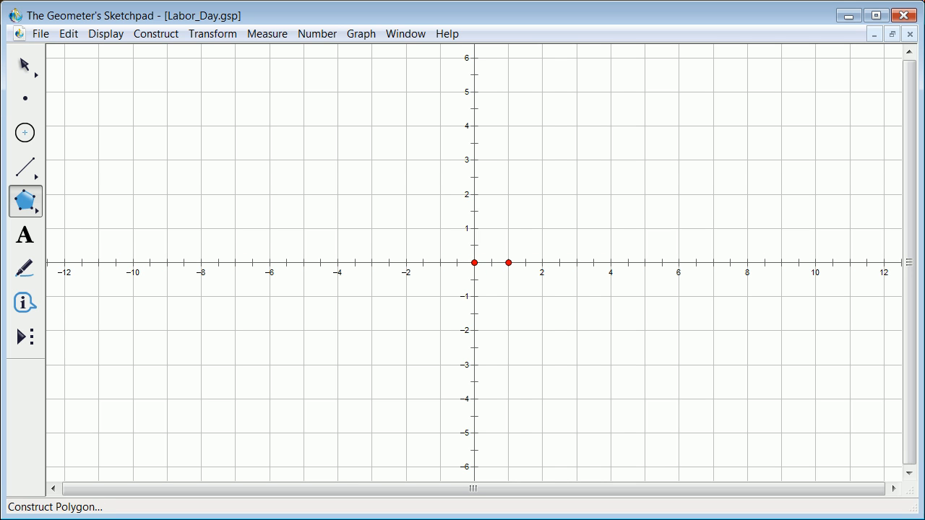
pyautogui.moveTo(507, 262)
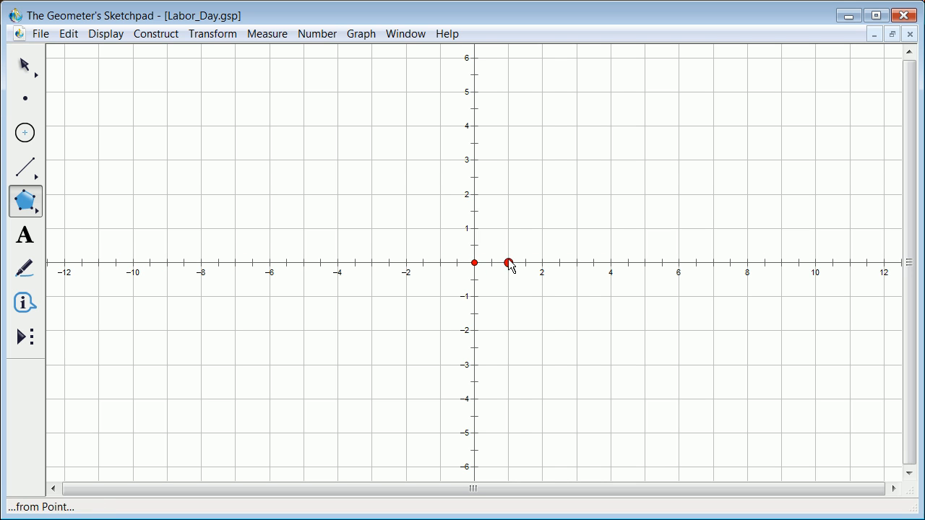
pyautogui.click(496, 270)
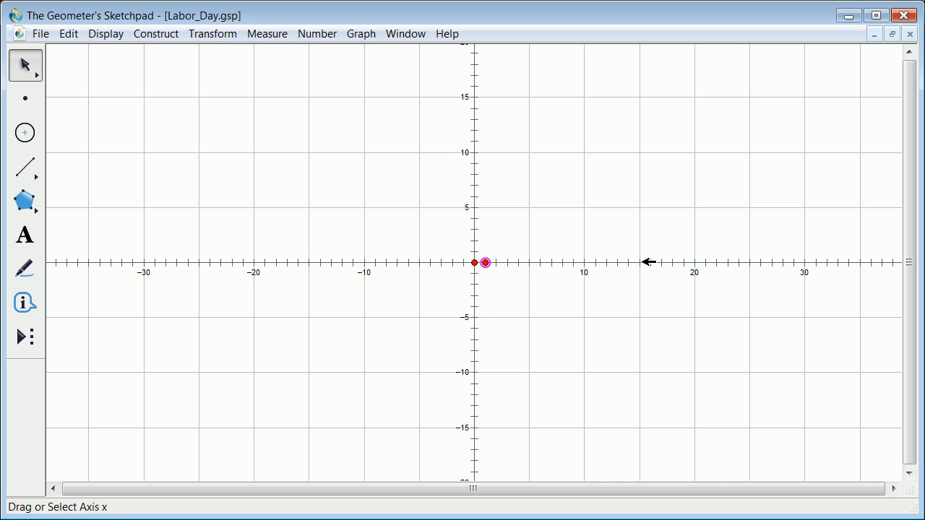
pyautogui.click(485, 260)
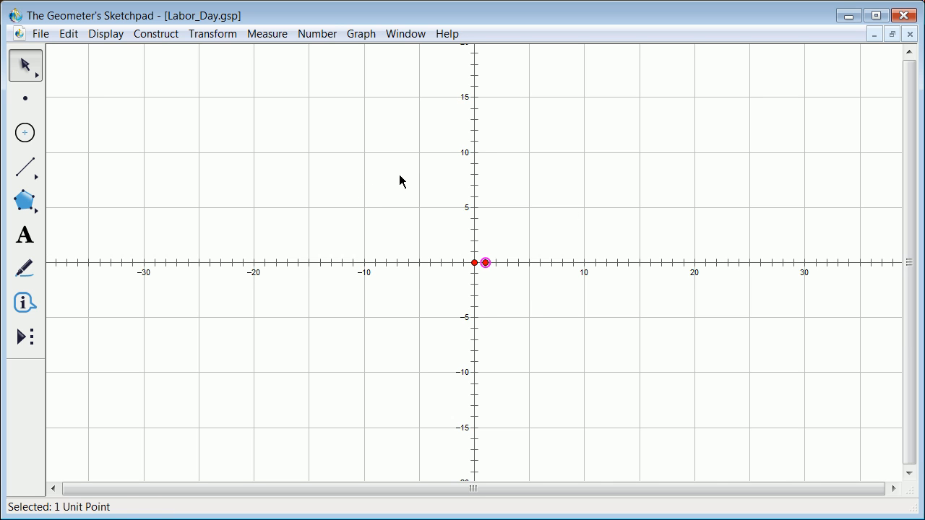
pyautogui.click(393, 178)
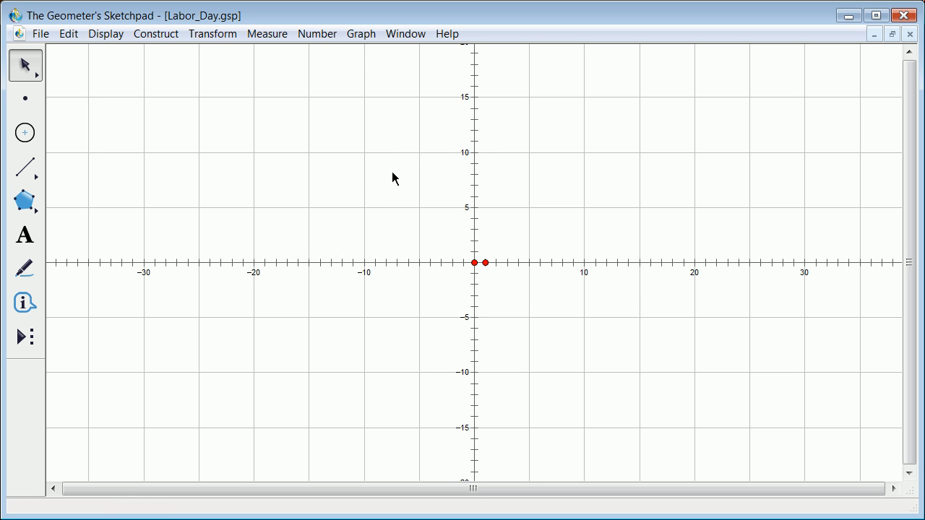
pyautogui.moveTo(415, 215)
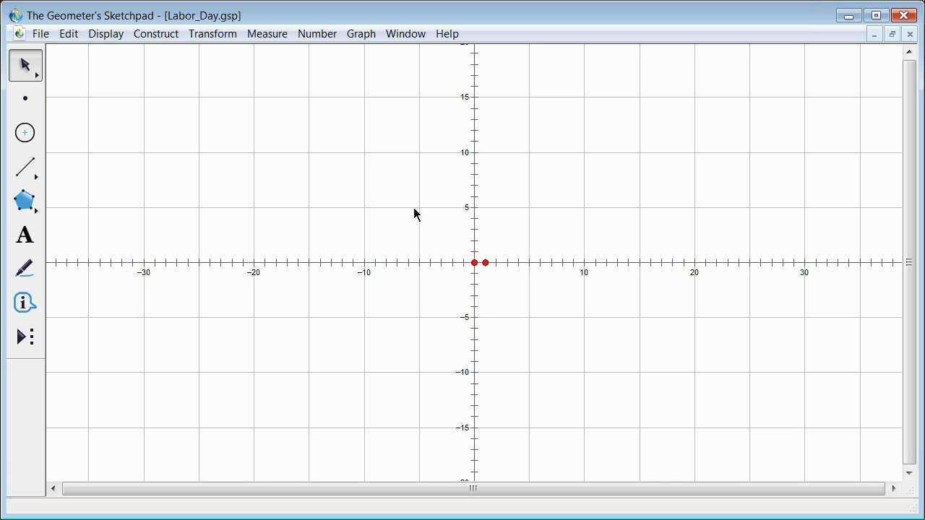
pyautogui.moveTo(421, 217)
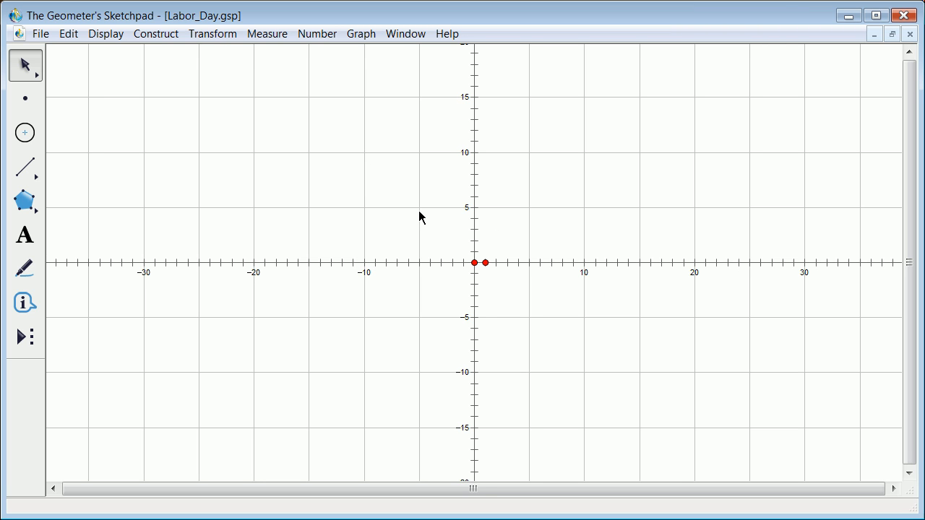
pyautogui.moveTo(444, 186)
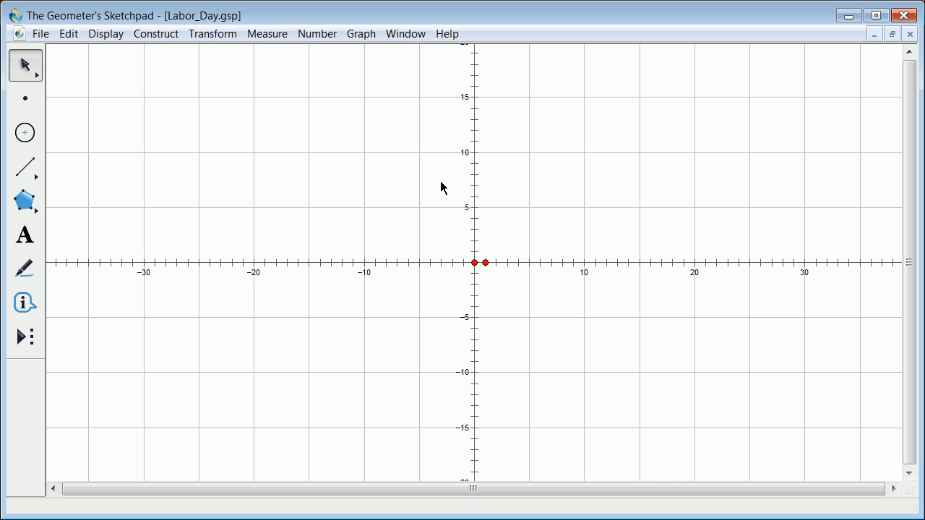
pyautogui.moveTo(505, 254)
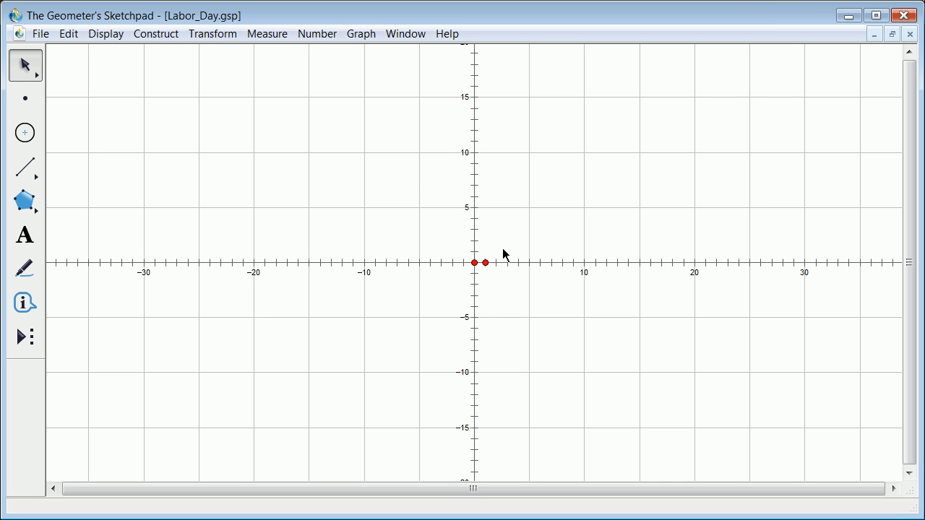
pyautogui.moveTo(492, 264)
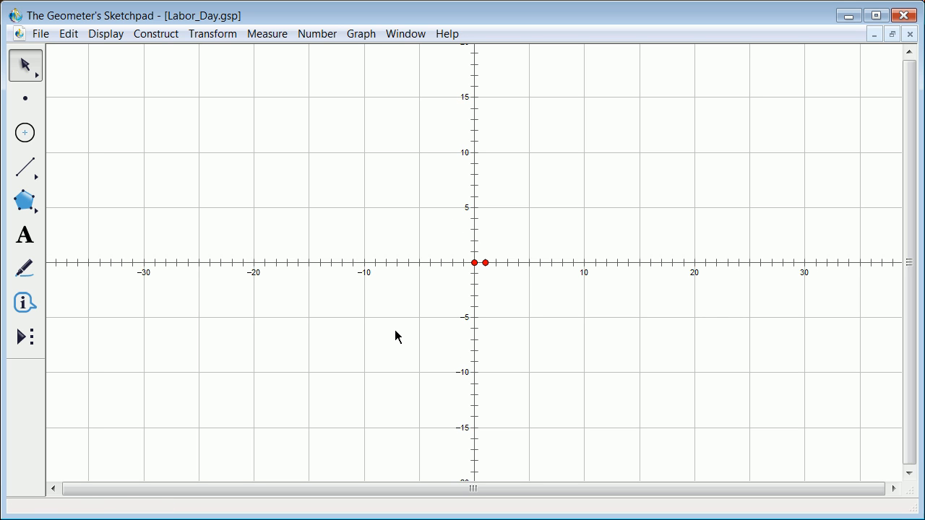
pyautogui.moveTo(472, 253)
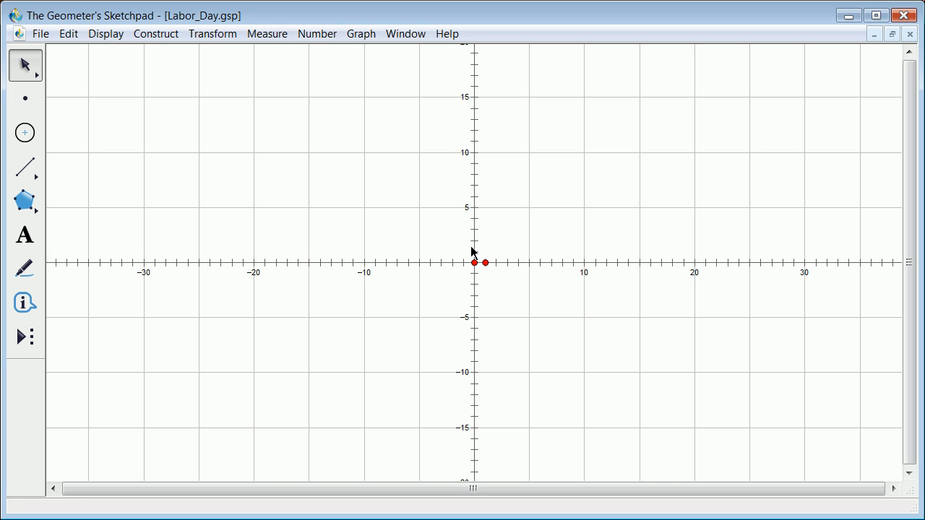
pyautogui.moveTo(332, 284)
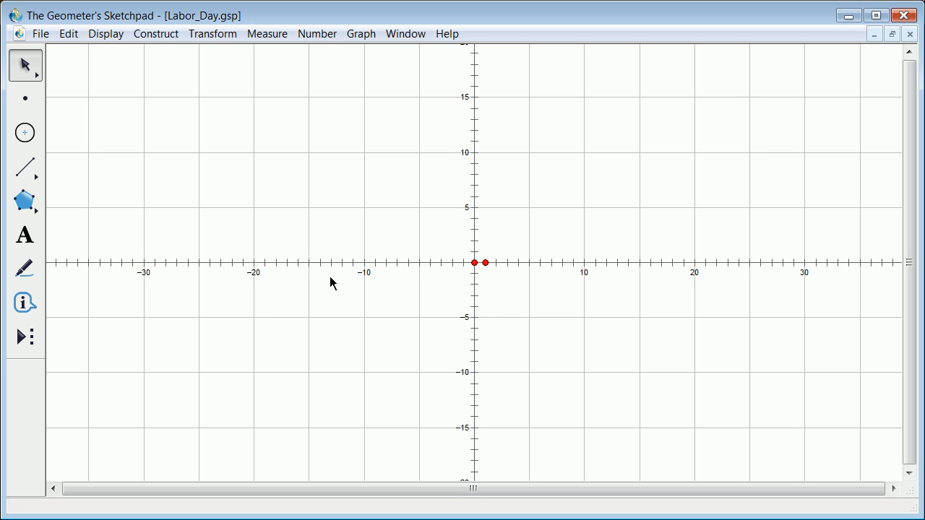
pyautogui.moveTo(207, 78)
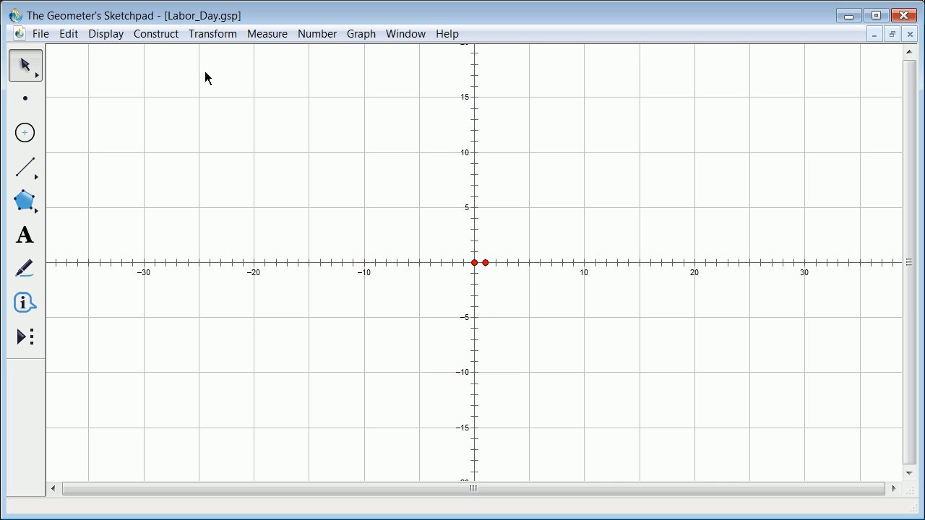
pyautogui.moveTo(144, 210)
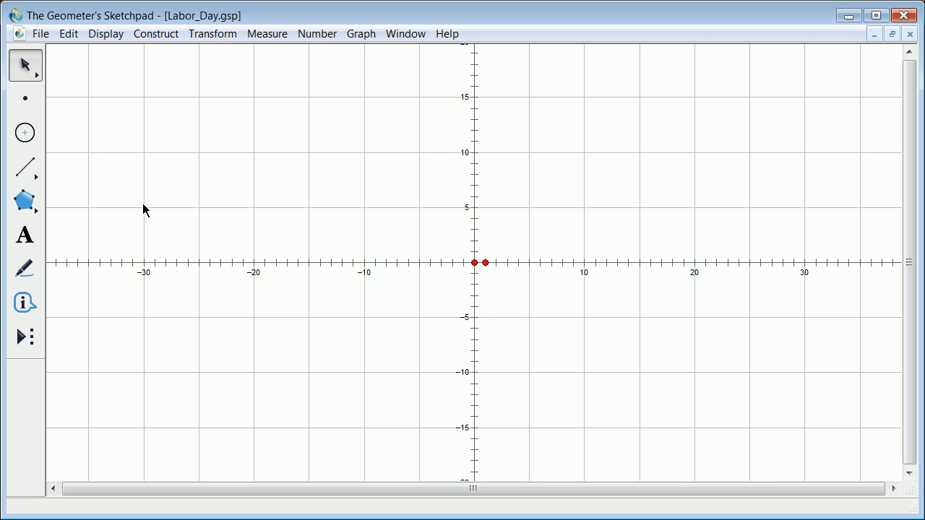
pyautogui.moveTo(26, 167)
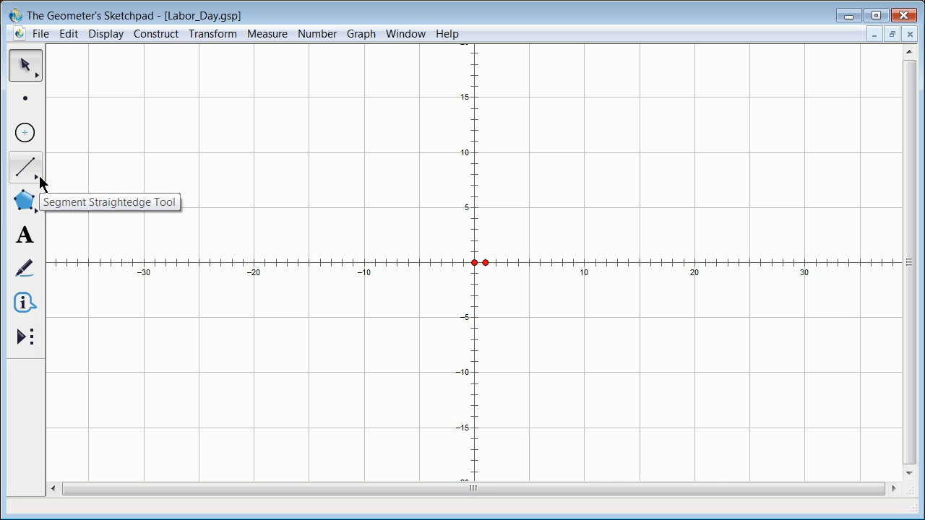
pyautogui.moveTo(13, 176)
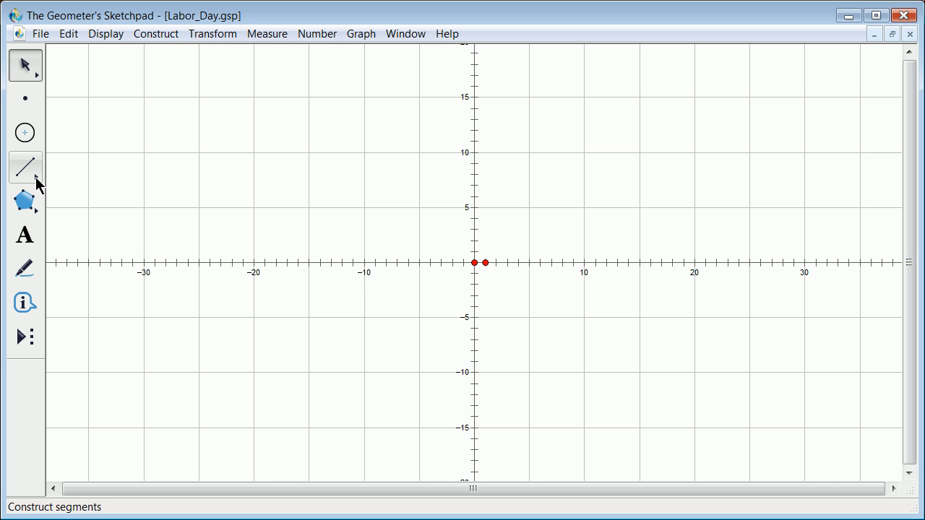
# Construct a straightedge line from the origin, adjusting its second point to rest near (11, 11).
pyautogui.click(23, 170)
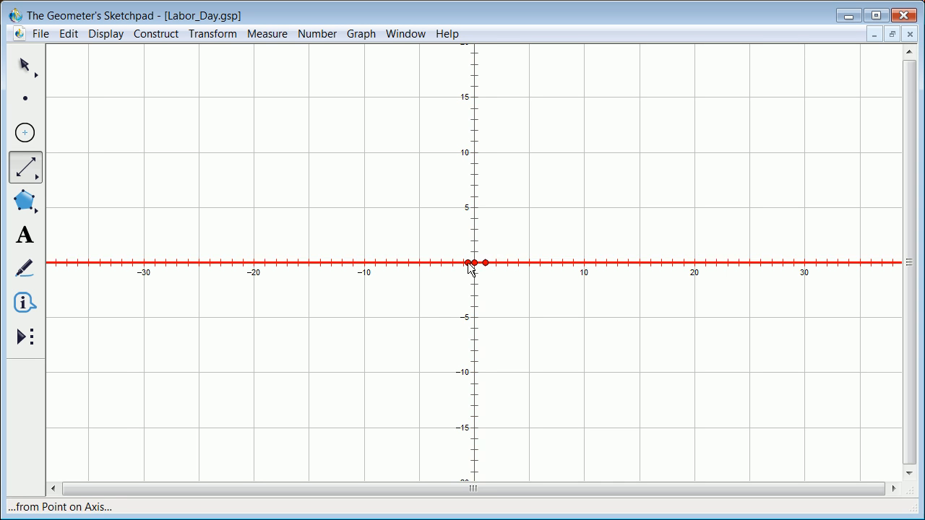
pyautogui.moveTo(473, 262); pyautogui.dragTo(576, 172)
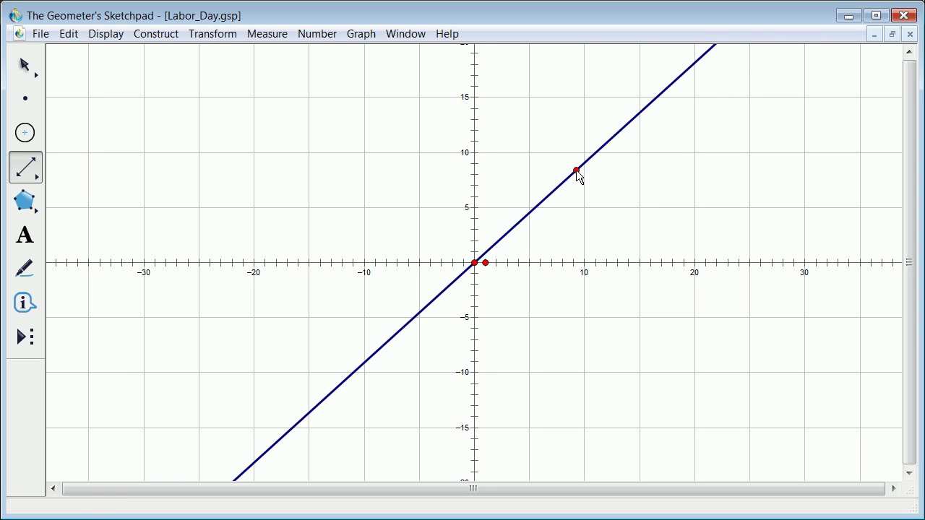
pyautogui.moveTo(577, 171); pyautogui.dragTo(597, 213)
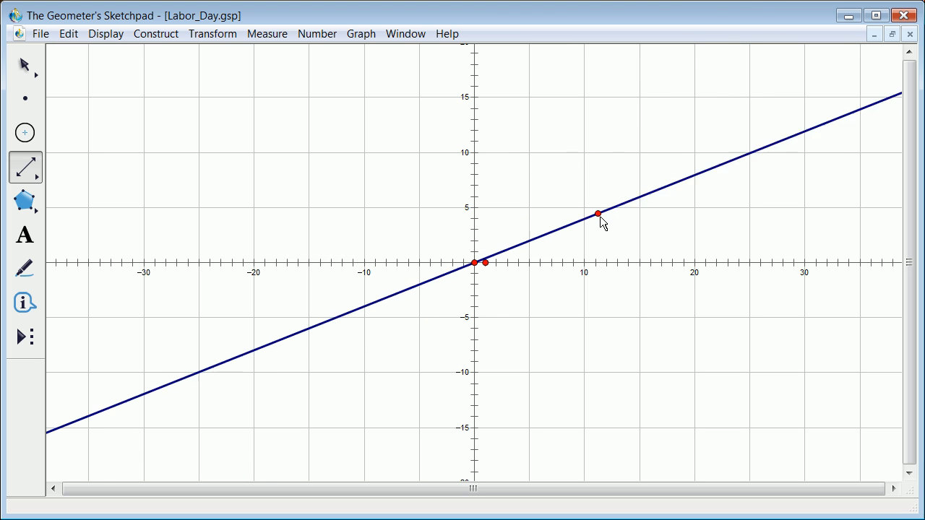
pyautogui.moveTo(598, 213); pyautogui.dragTo(591, 145)
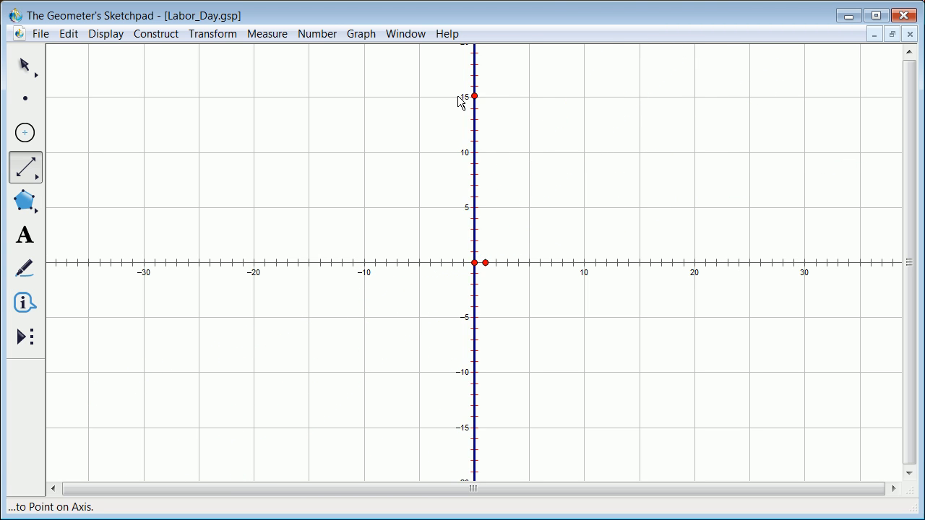
pyautogui.moveTo(475, 97); pyautogui.dragTo(583, 156)
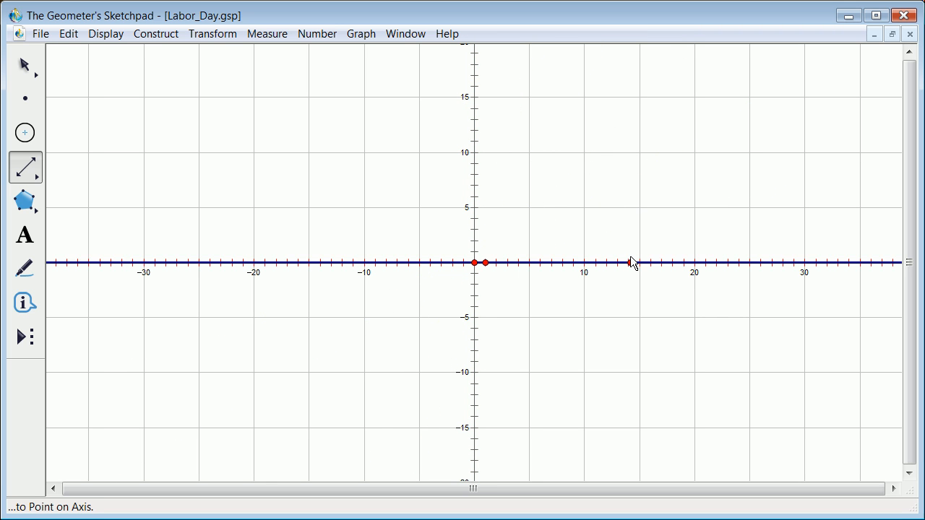
pyautogui.moveTo(475, 263); pyautogui.dragTo(591, 146)
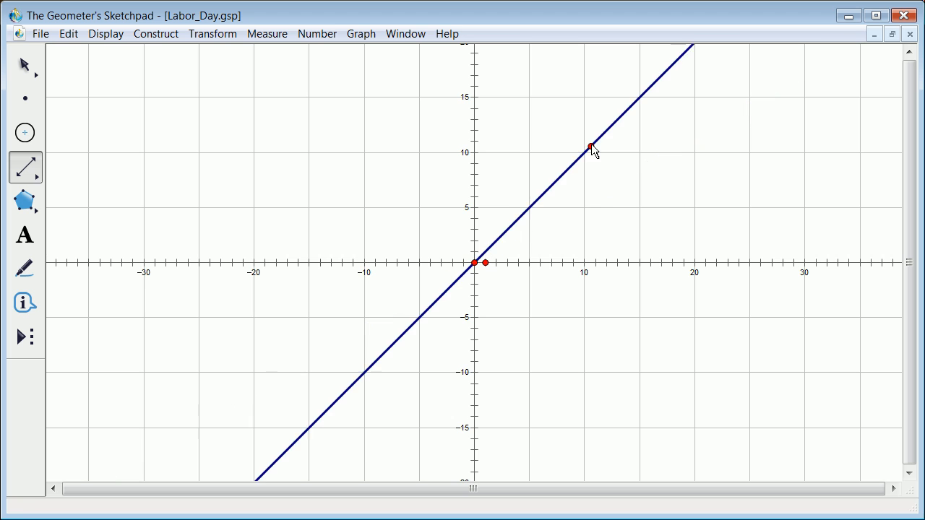
pyautogui.moveTo(590, 146); pyautogui.dragTo(576, 161)
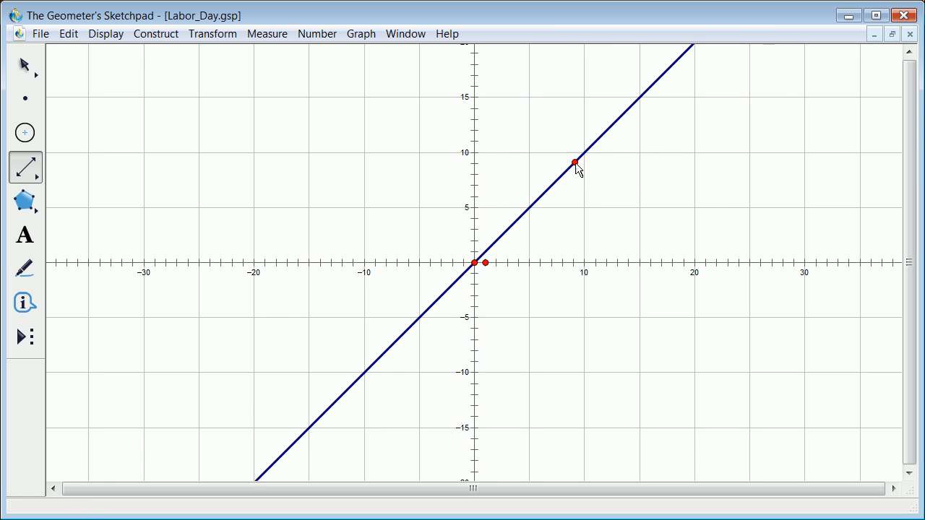
pyautogui.moveTo(575, 162); pyautogui.dragTo(626, 222)
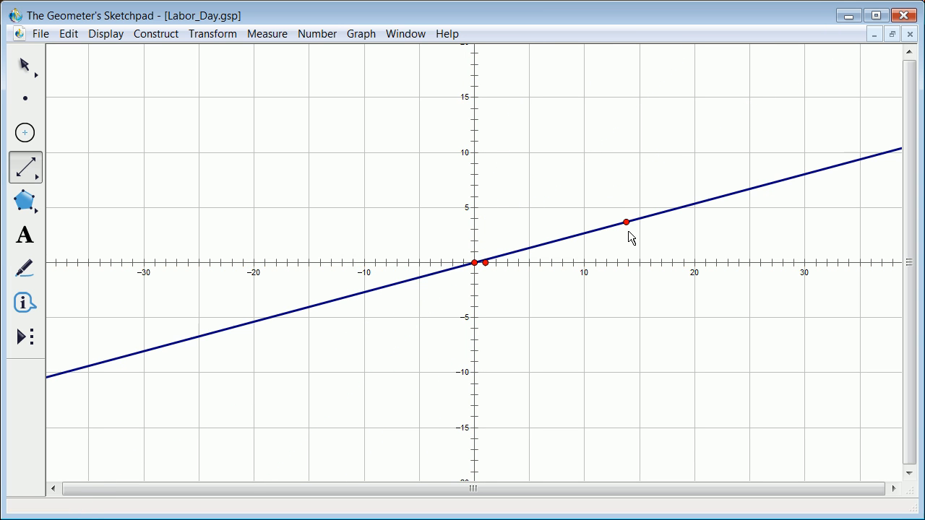
pyautogui.moveTo(626, 221); pyautogui.dragTo(599, 138)
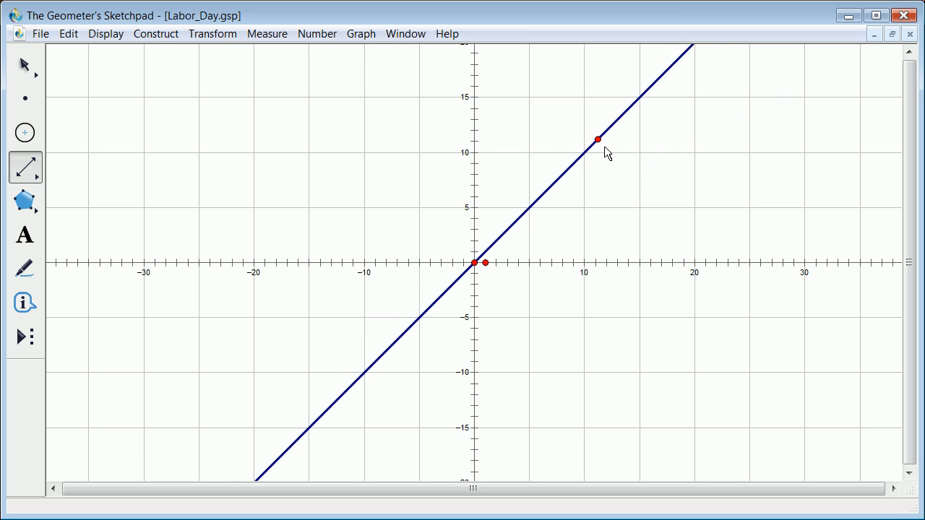
pyautogui.moveTo(598, 139); pyautogui.dragTo(623, 179)
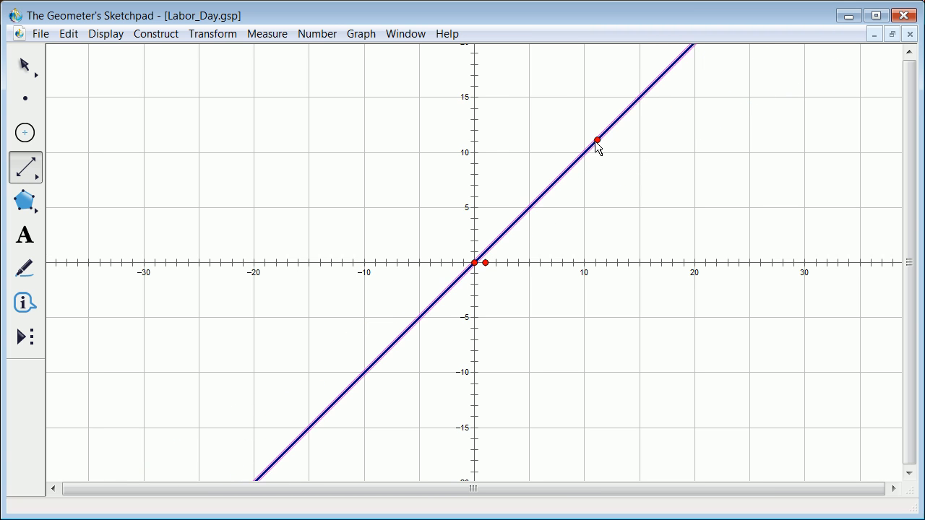
pyautogui.click(24, 64)
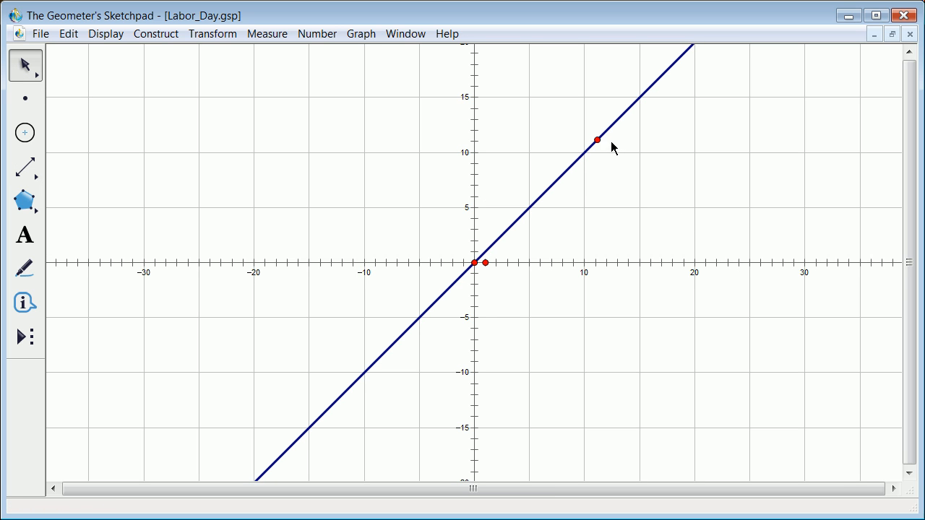
pyautogui.moveTo(595, 138)
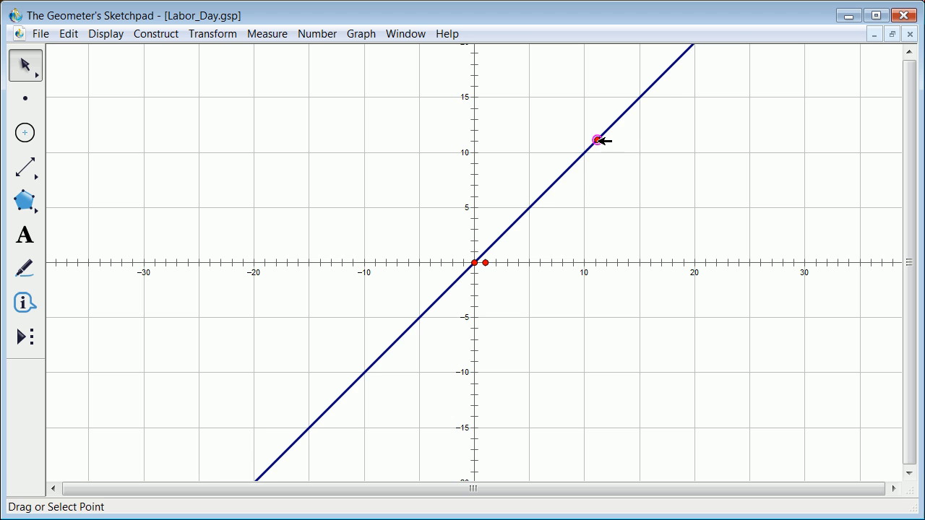
# Move the line's second point to near (13, 13) and nudge the origin slightly.
pyautogui.moveTo(595, 139); pyautogui.dragTo(623, 168)
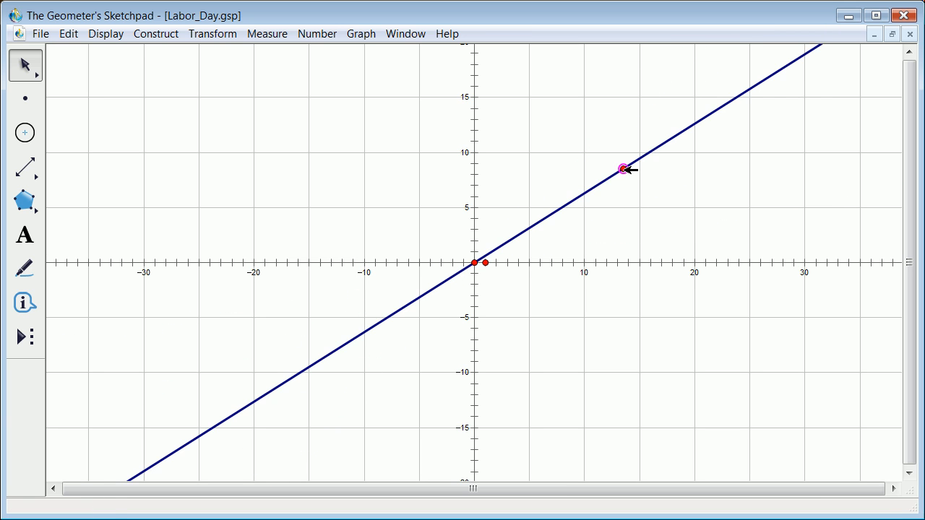
pyautogui.moveTo(623, 167); pyautogui.dragTo(614, 121)
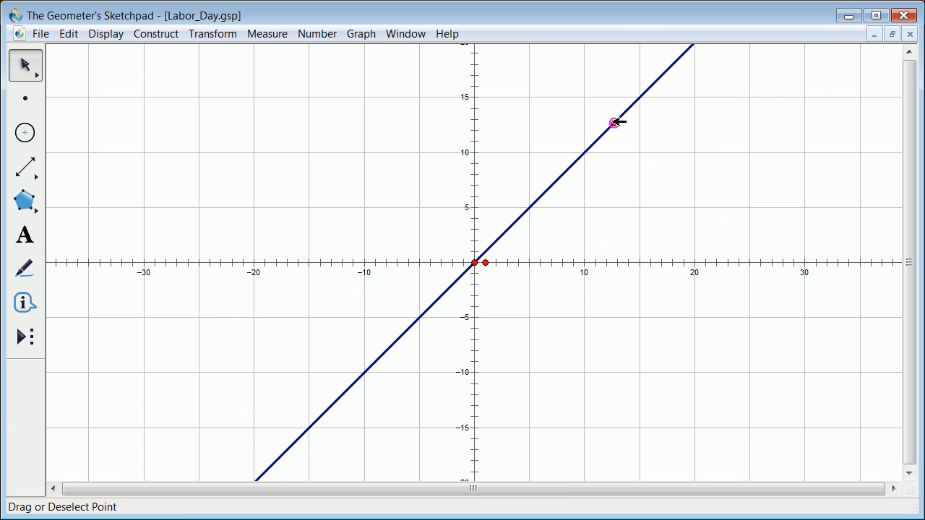
pyautogui.click(615, 124)
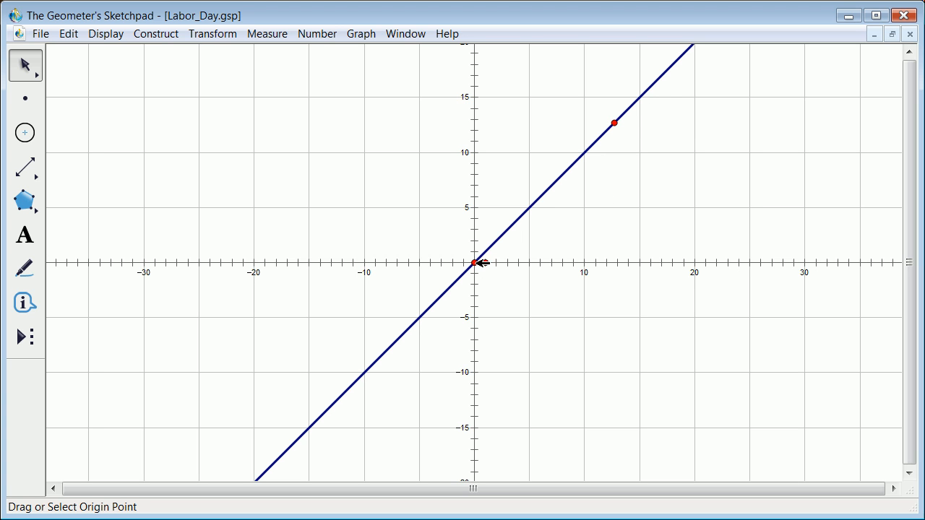
pyautogui.moveTo(477, 261); pyautogui.dragTo(464, 293)
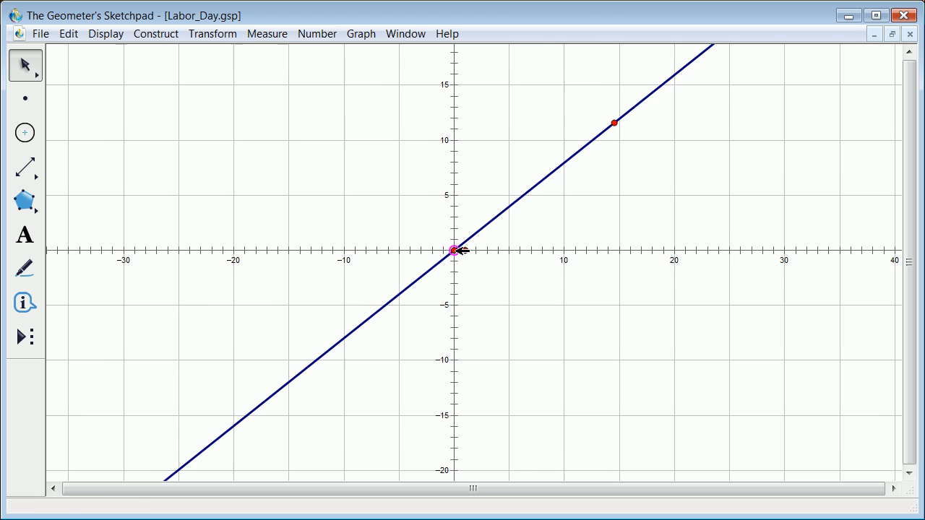
pyautogui.click(70, 33)
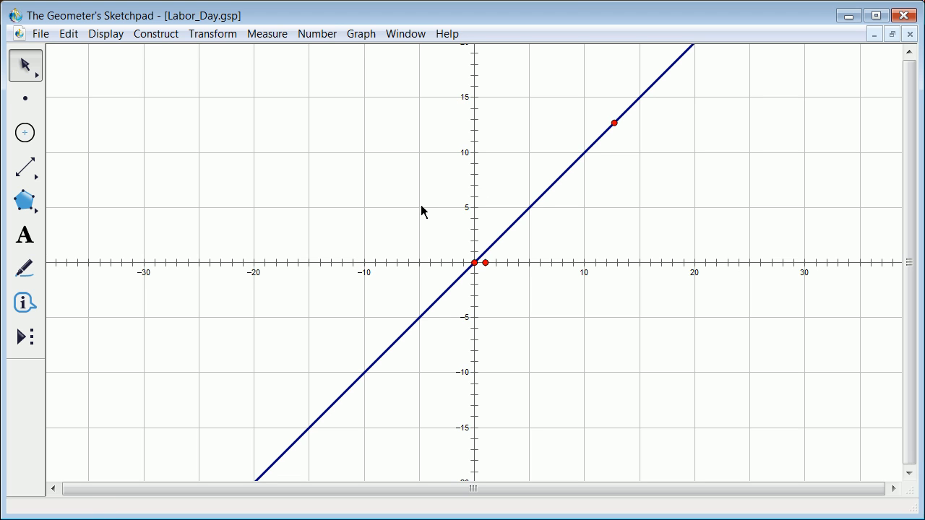
pyautogui.moveTo(501, 244)
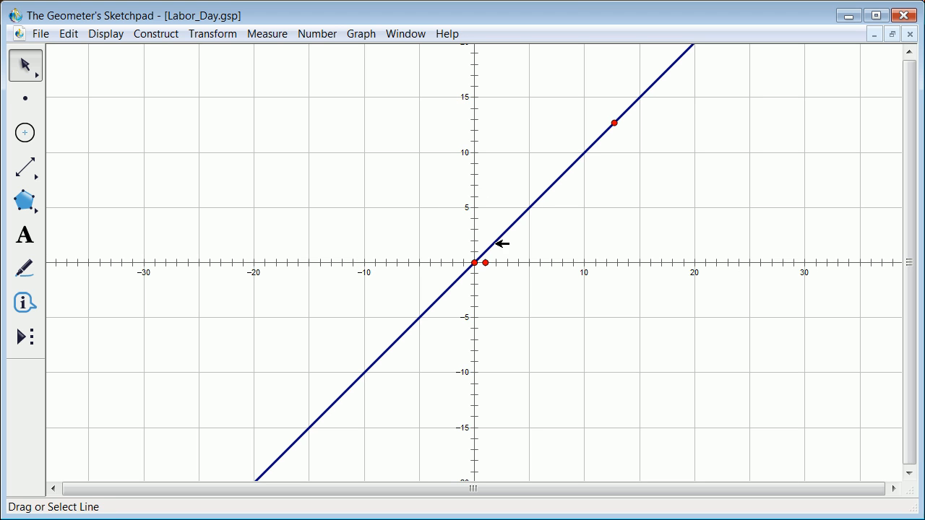
pyautogui.moveTo(229, 222)
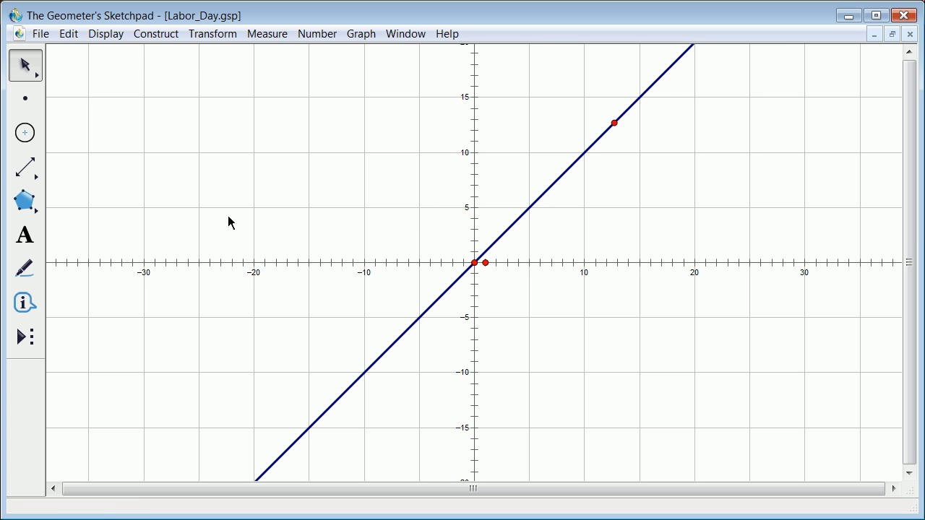
pyautogui.moveTo(570, 190)
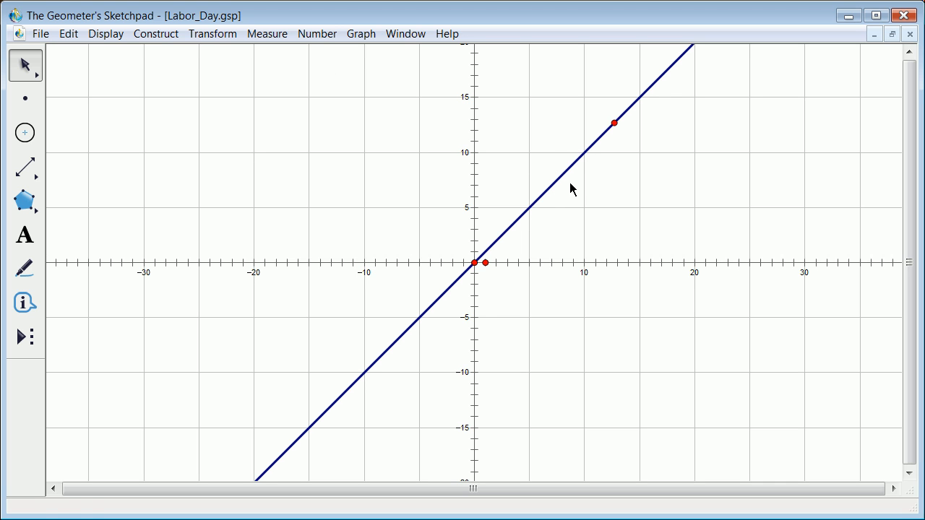
# Measure the equation of line AB, displaying AB: y = x.
pyautogui.click(571, 188)
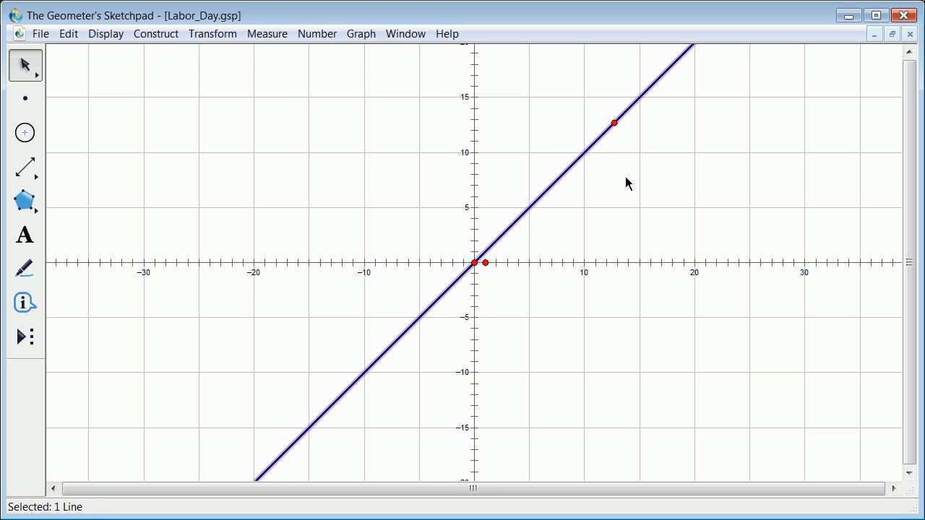
pyautogui.moveTo(315, 54)
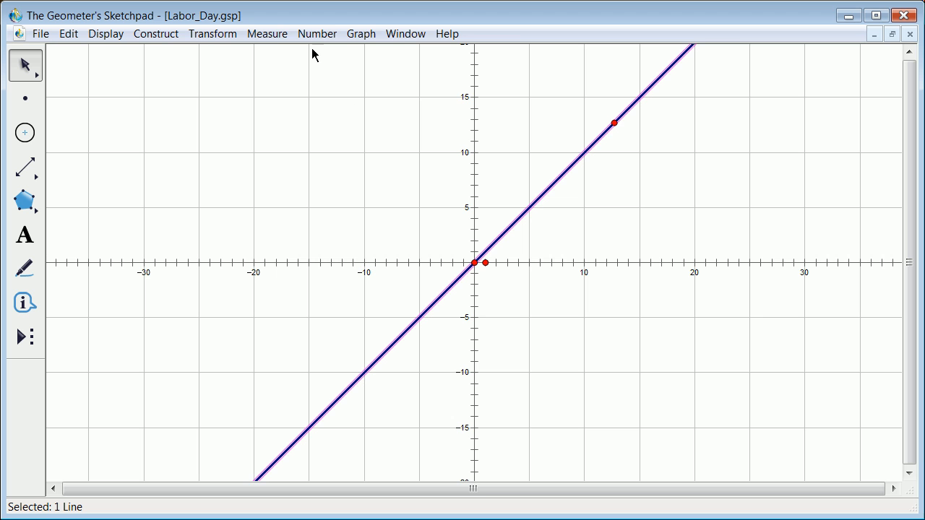
pyautogui.click(267, 33)
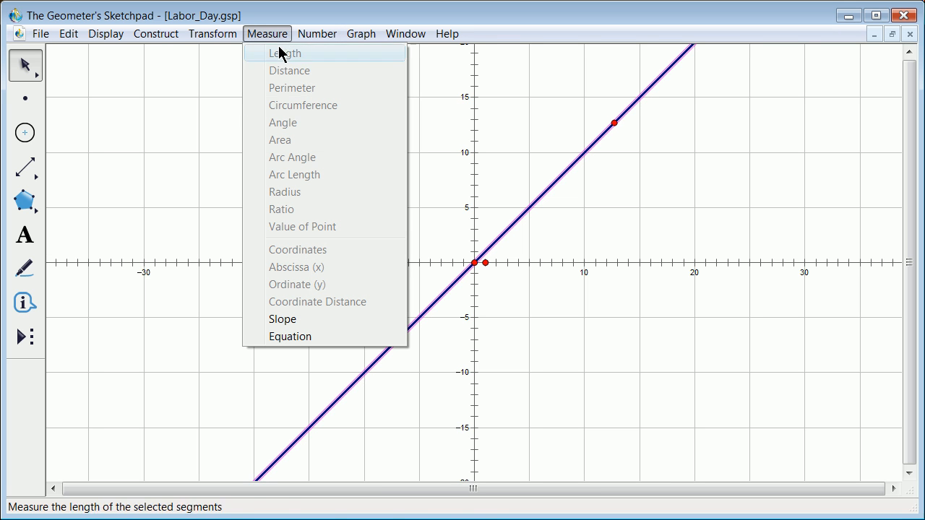
pyautogui.moveTo(294, 319)
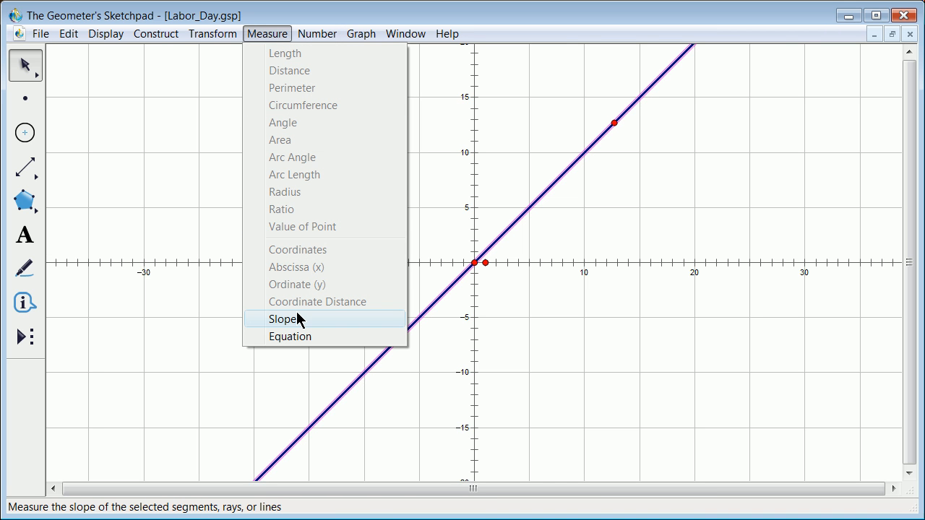
pyautogui.click(290, 337)
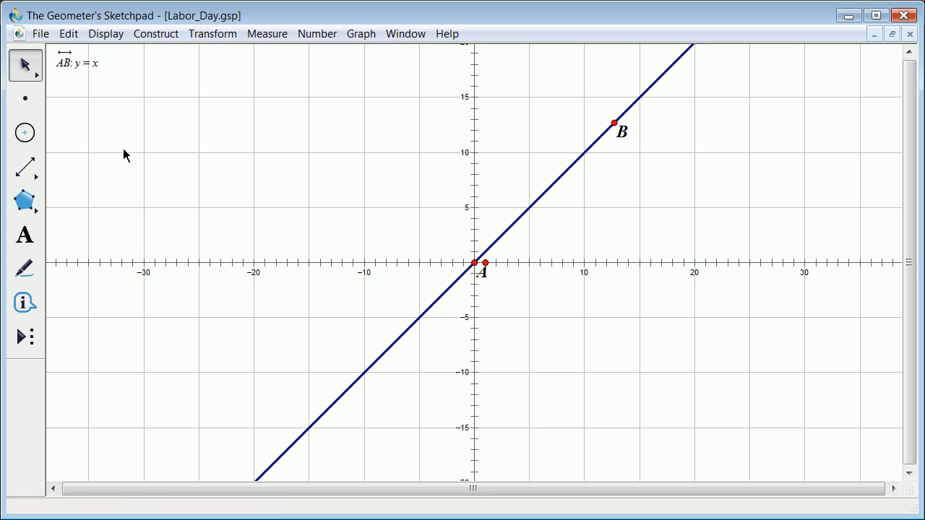
pyautogui.moveTo(121, 144)
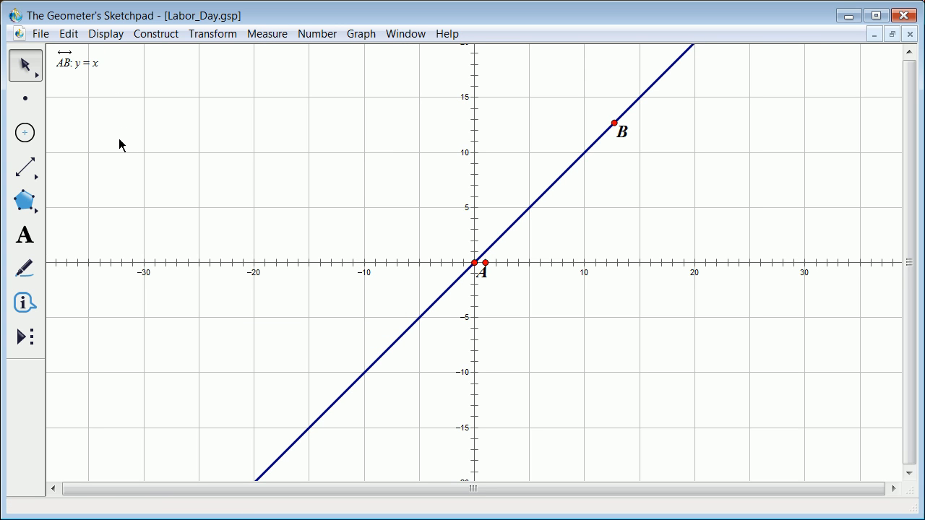
pyautogui.moveTo(114, 88)
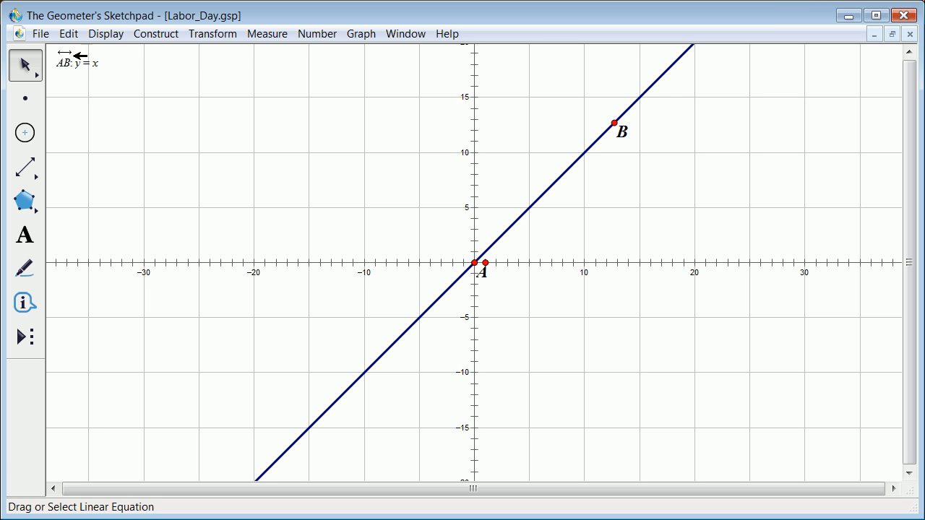
pyautogui.moveTo(85, 74)
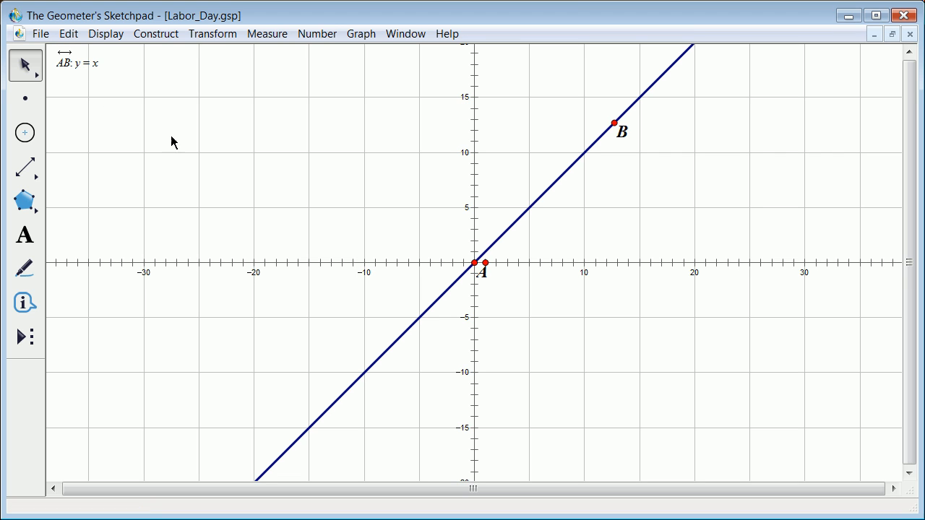
pyautogui.moveTo(526, 208)
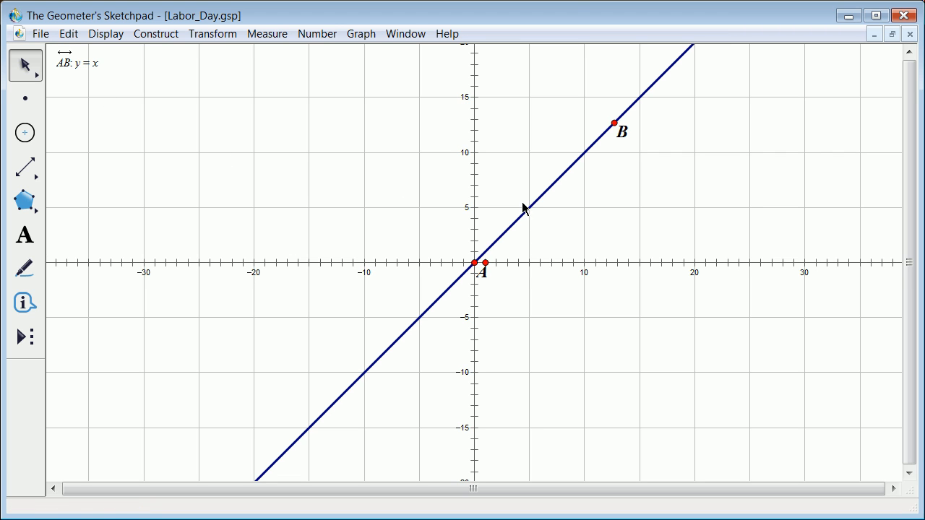
pyautogui.moveTo(682, 133)
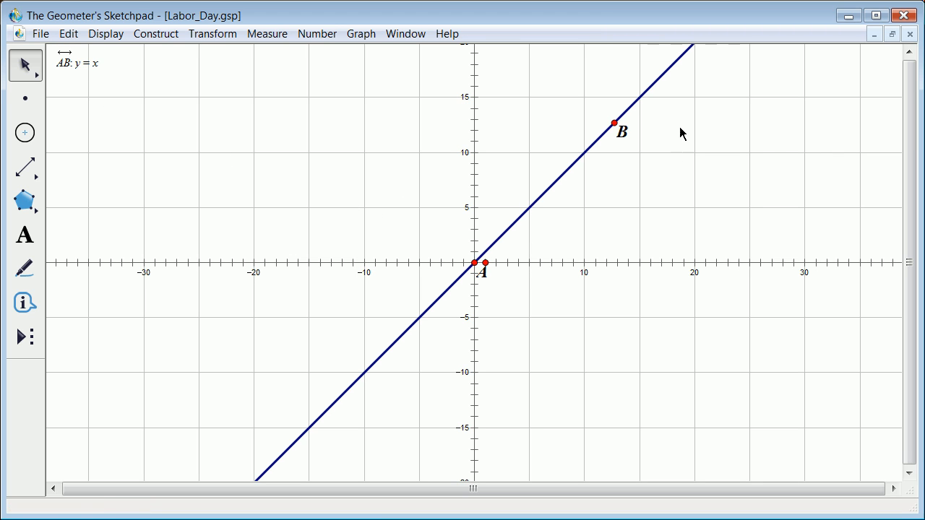
# Drag point B through several slopes, then leave it at (10, 10) and deselect.
pyautogui.moveTo(614, 122); pyautogui.dragTo(657, 232)
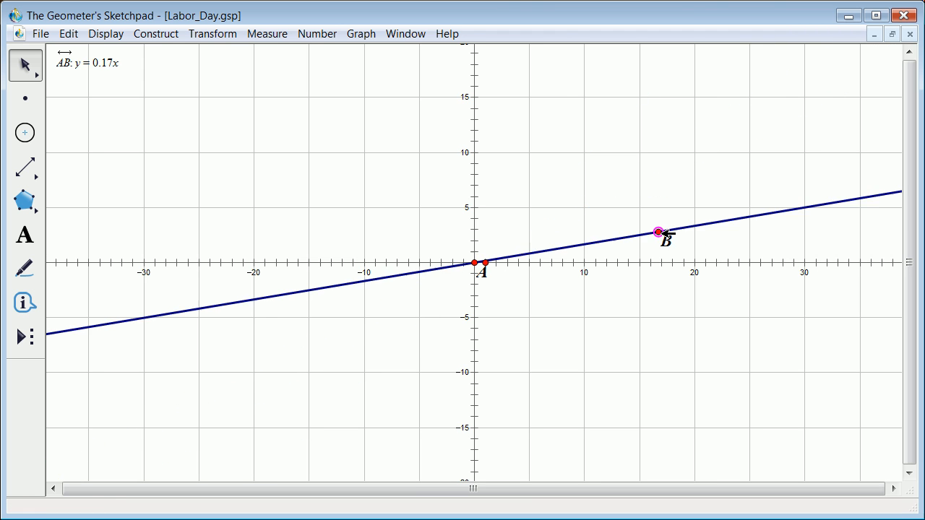
pyautogui.moveTo(658, 232); pyautogui.dragTo(547, 101)
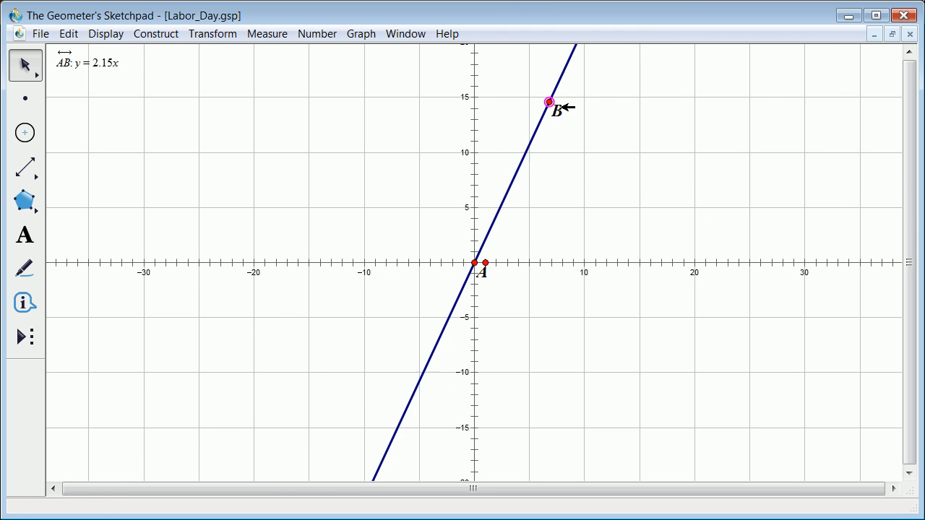
pyautogui.moveTo(547, 101); pyautogui.dragTo(589, 130)
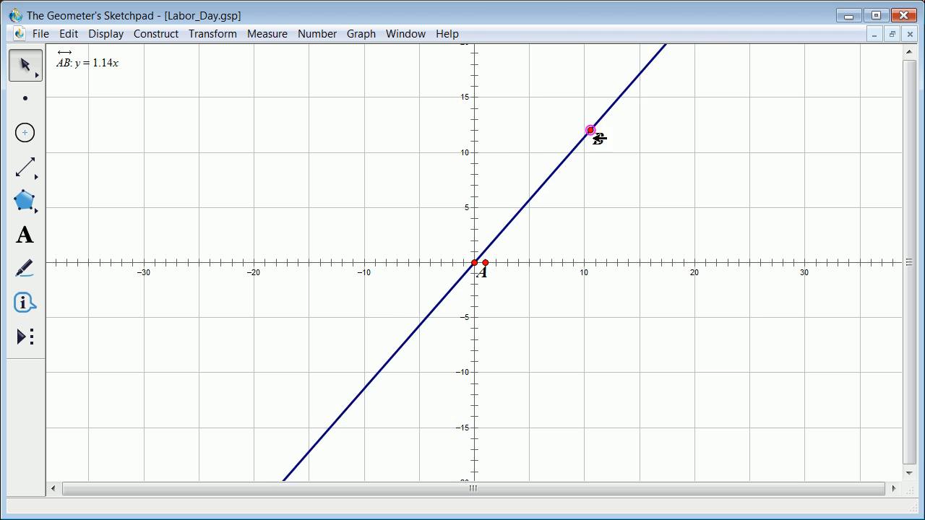
pyautogui.moveTo(589, 130); pyautogui.dragTo(604, 141)
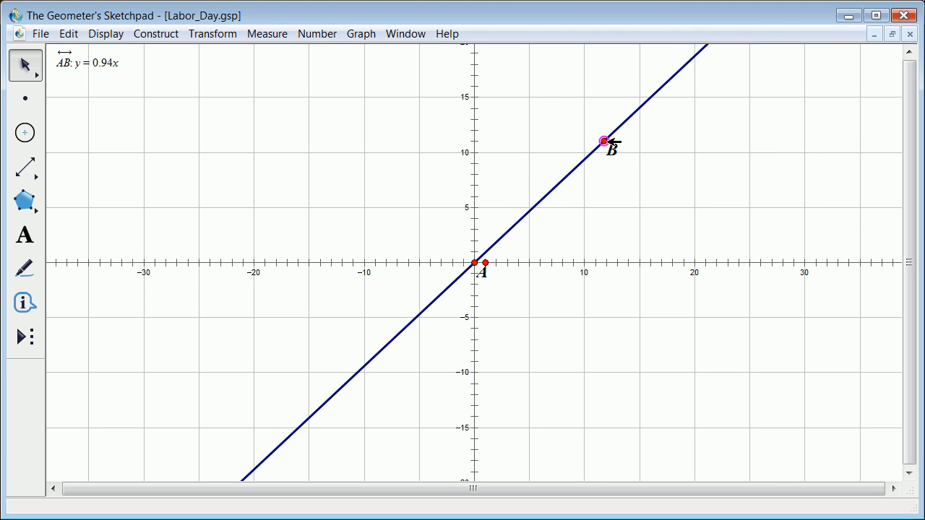
pyautogui.moveTo(602, 141); pyautogui.dragTo(581, 149)
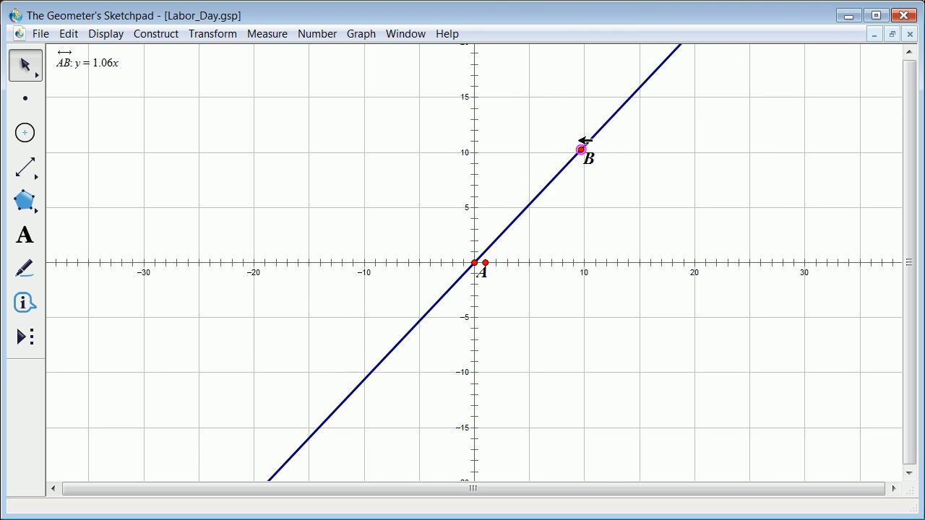
pyautogui.moveTo(580, 149); pyautogui.dragTo(569, 134)
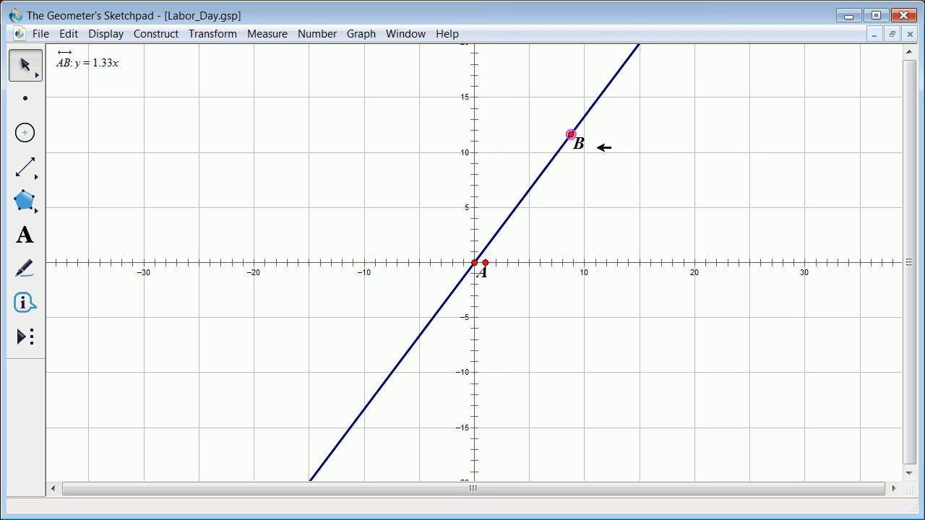
pyautogui.moveTo(570, 134); pyautogui.dragTo(685, 227)
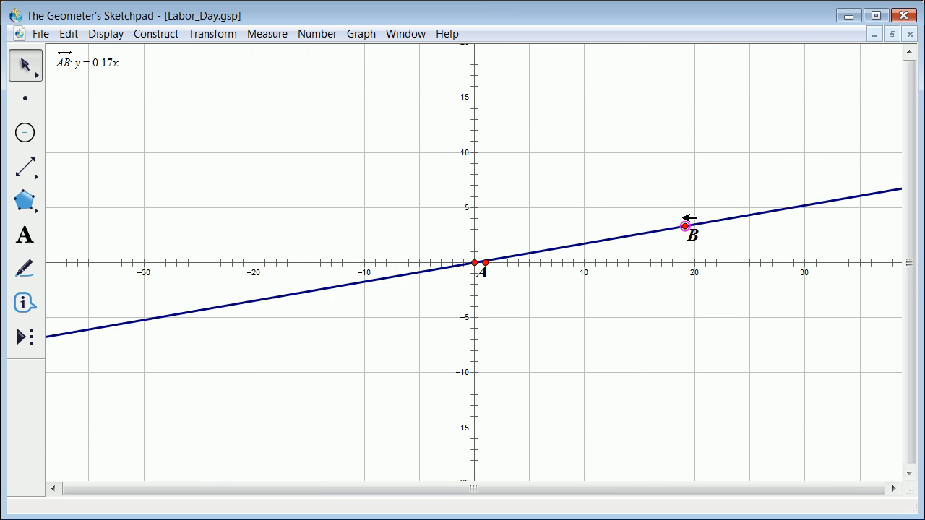
pyautogui.moveTo(685, 226); pyautogui.dragTo(586, 150)
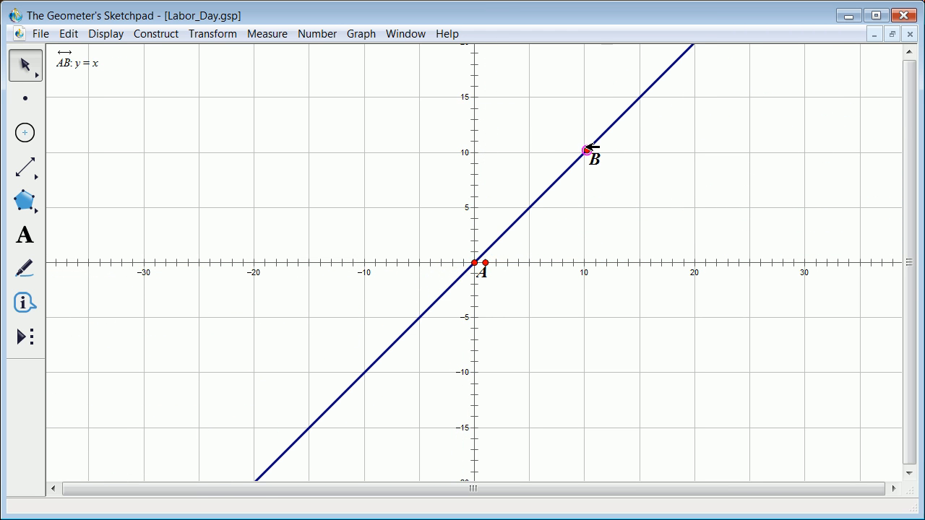
pyautogui.click(585, 150)
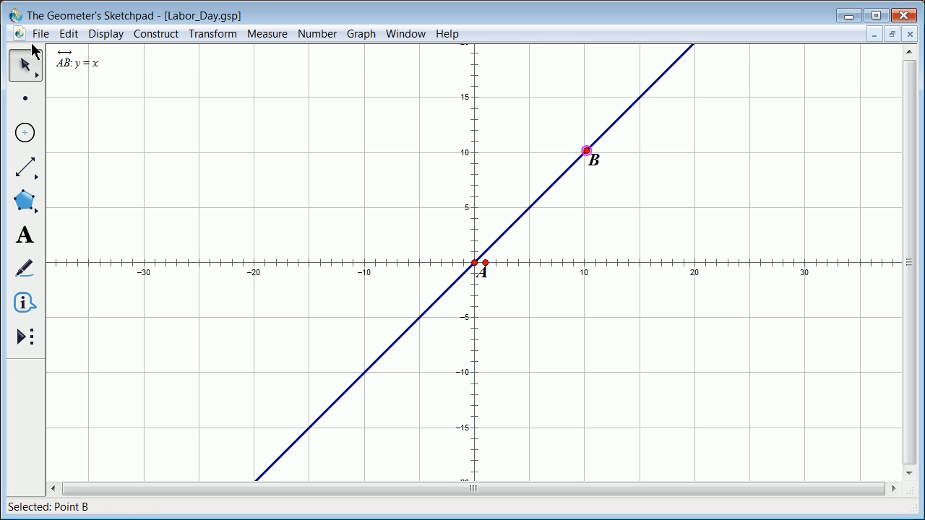
pyautogui.click(525, 234)
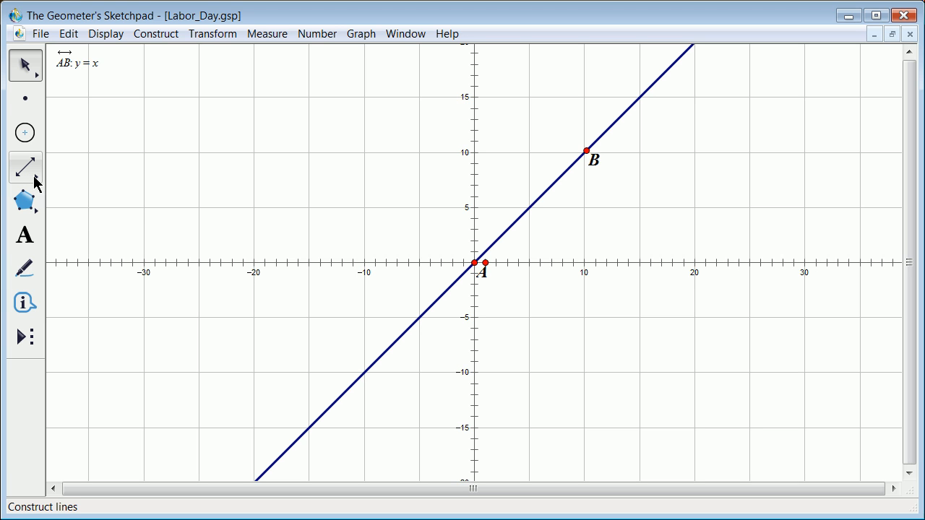
# Construct a ray from A along the positive x-axis through (25, 0).
pyautogui.click(24, 167)
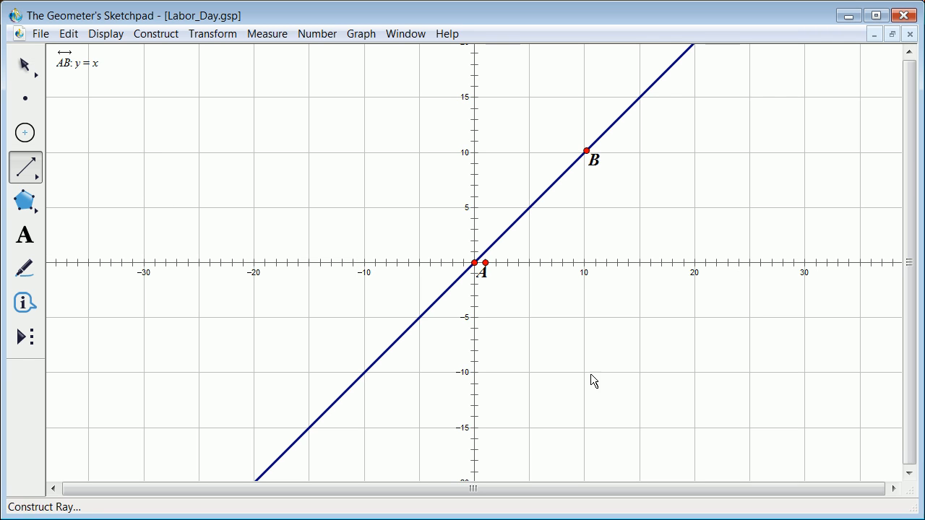
pyautogui.moveTo(639, 271)
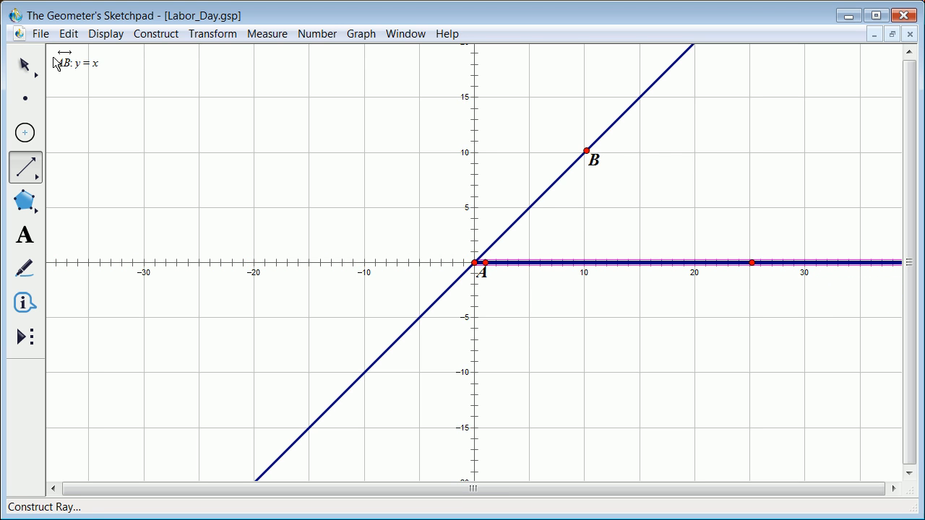
pyautogui.click(24, 64)
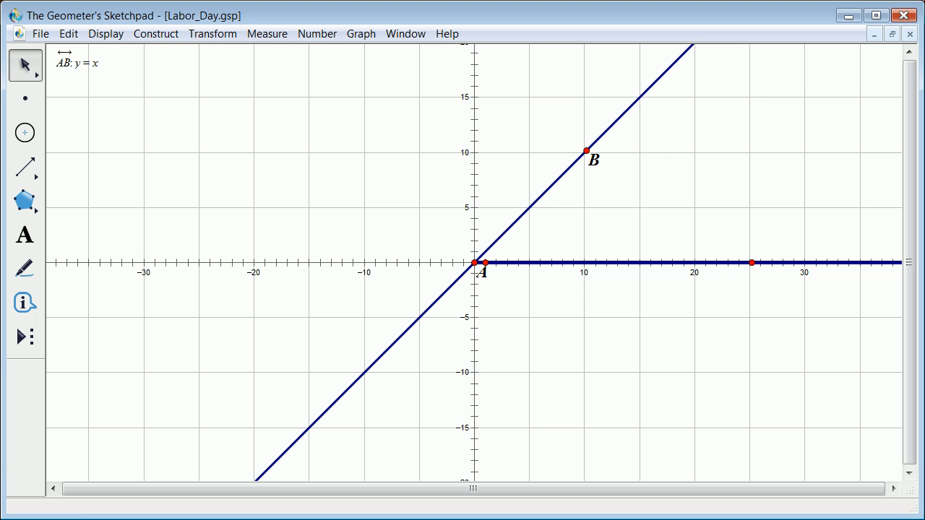
pyautogui.moveTo(15, 267)
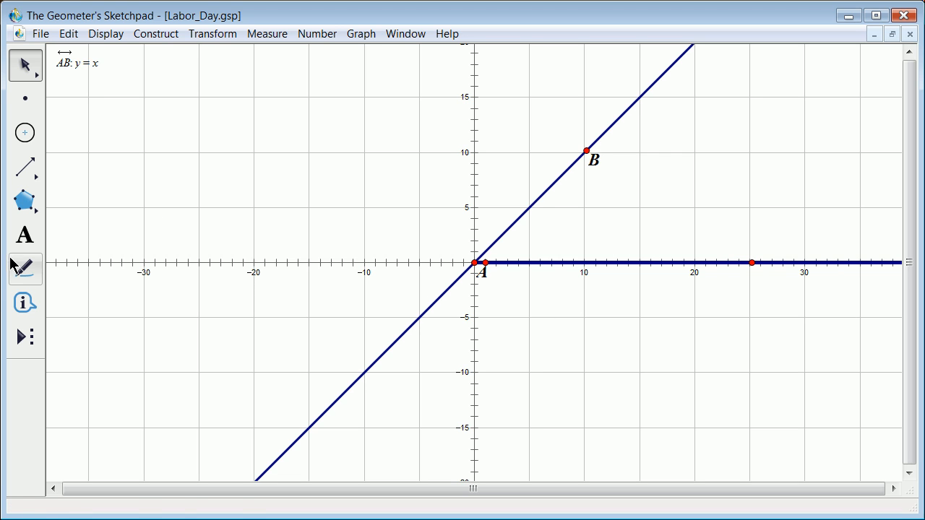
# Add and select an angle marker at vertex A between the x-axis ray and line AB.
pyautogui.click(24, 268)
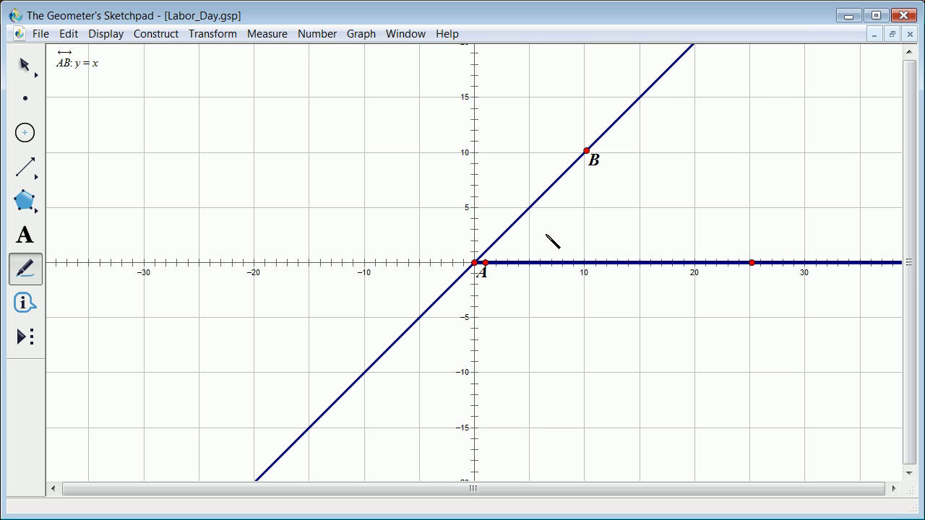
pyautogui.moveTo(515, 238)
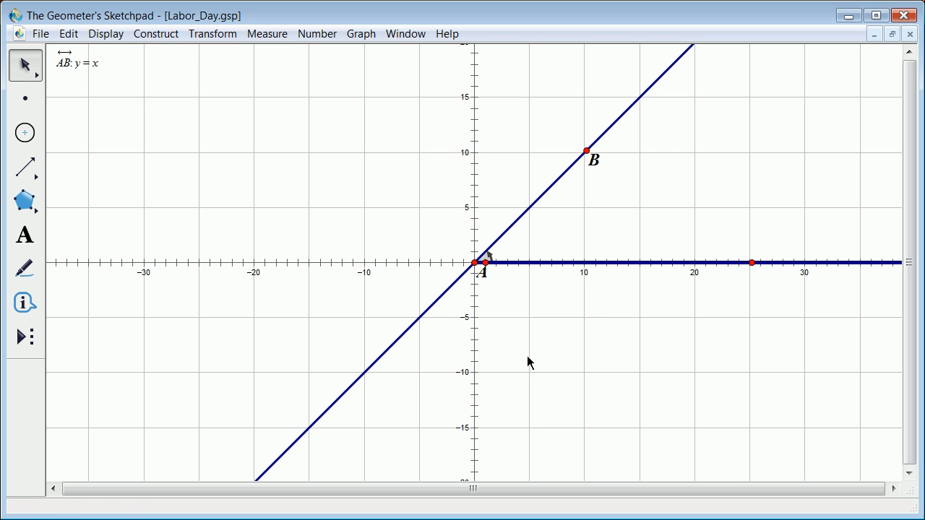
pyautogui.click(493, 256)
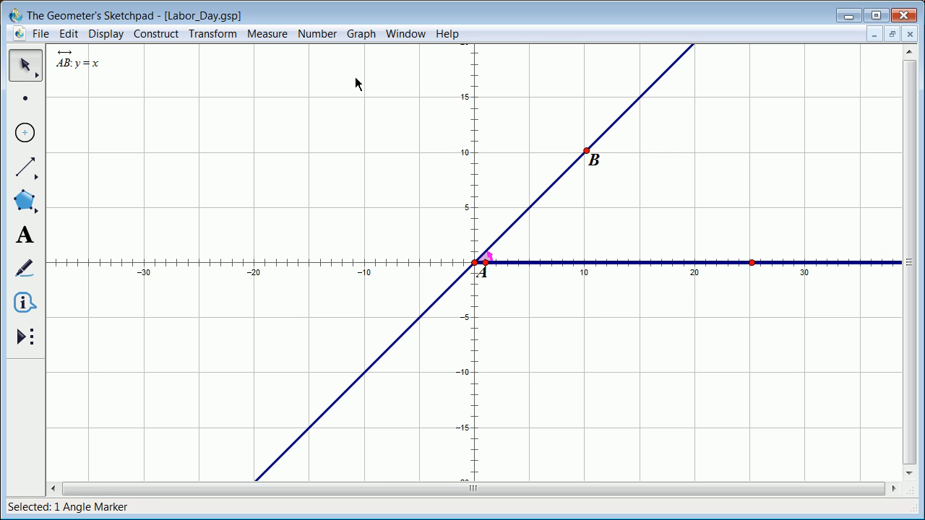
pyautogui.click(267, 33)
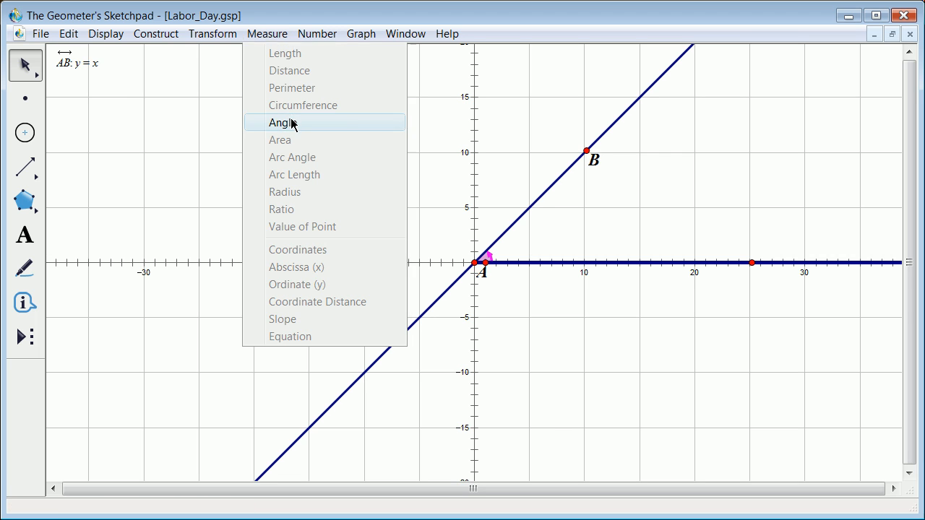
pyautogui.click(282, 123)
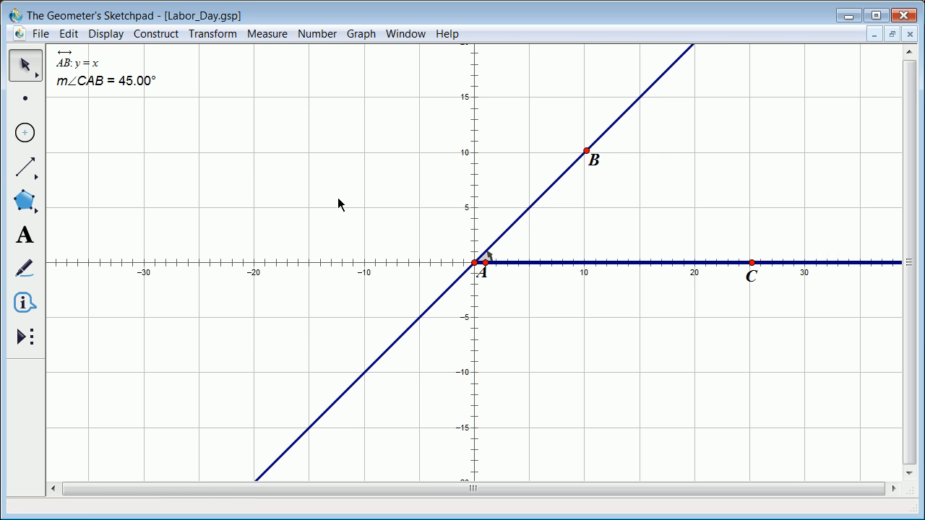
pyautogui.moveTo(342, 201)
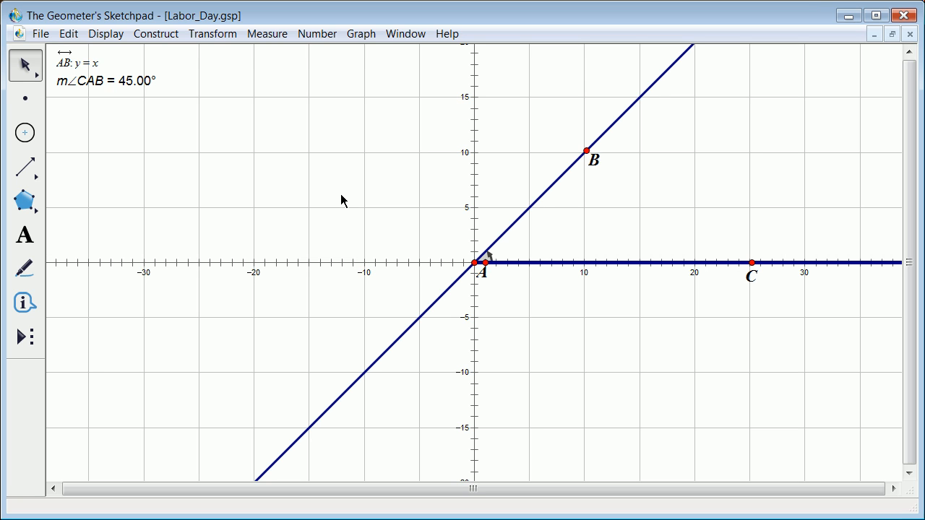
pyautogui.moveTo(575, 142)
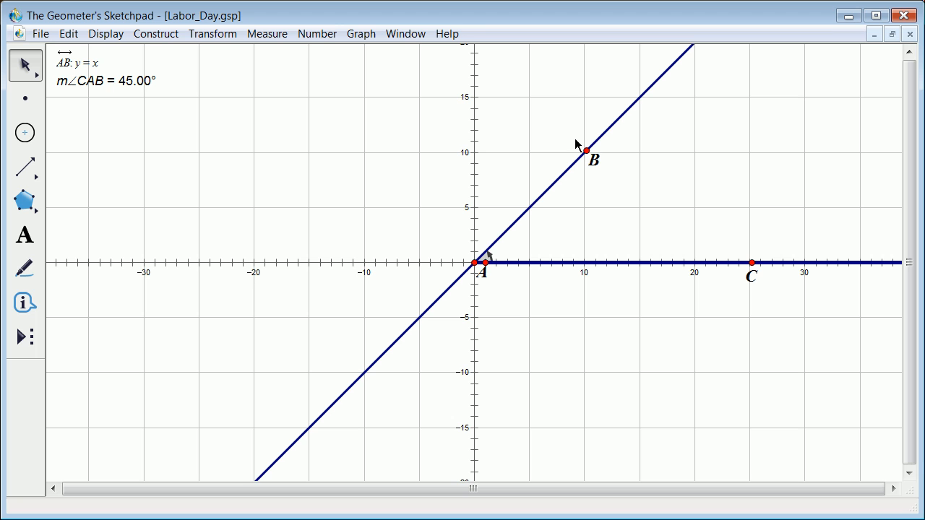
pyautogui.moveTo(508, 218)
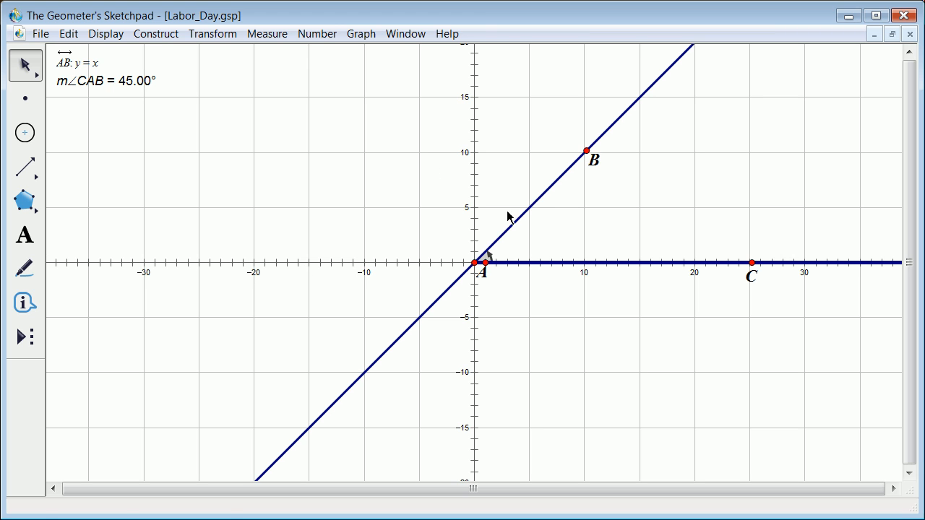
pyautogui.moveTo(604, 151)
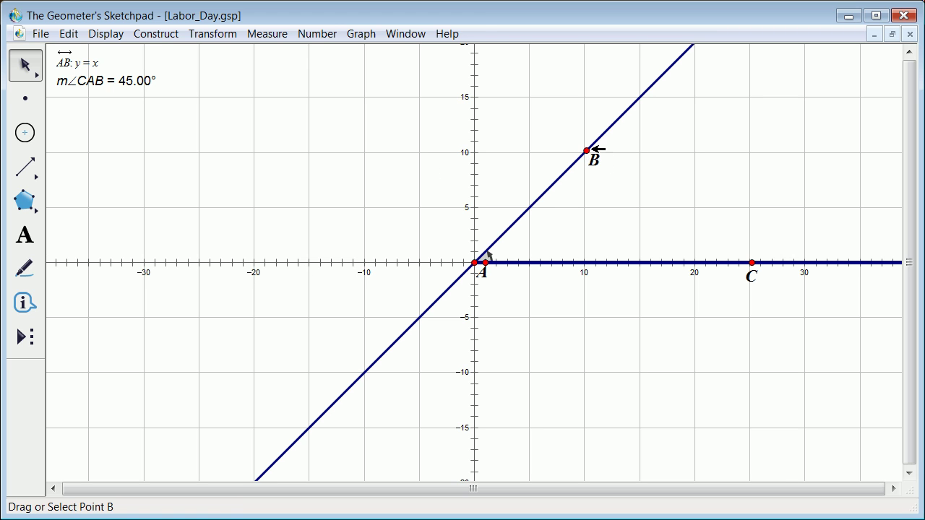
# Swing point B to steepen line AB until its slope reads 2.00.
pyautogui.moveTo(585, 151); pyautogui.dragTo(522, 115)
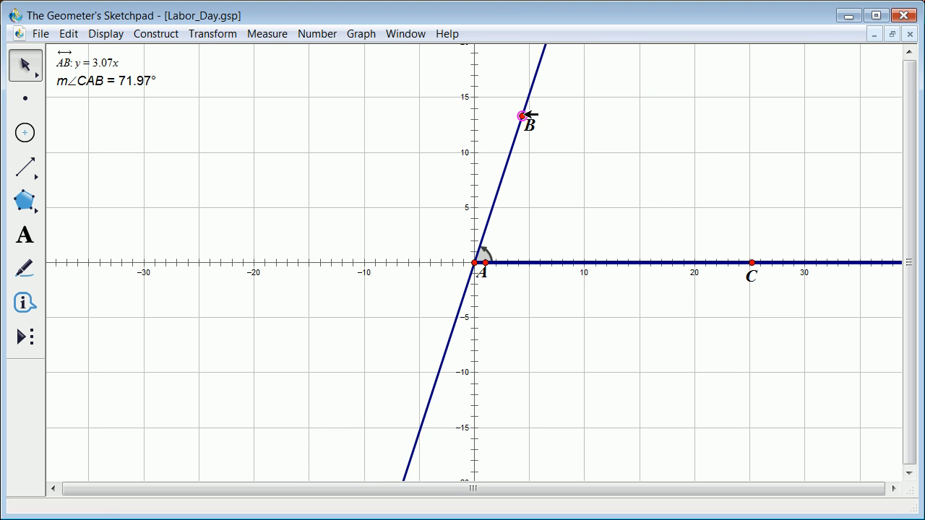
pyautogui.moveTo(523, 116); pyautogui.dragTo(548, 124)
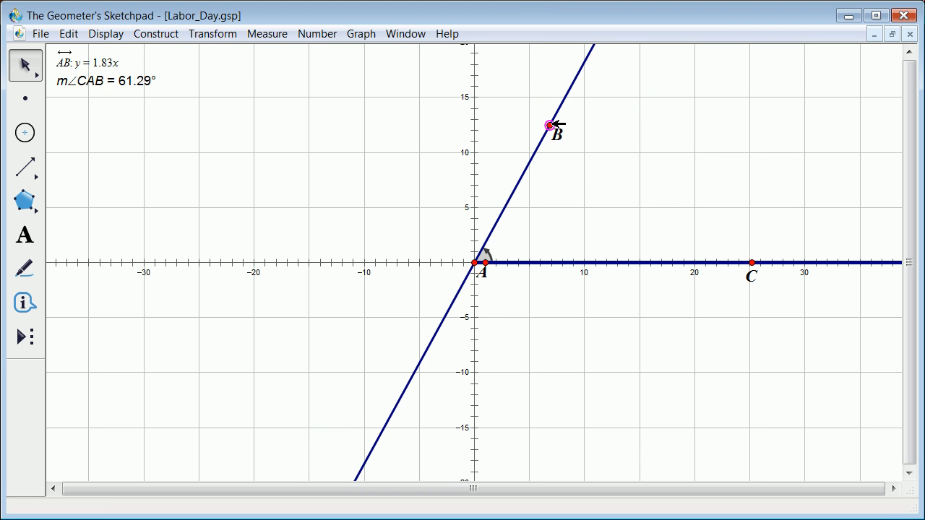
pyautogui.moveTo(548, 125); pyautogui.dragTo(544, 119)
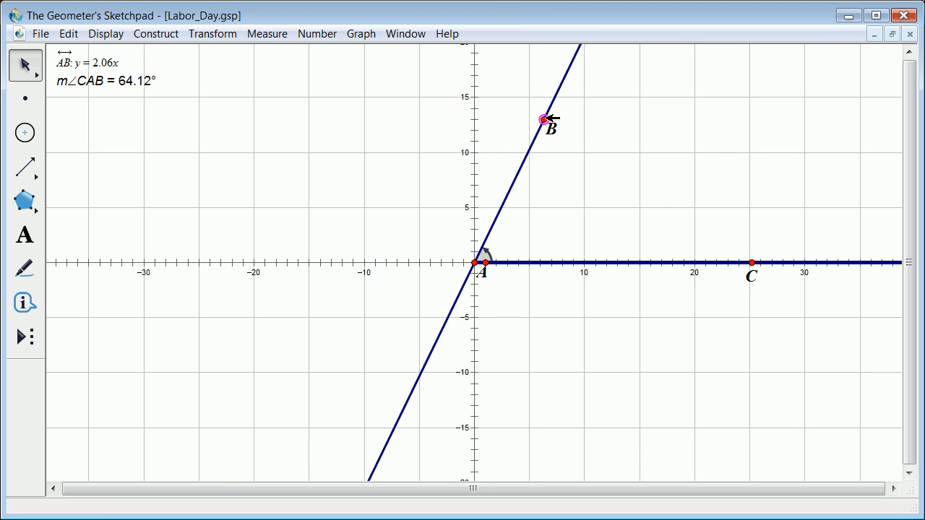
pyautogui.moveTo(544, 119); pyautogui.dragTo(546, 120)
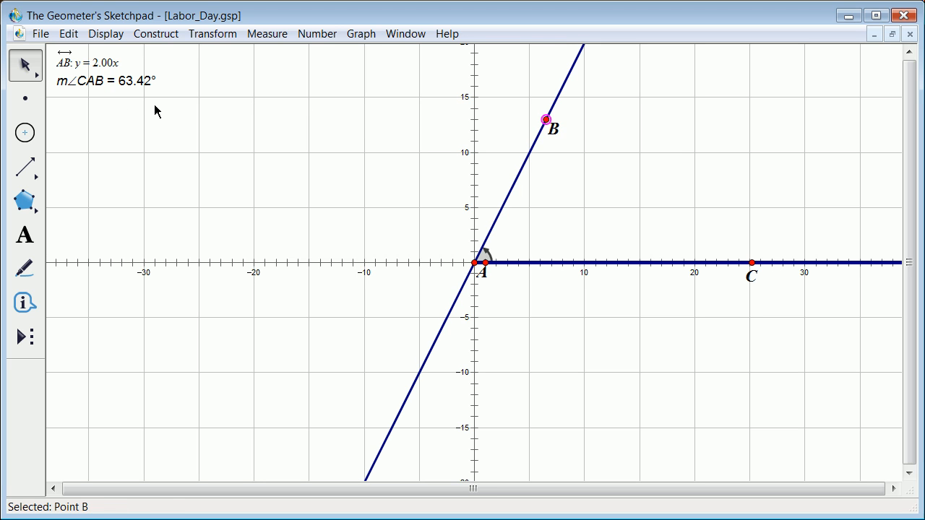
pyautogui.moveTo(160, 82)
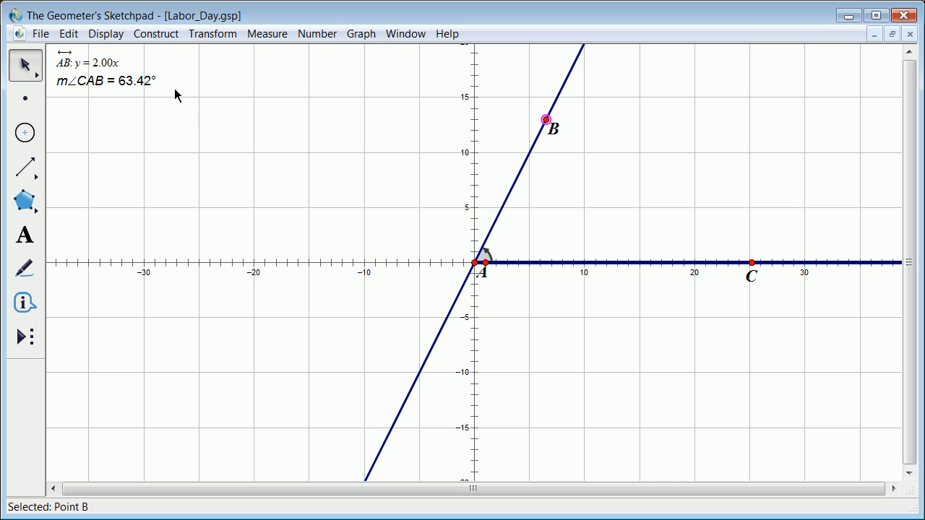
pyautogui.moveTo(127, 77)
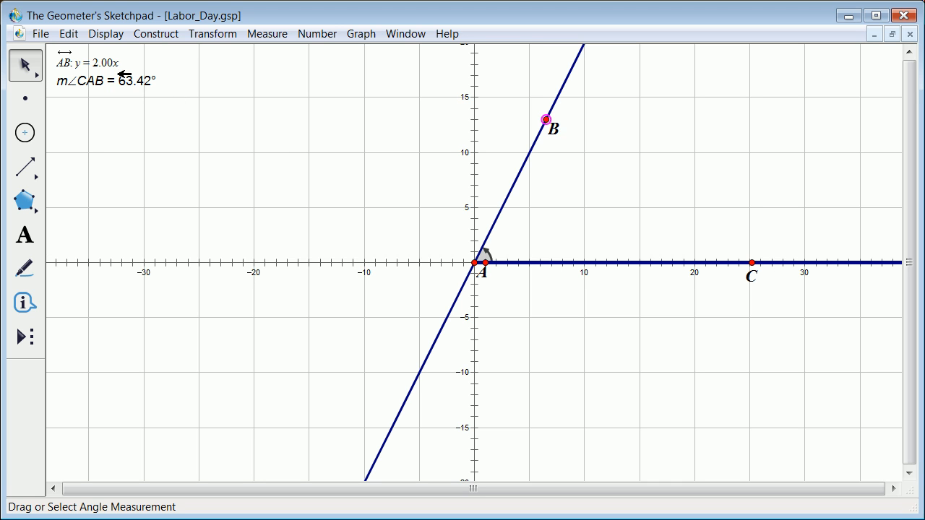
# Push point B until line AB is nearly vertical and angle CAB approaches 90°.
pyautogui.moveTo(545, 120); pyautogui.dragTo(532, 114)
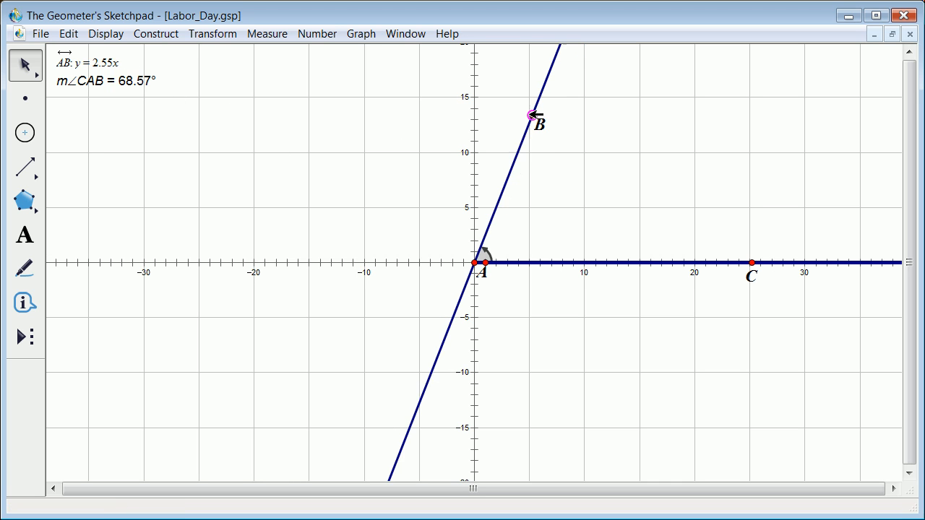
pyautogui.moveTo(531, 115); pyautogui.dragTo(481, 108)
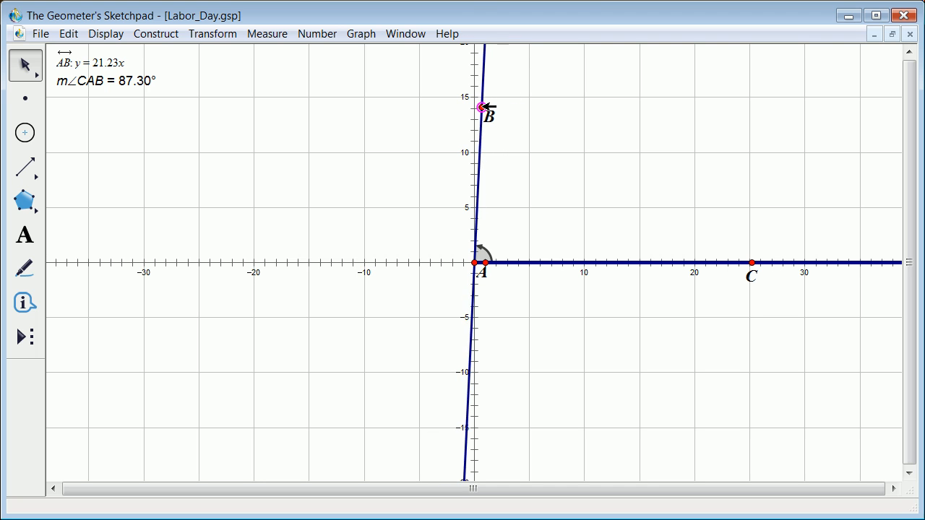
pyautogui.moveTo(481, 107); pyautogui.dragTo(476, 106)
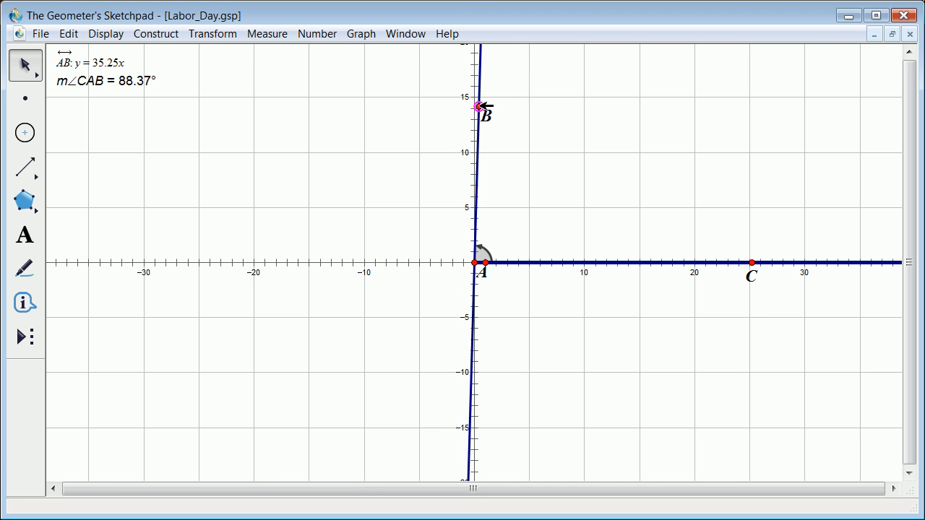
pyautogui.moveTo(477, 106); pyautogui.dragTo(477, 107)
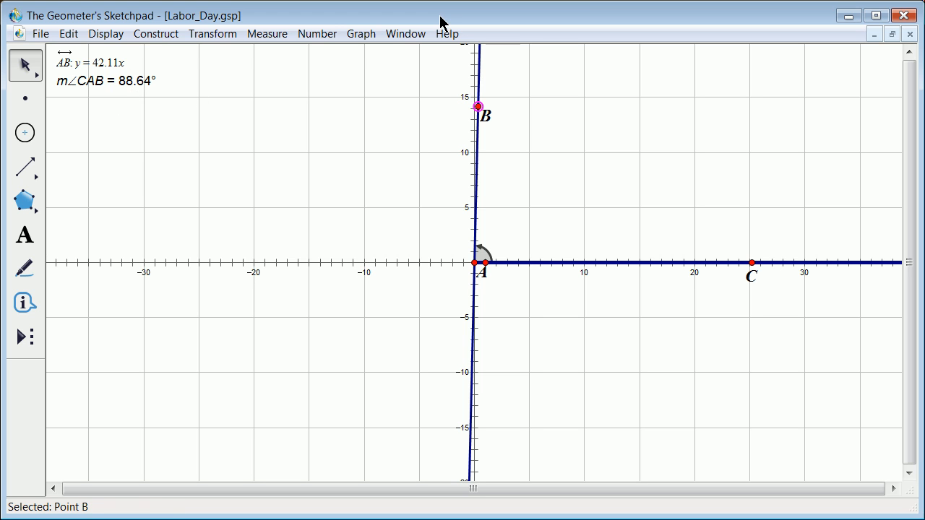
pyautogui.moveTo(477, 107)
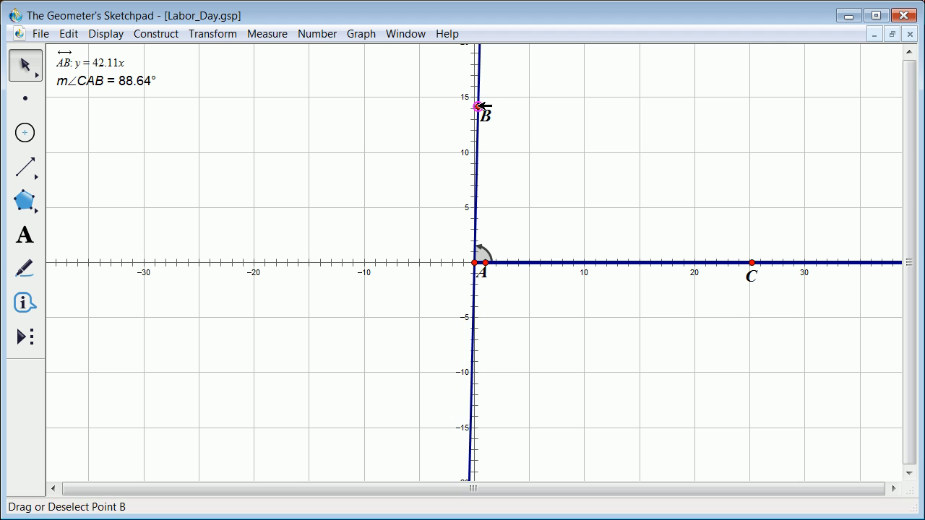
# Lower point B to a shallow line, then raise it to a steeper final position.
pyautogui.moveTo(476, 106); pyautogui.dragTo(585, 115)
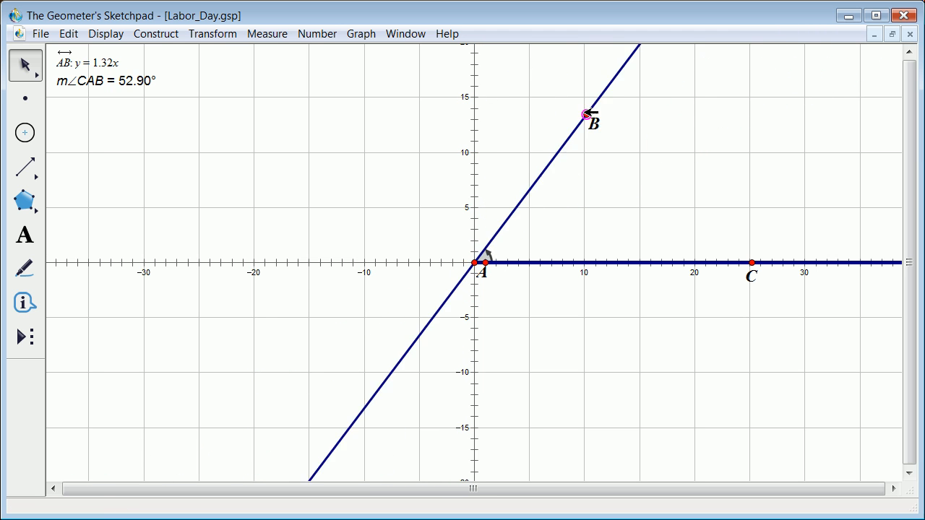
pyautogui.moveTo(585, 114); pyautogui.dragTo(661, 213)
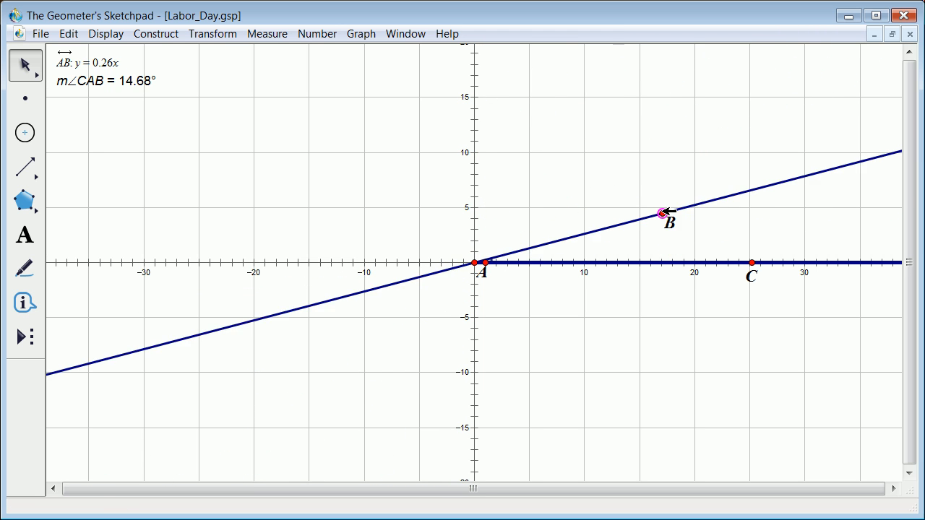
pyautogui.moveTo(660, 211); pyautogui.dragTo(562, 98)
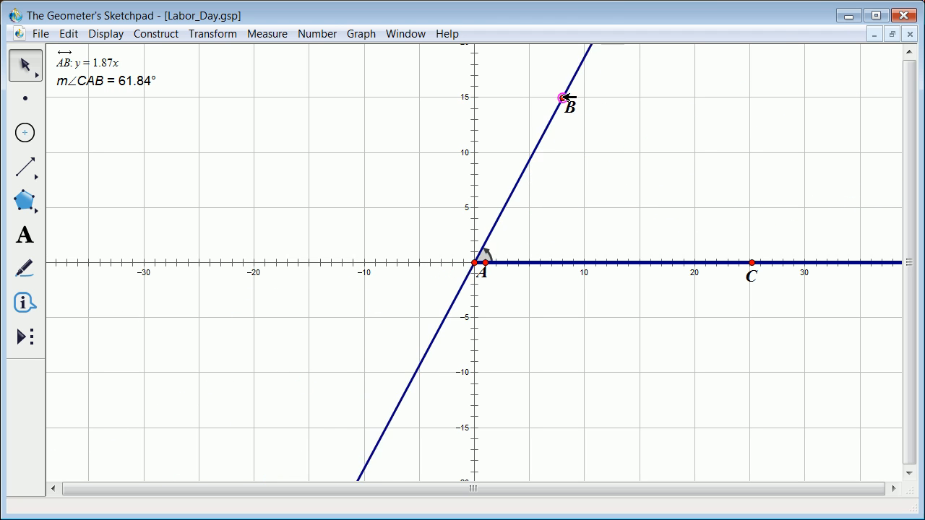
pyautogui.moveTo(562, 98); pyautogui.dragTo(631, 105)
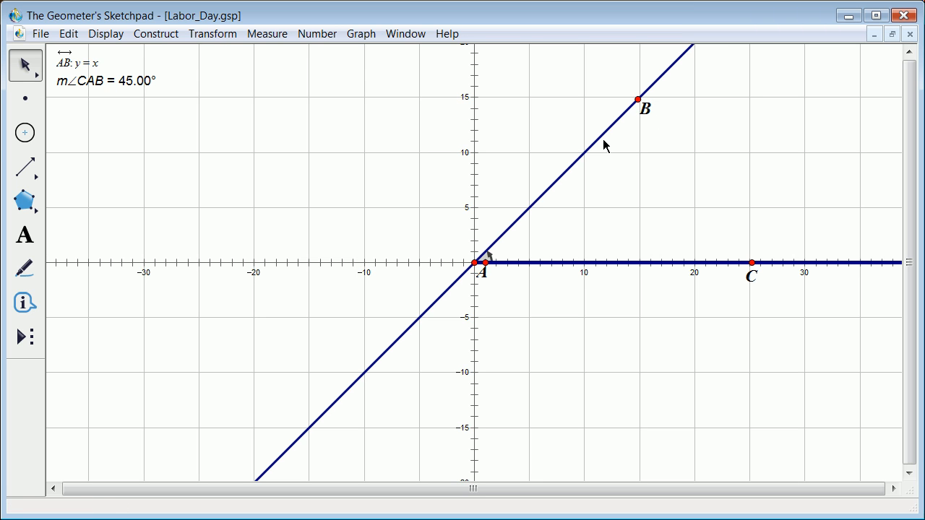
pyautogui.moveTo(179, 103)
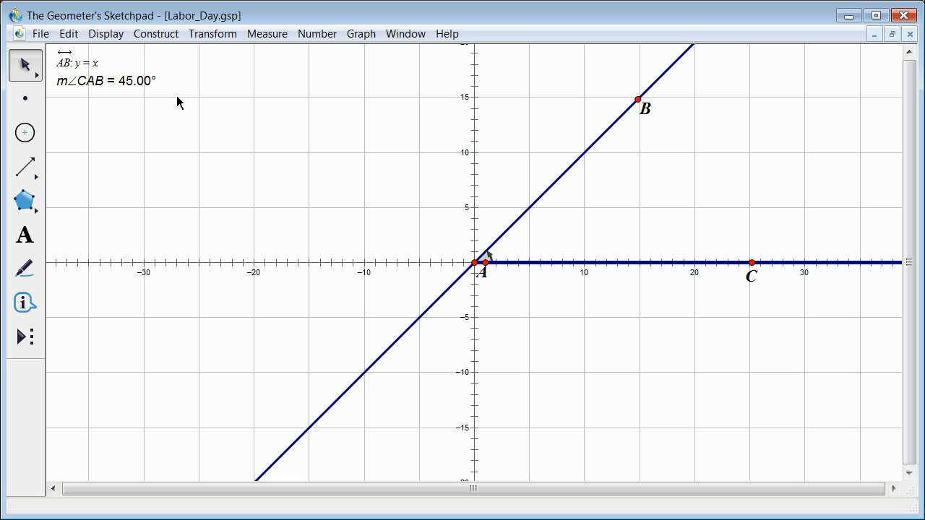
pyautogui.moveTo(108, 112)
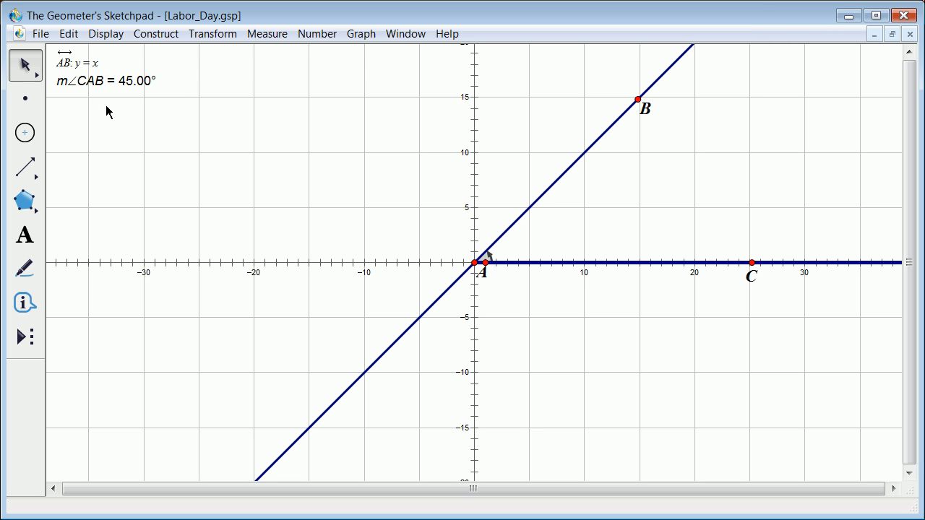
pyautogui.moveTo(485, 216)
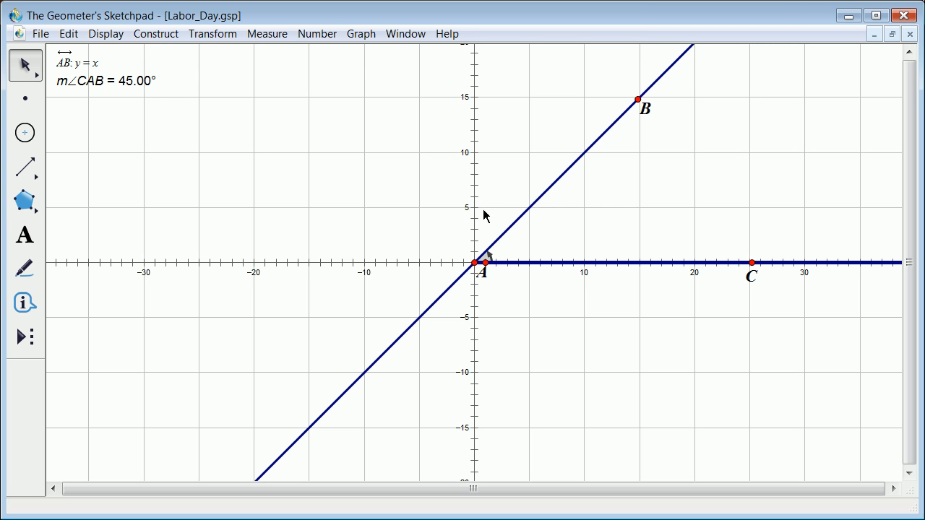
pyautogui.moveTo(477, 224)
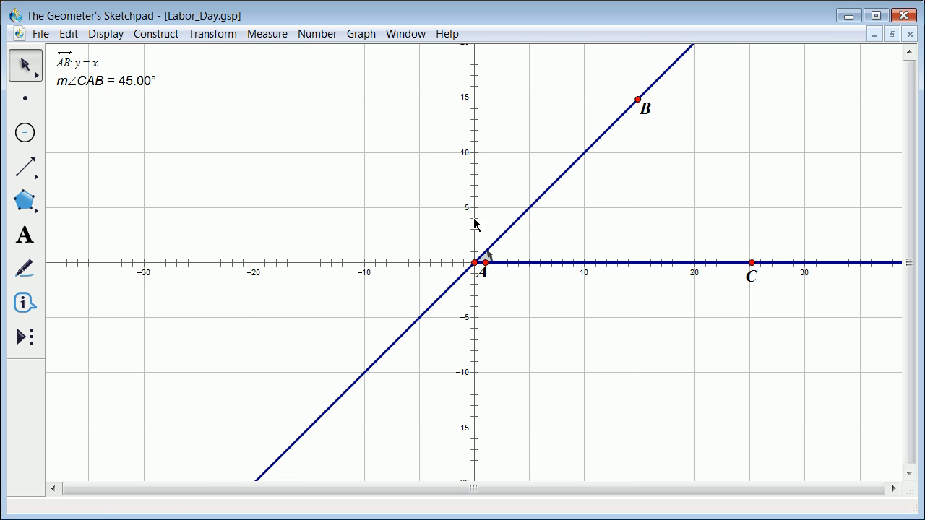
pyautogui.moveTo(561, 231)
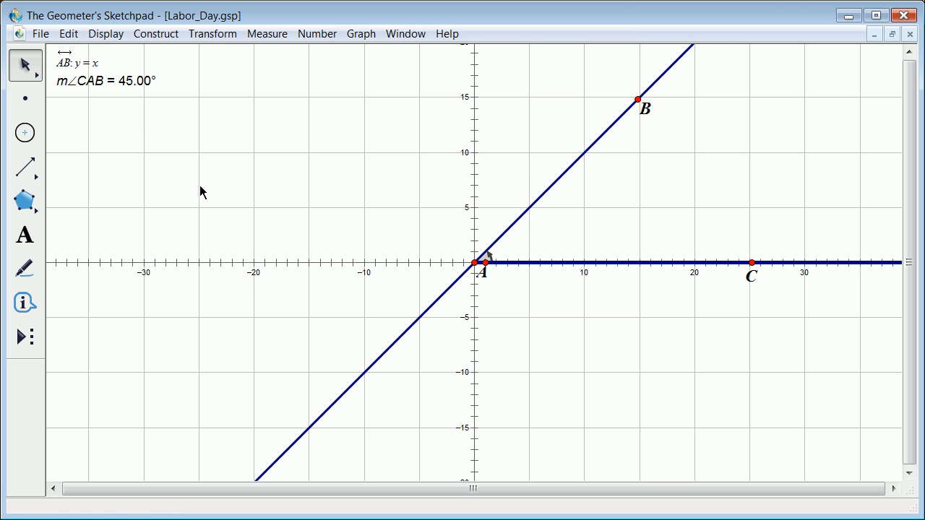
pyautogui.moveTo(575, 277)
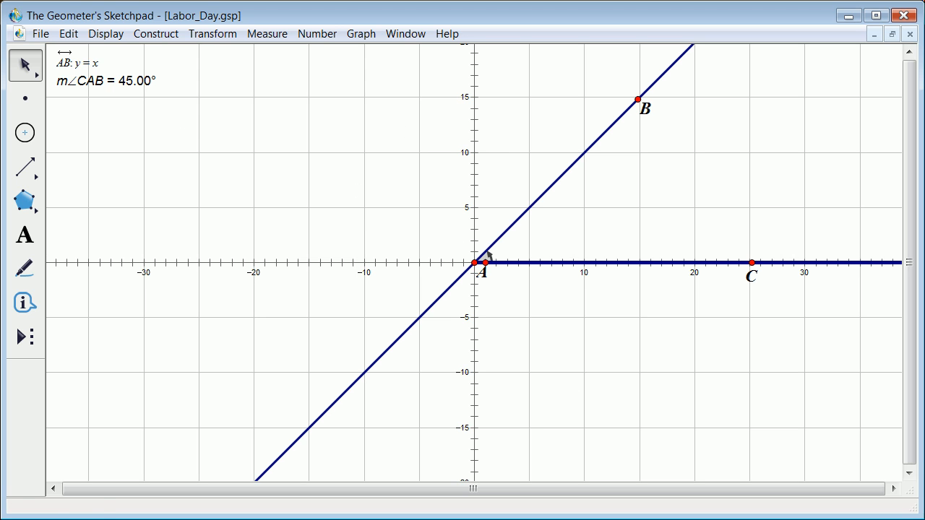
pyautogui.moveTo(25, 134)
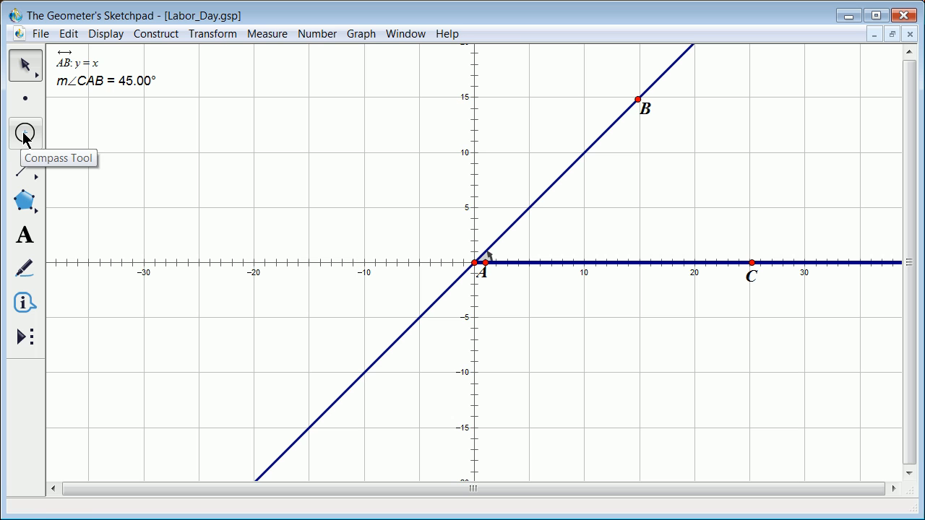
pyautogui.moveTo(275, 49)
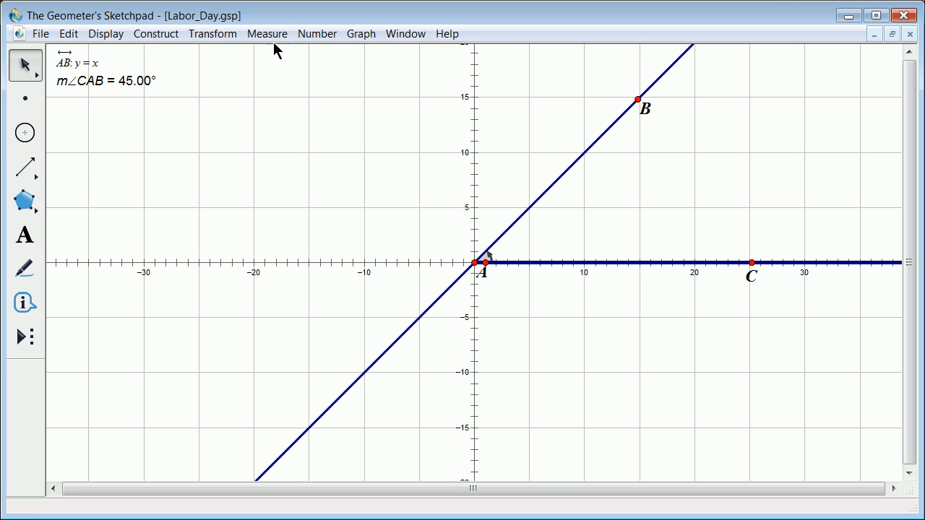
pyautogui.moveTo(264, 51)
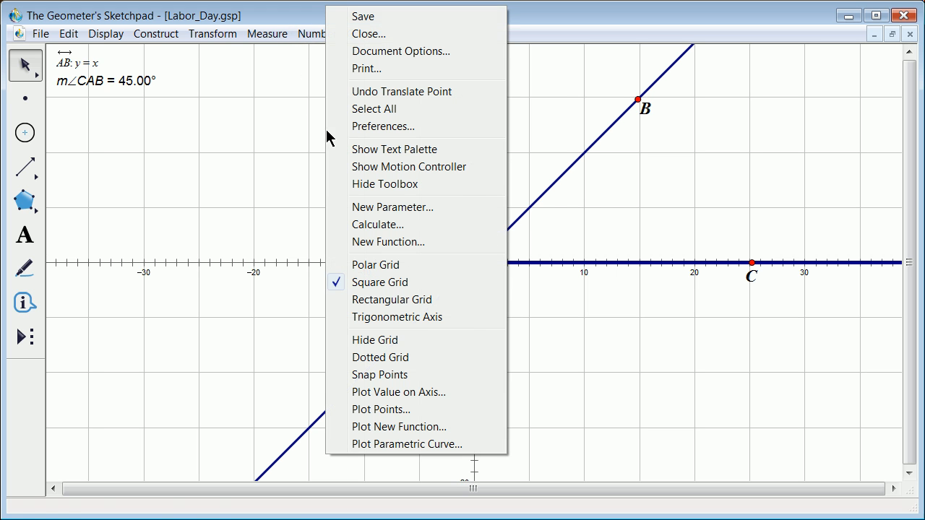
pyautogui.moveTo(403, 382)
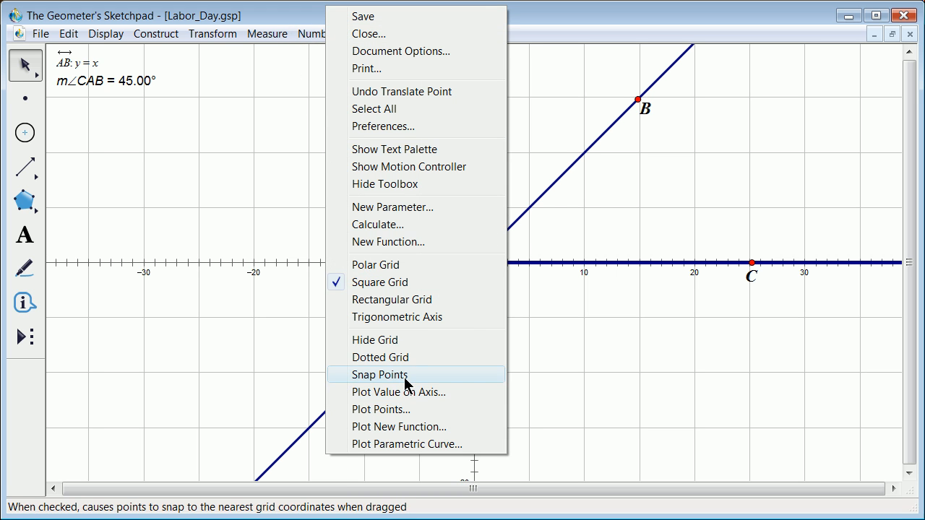
pyautogui.click(379, 374)
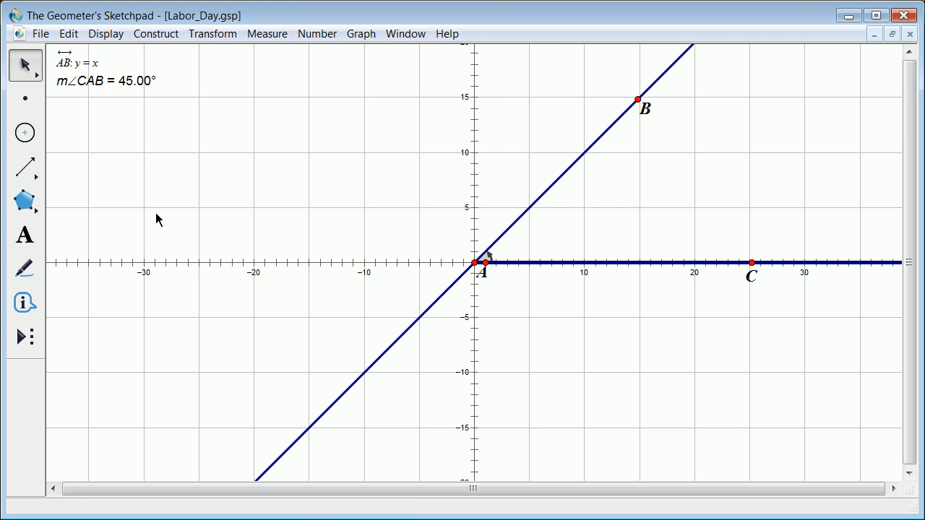
pyautogui.moveTo(268, 136)
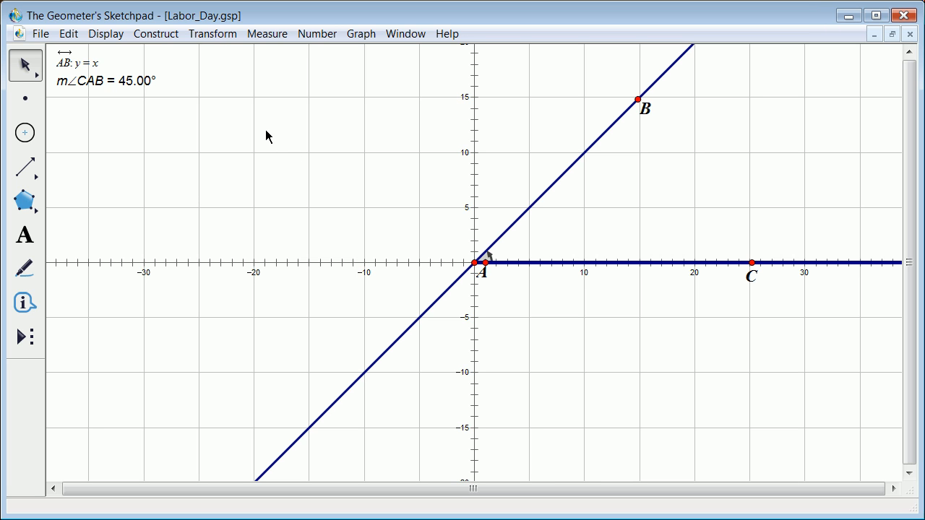
pyautogui.moveTo(81, 145)
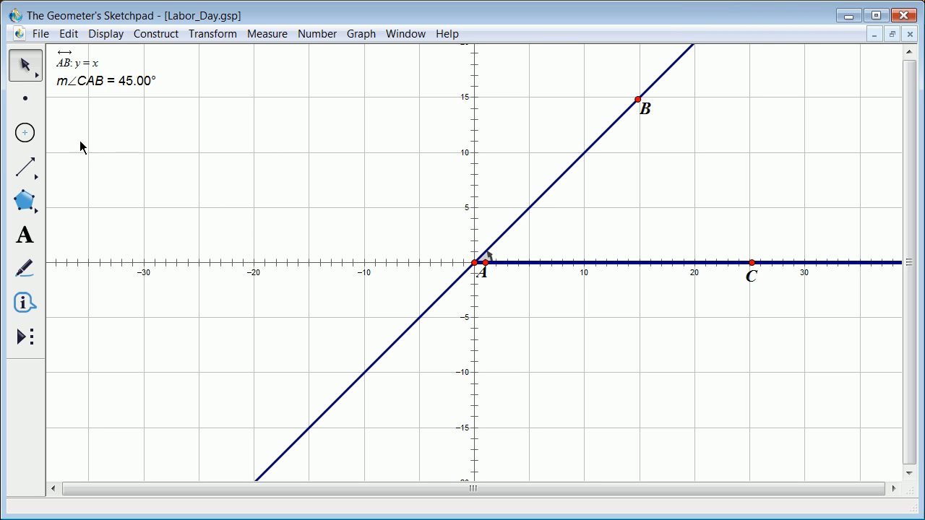
pyautogui.moveTo(25, 133)
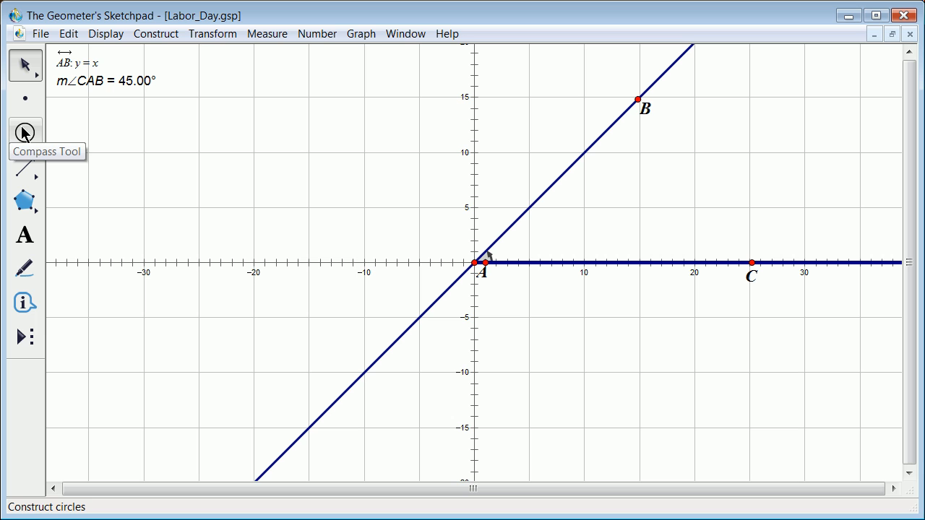
# Draw a compass circle centred at A through (10, 0), then select it.
pyautogui.click(24, 133)
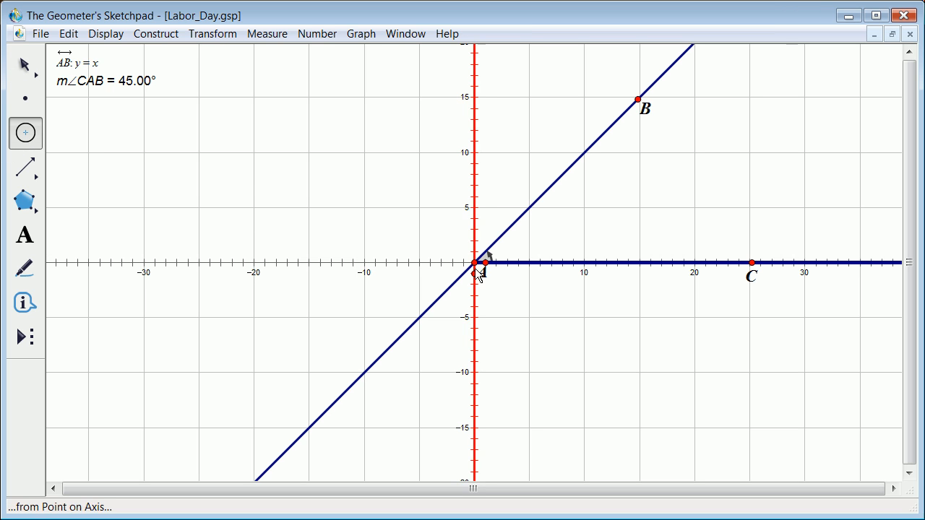
pyautogui.click(473, 262)
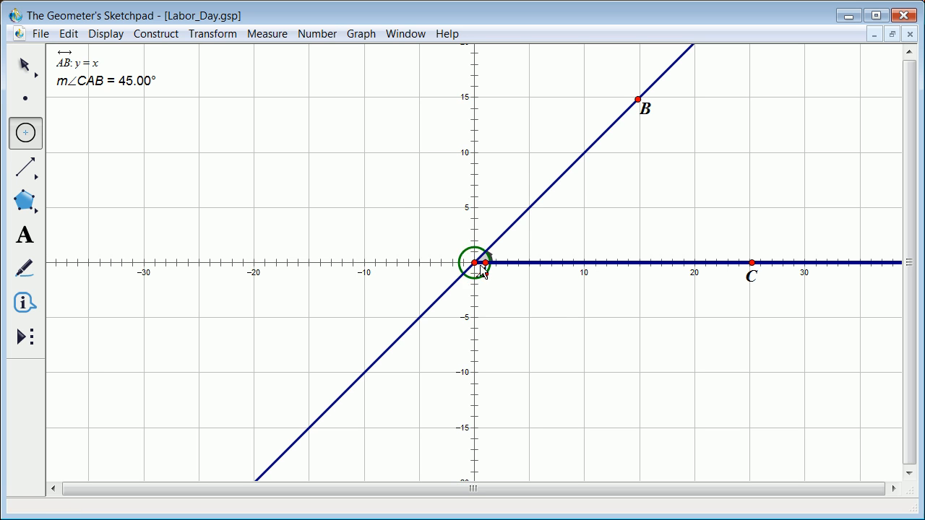
pyautogui.moveTo(474, 262); pyautogui.dragTo(584, 252)
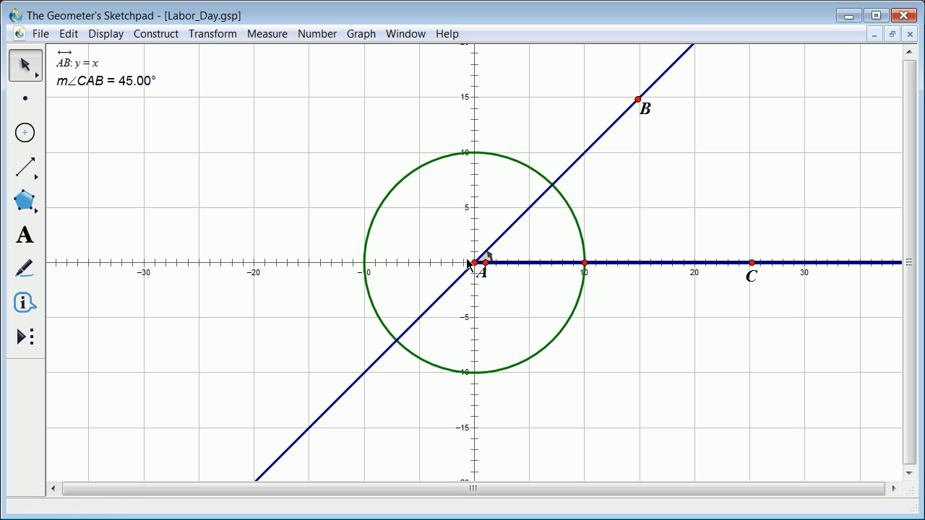
pyautogui.moveTo(487, 264)
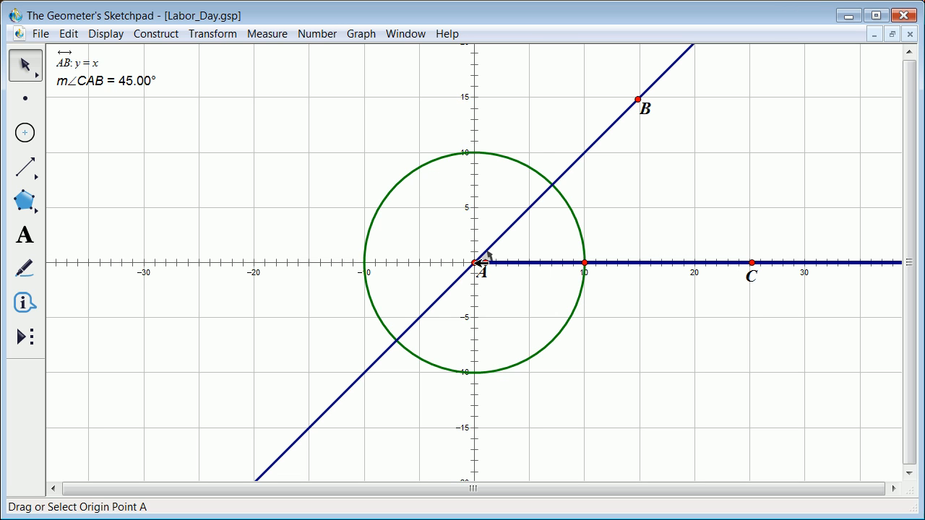
pyautogui.moveTo(491, 272)
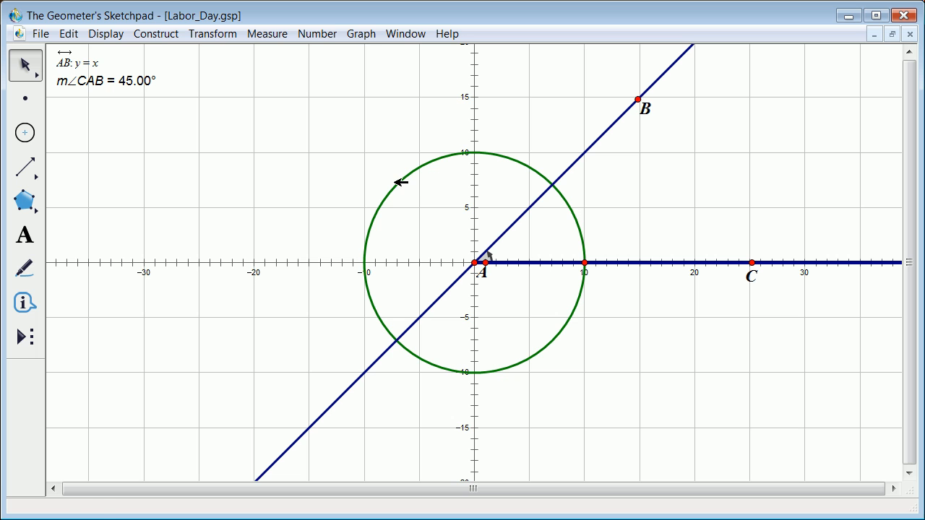
pyautogui.click(400, 182)
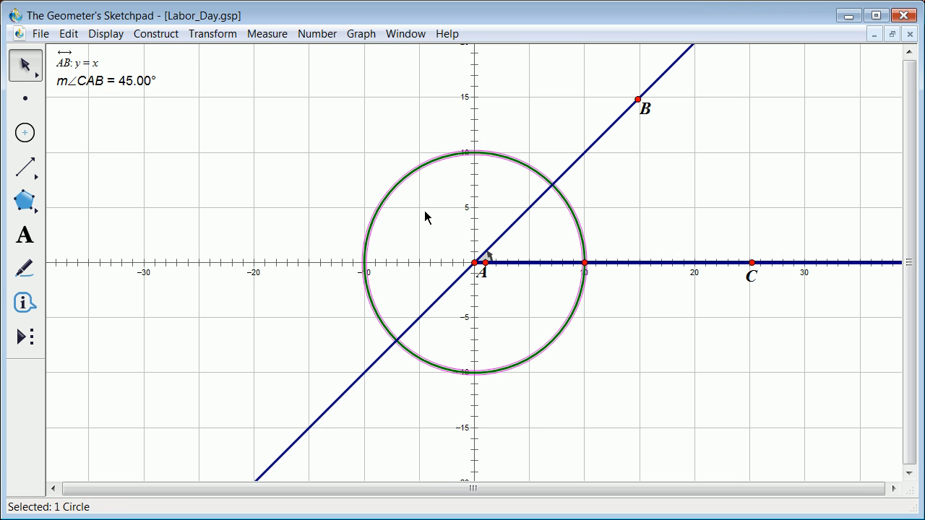
# Measure circle AD's equation, x² + y² = 10.00², from the Measure menu.
pyautogui.click(267, 33)
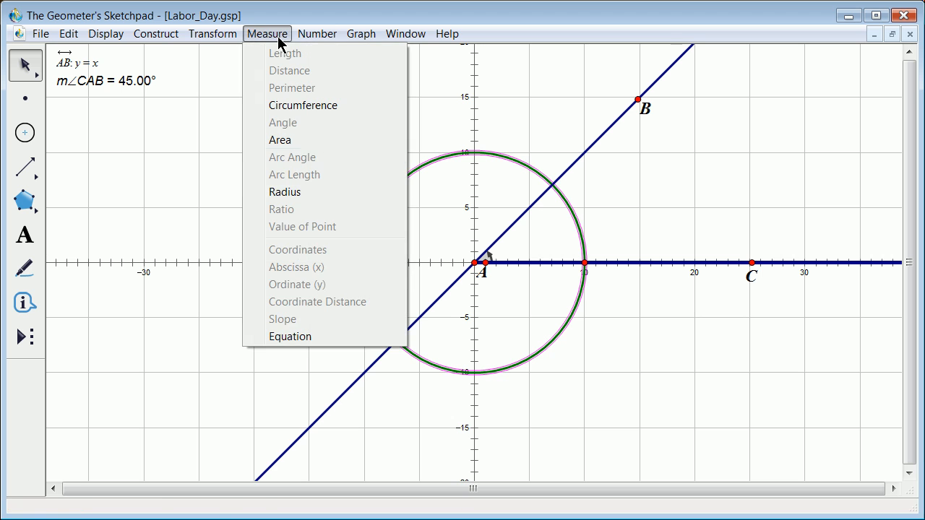
pyautogui.click(289, 337)
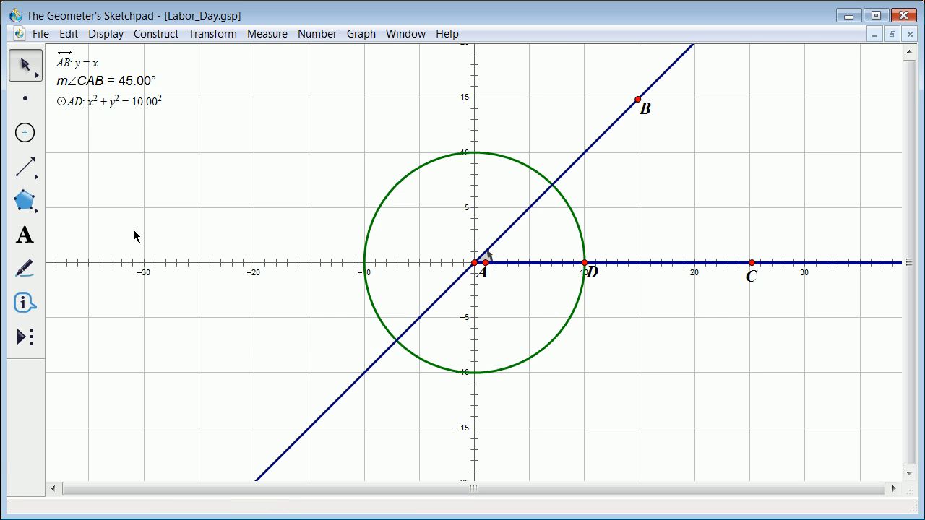
pyautogui.moveTo(160, 110)
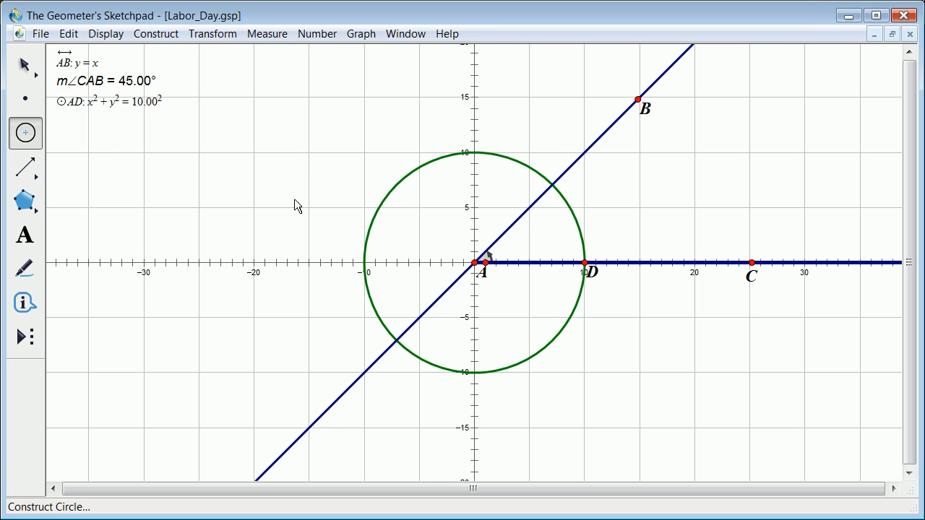
pyautogui.moveTo(328, 156)
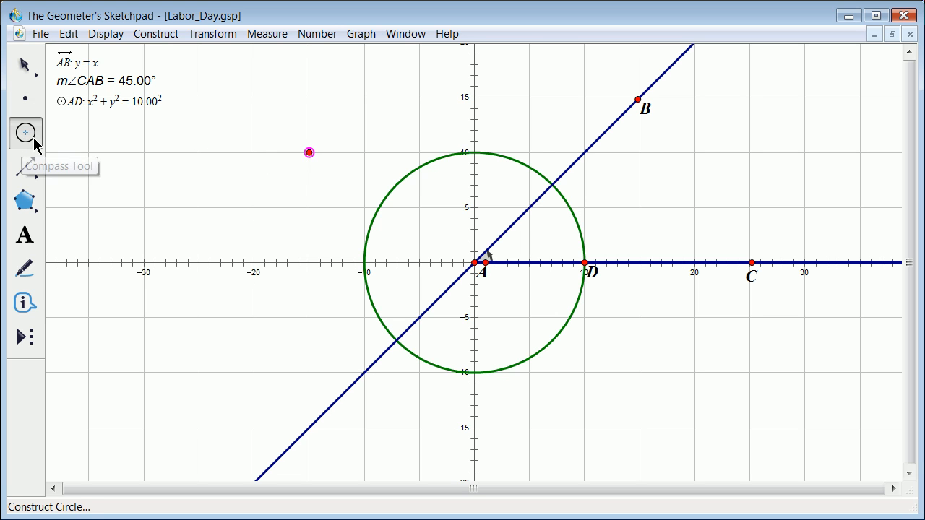
# Drag out a compass circle centred at (−15, 10) through (−10, 15).
pyautogui.moveTo(309, 153); pyautogui.dragTo(308, 163)
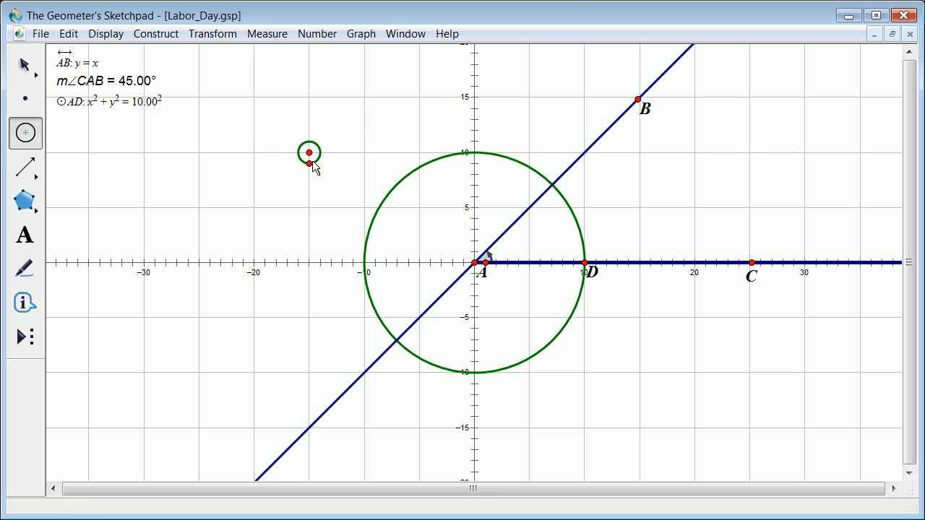
pyautogui.moveTo(309, 162); pyautogui.dragTo(385, 141)
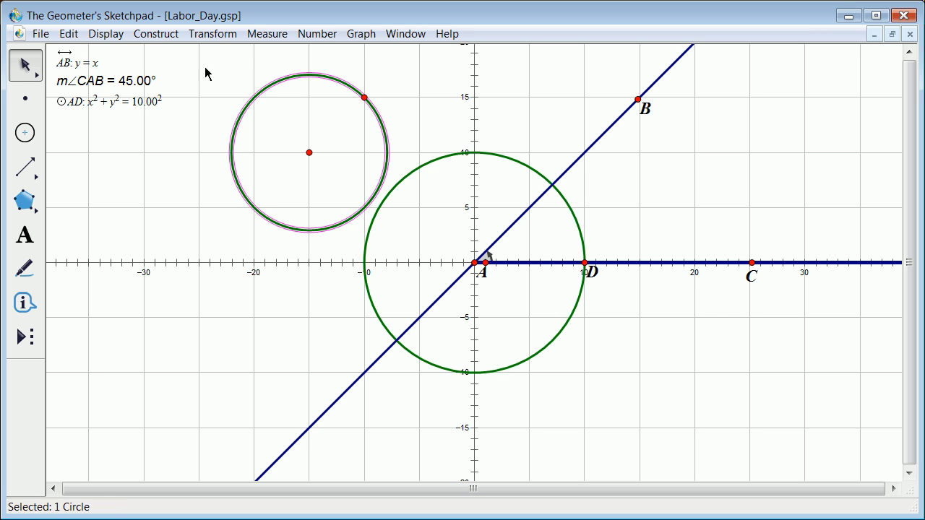
# Measure circle EF's equation, (x + 15.00)² + (y − 10.00)² = 7.07².
pyautogui.click(267, 33)
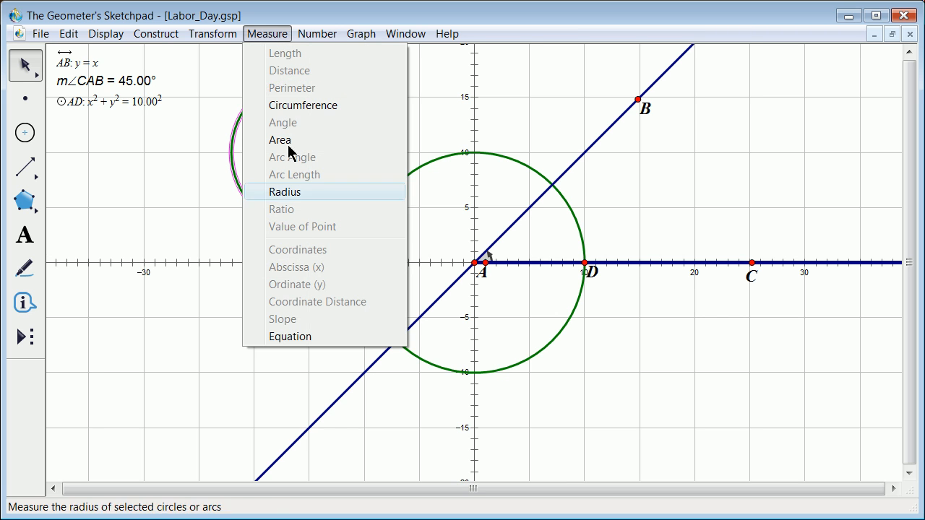
pyautogui.click(290, 336)
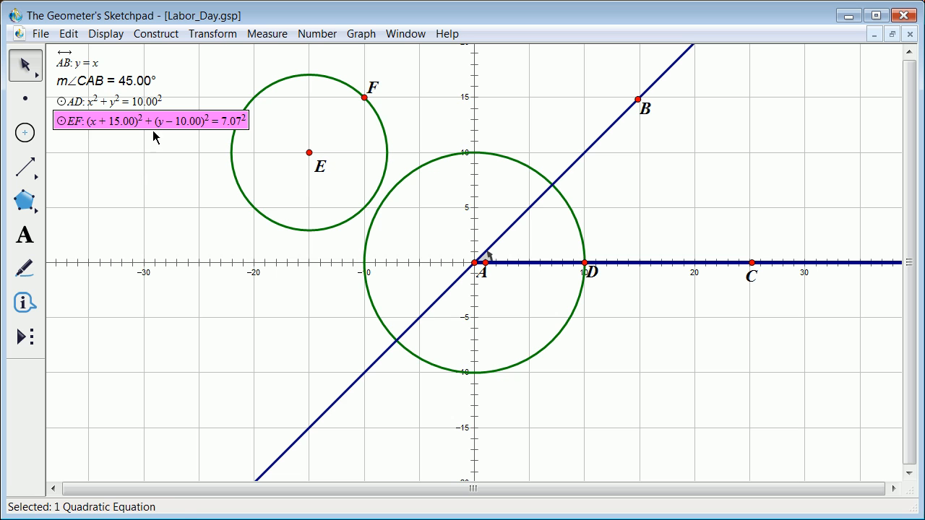
pyautogui.moveTo(89, 142)
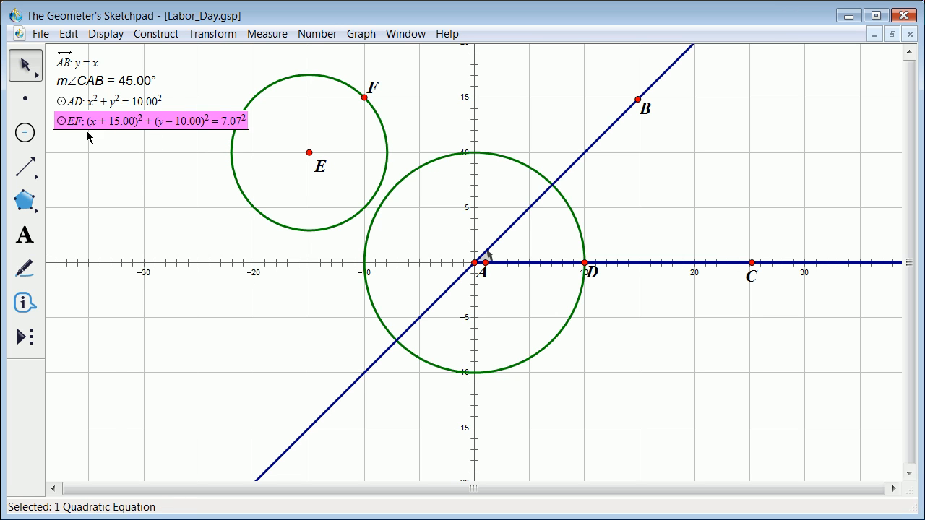
pyautogui.moveTo(239, 157)
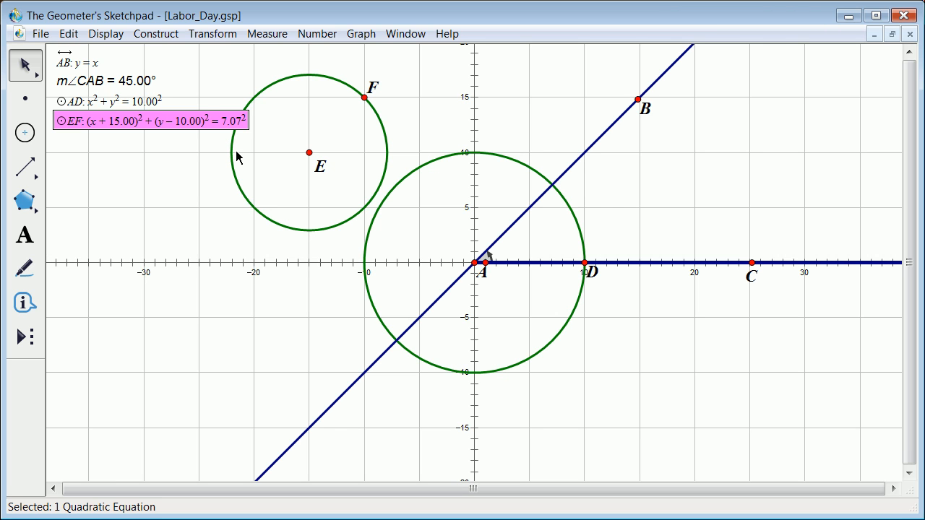
pyautogui.moveTo(377, 282)
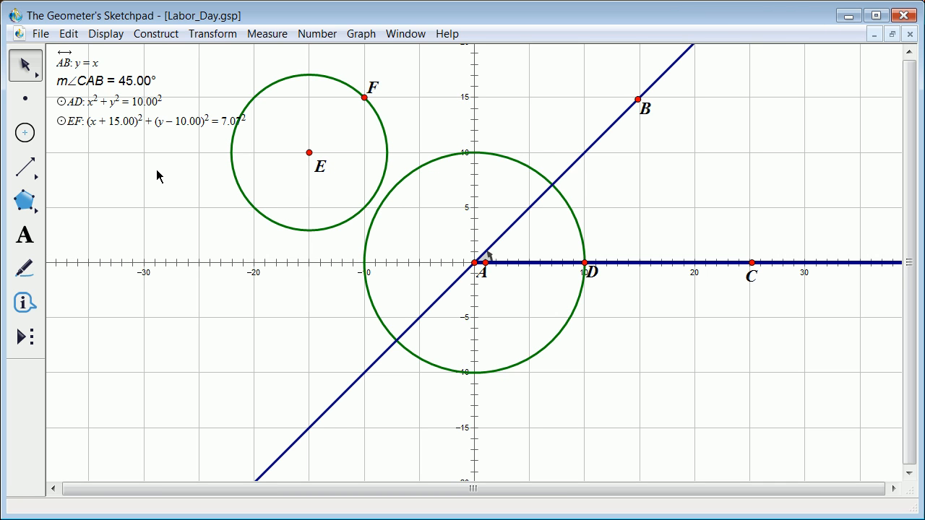
pyautogui.moveTo(835, 352)
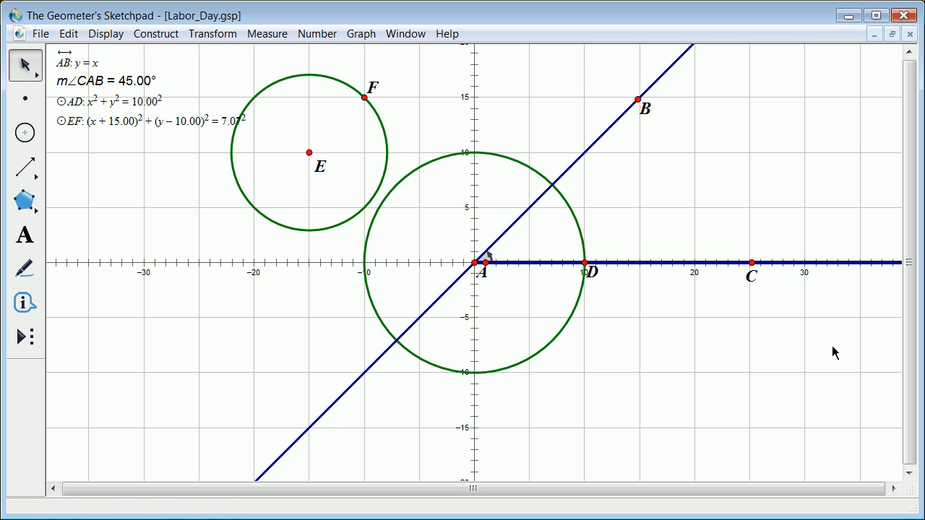
pyautogui.moveTo(678, 238)
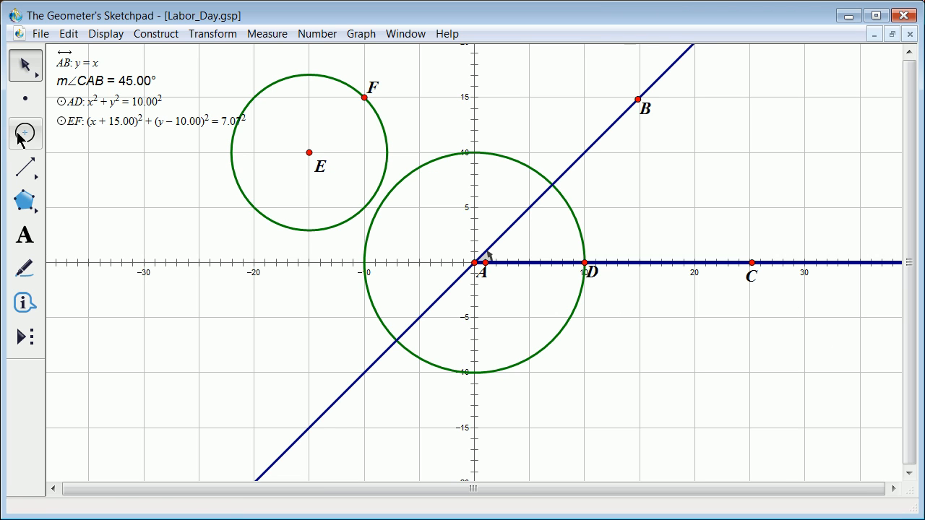
pyautogui.moveTo(29, 137)
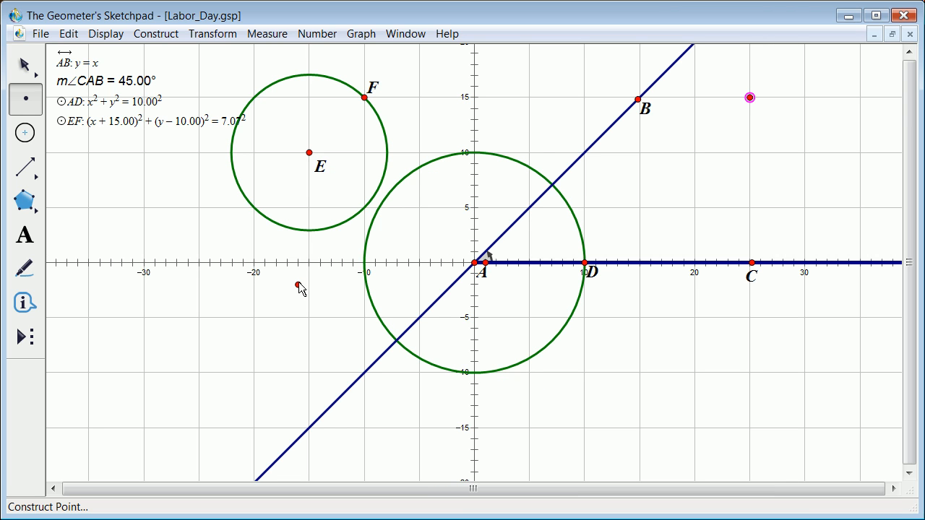
# Draw a third circle centred at (25, 15) through a point near (17, 13).
pyautogui.click(24, 132)
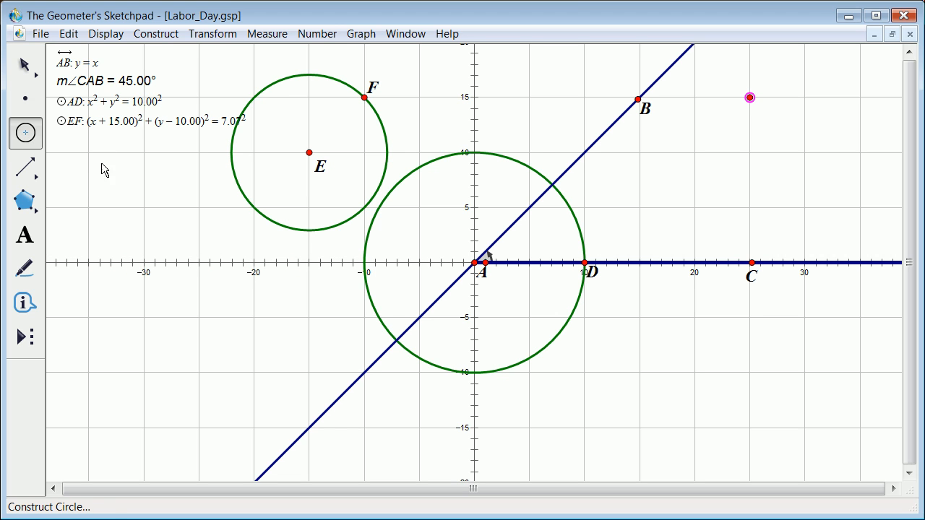
pyautogui.moveTo(750, 97); pyautogui.dragTo(686, 119)
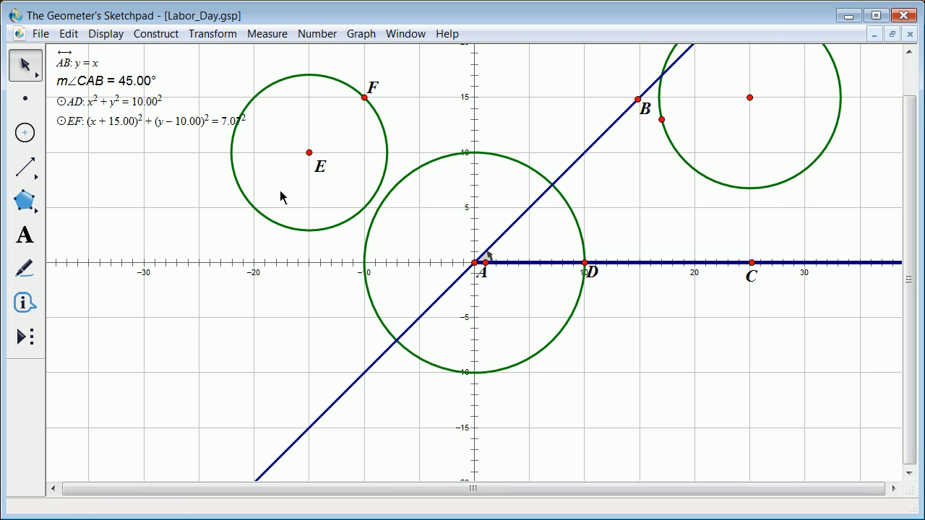
pyautogui.moveTo(639, 97)
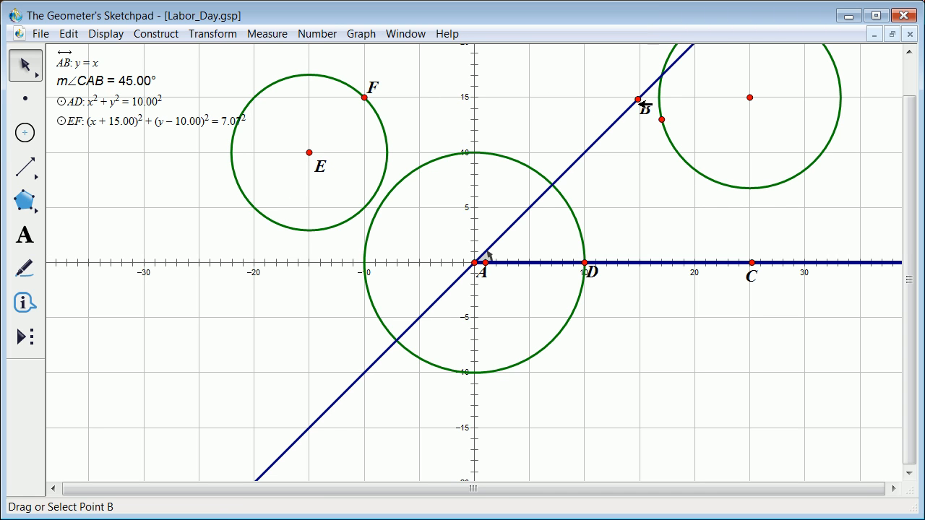
# Merge point B onto the third circle, then reselect B.
pyautogui.click(636, 99)
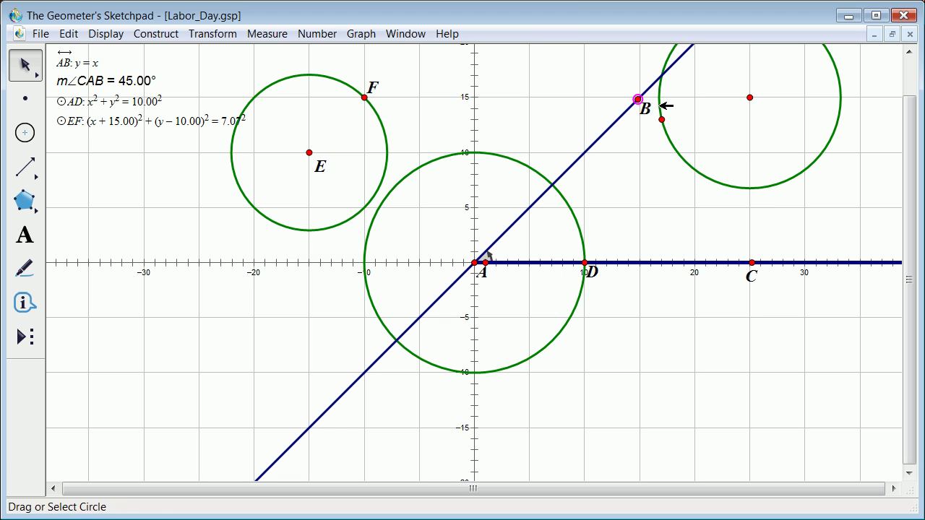
pyautogui.click(838, 94)
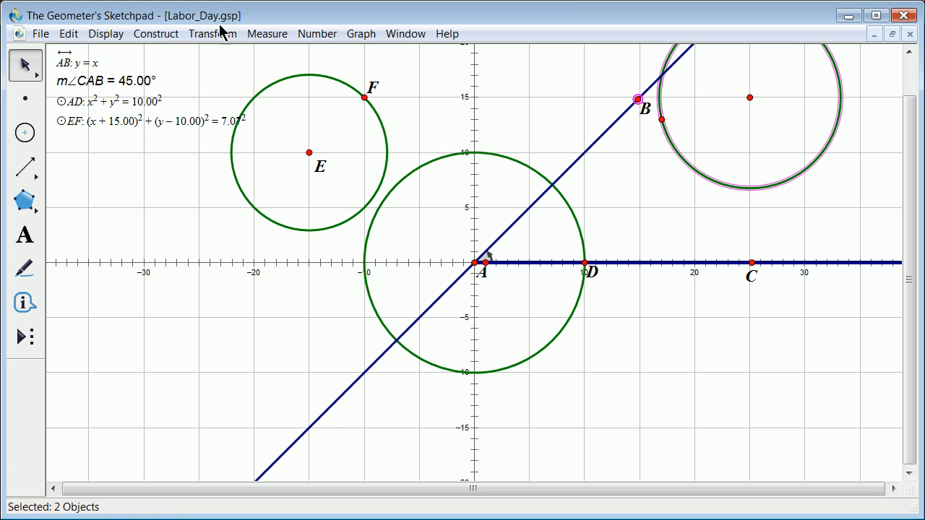
pyautogui.click(106, 34)
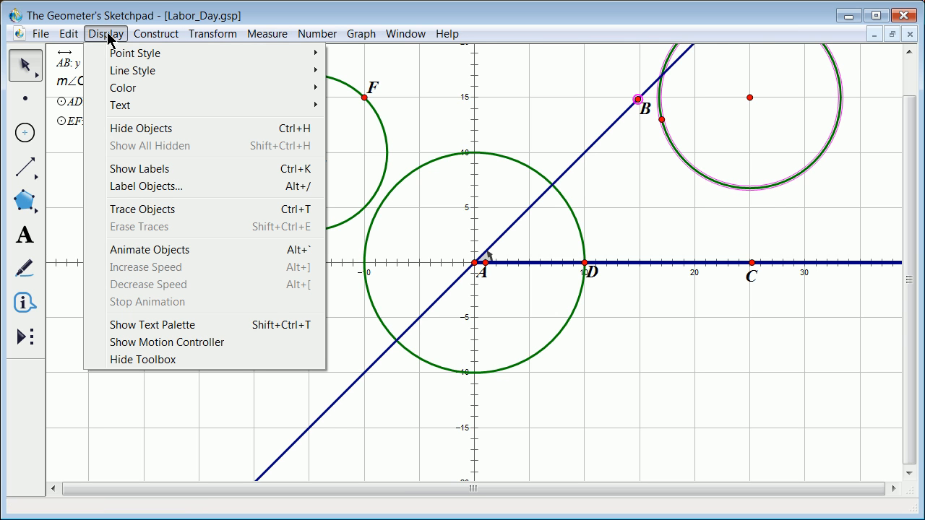
pyautogui.click(69, 33)
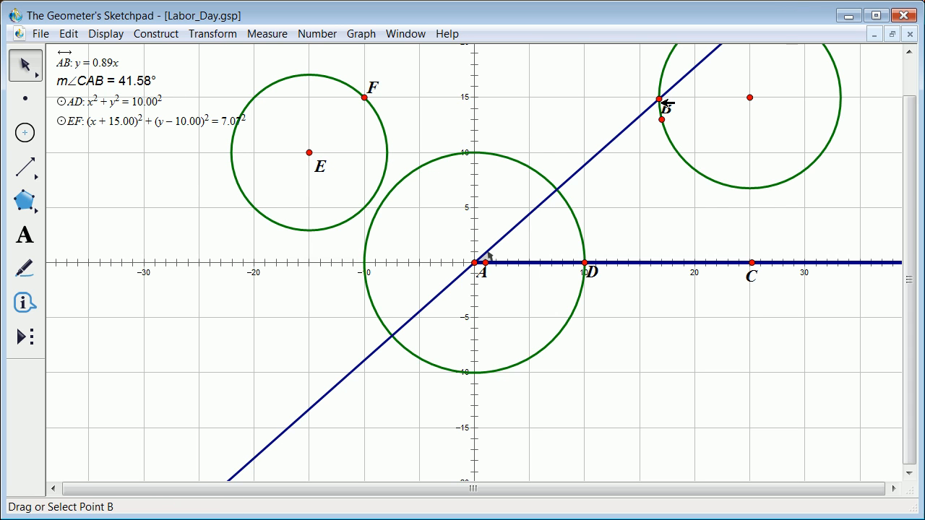
pyautogui.click(657, 97)
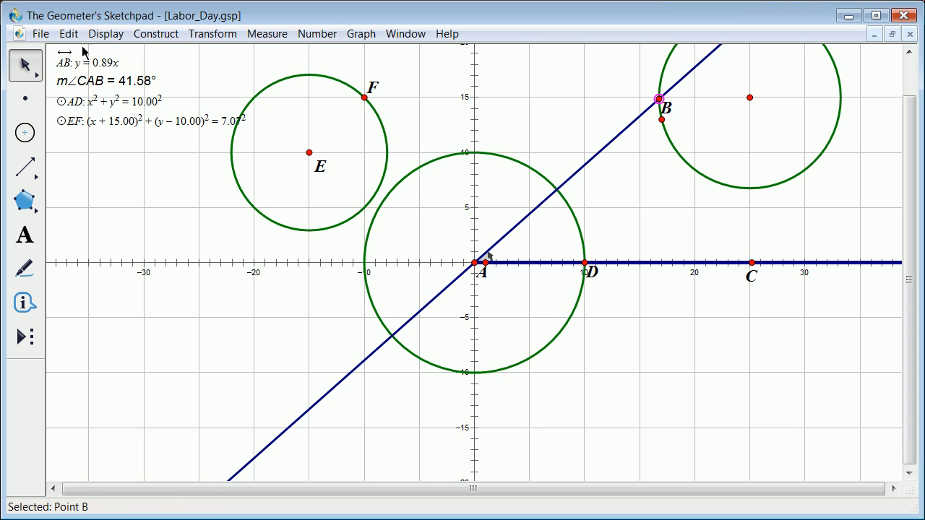
pyautogui.click(105, 33)
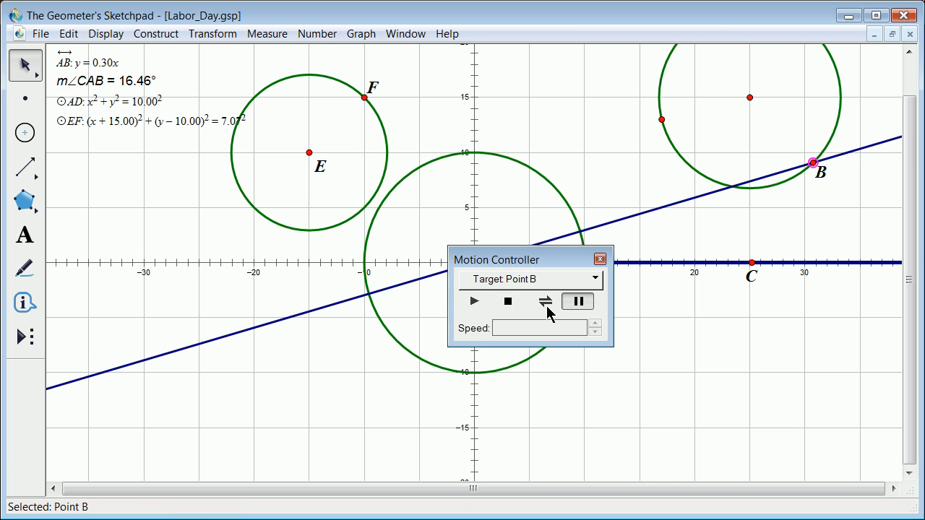
pyautogui.moveTo(473, 303)
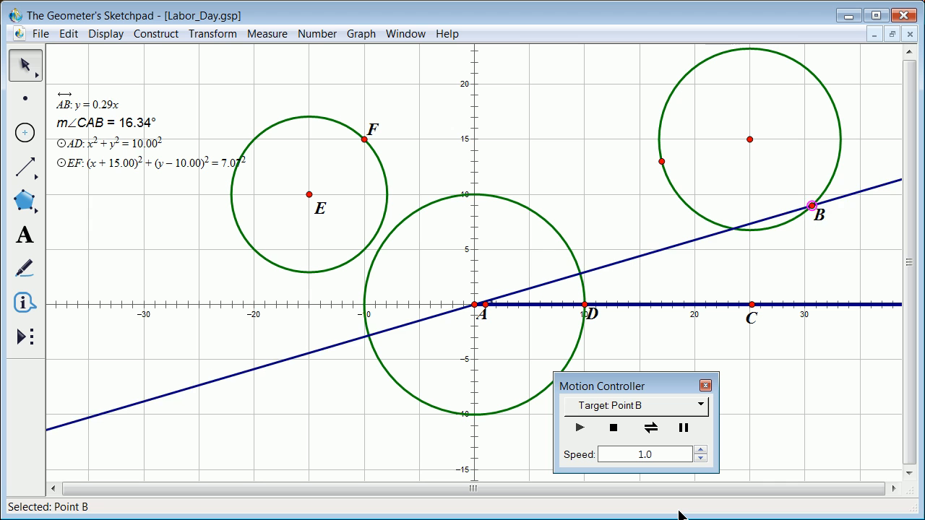
# Animate B around its circle, watching AB's slope and ∠CAB change, then pause at 14.80°.
pyautogui.moveTo(811, 205); pyautogui.dragTo(835, 110)
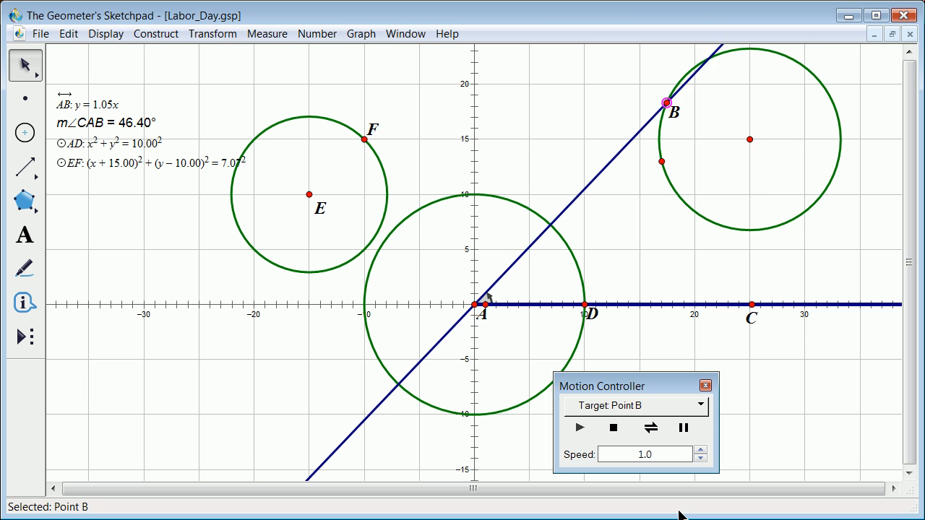
pyautogui.moveTo(665, 101); pyautogui.dragTo(684, 201)
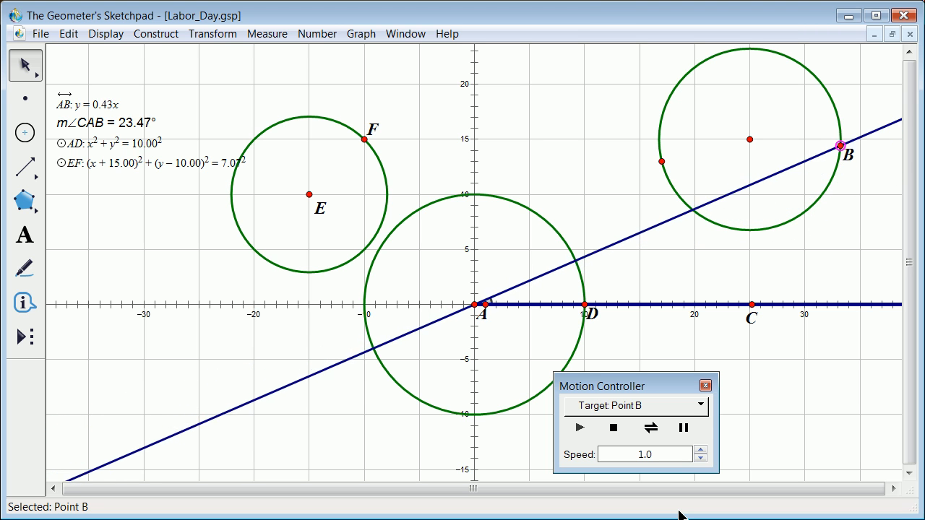
pyautogui.moveTo(840, 145); pyautogui.dragTo(796, 60)
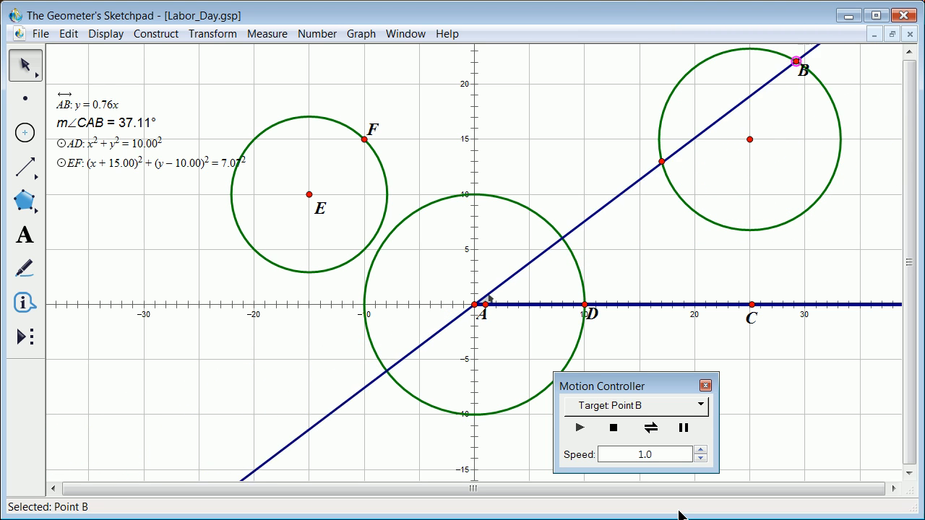
pyautogui.moveTo(795, 61); pyautogui.dragTo(697, 65)
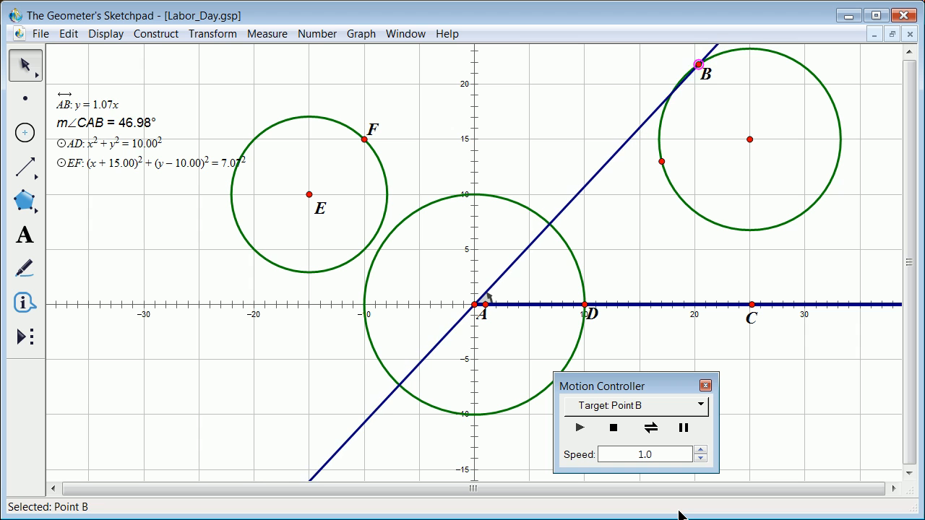
pyautogui.moveTo(698, 64); pyautogui.dragTo(659, 161)
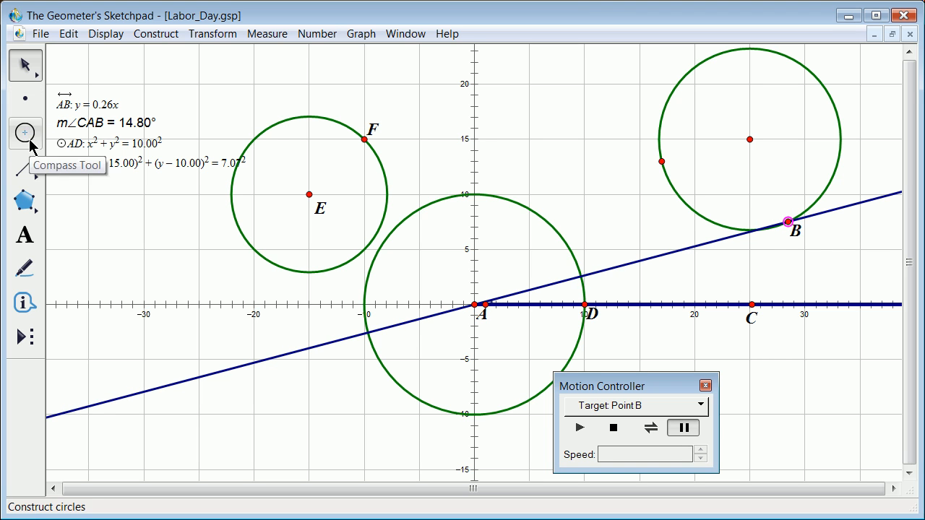
pyautogui.moveTo(27, 167)
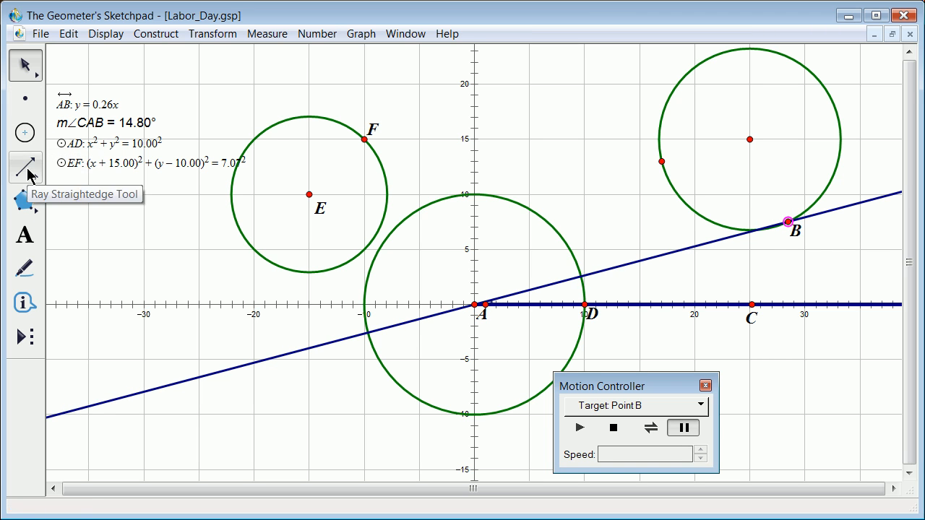
# Draw a segment from the third circle's centre to point B.
pyautogui.click(24, 166)
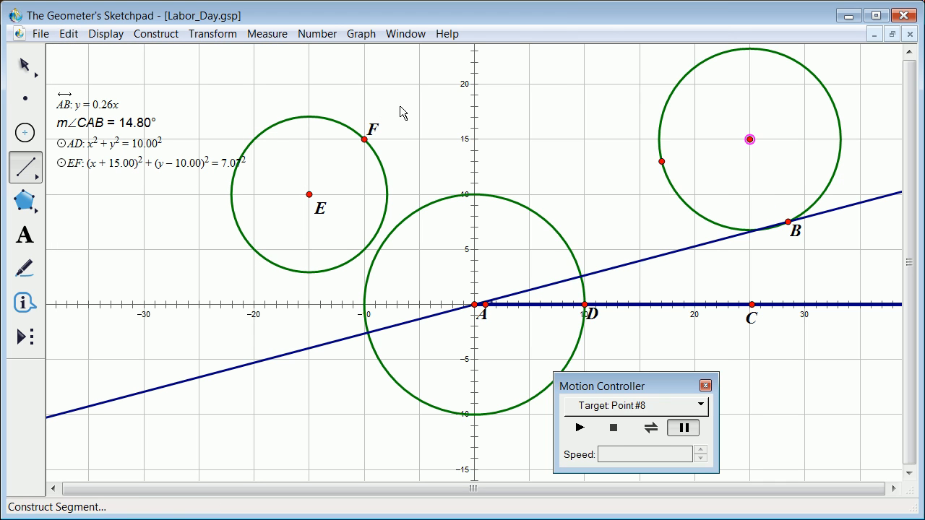
pyautogui.click(362, 34)
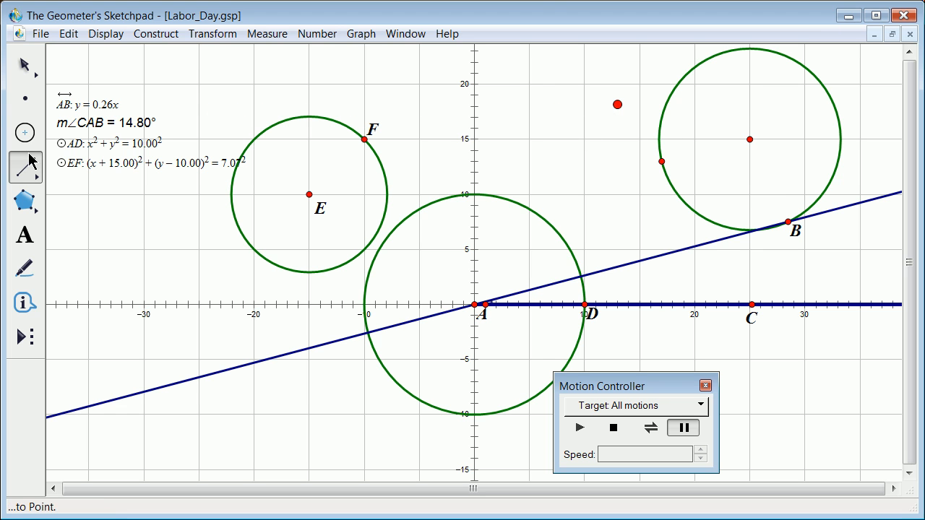
pyautogui.moveTo(618, 104); pyautogui.dragTo(737, 185)
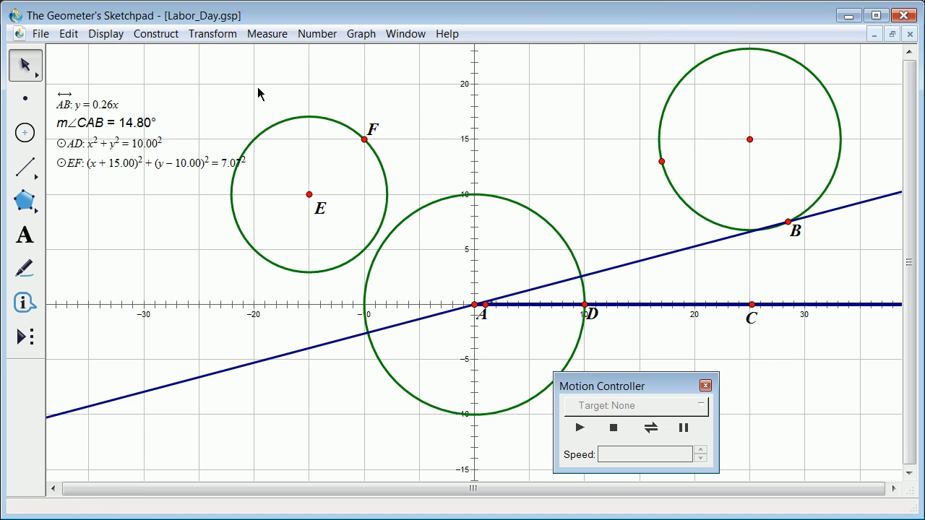
pyautogui.click(23, 169)
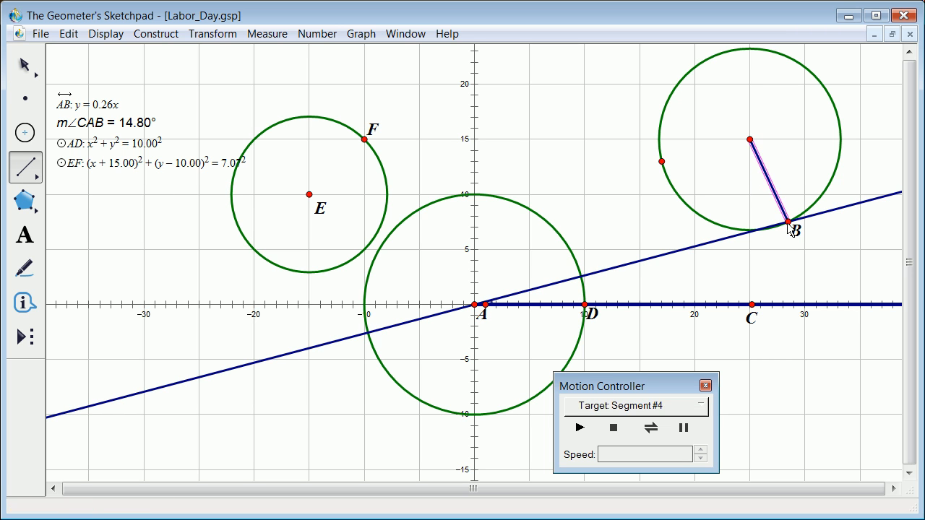
pyautogui.click(23, 65)
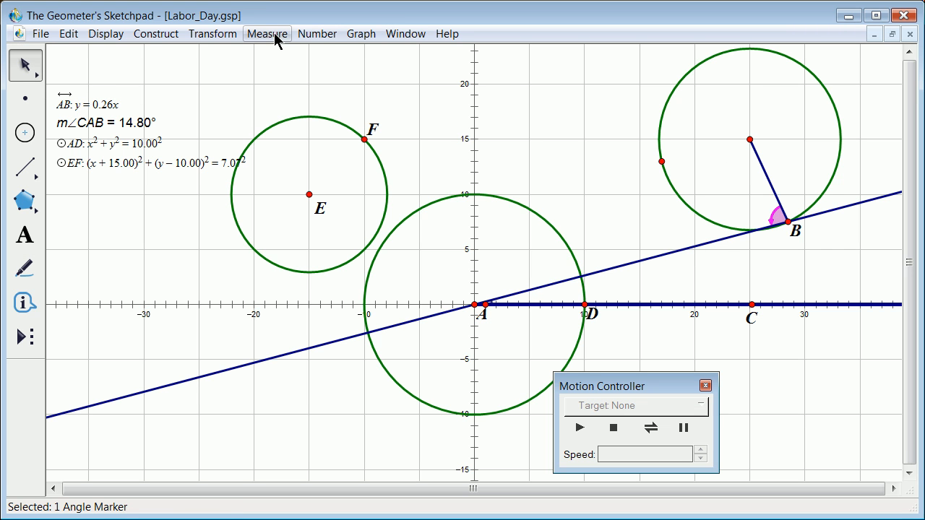
# Measure the marked angle GBA as 79.91°, then deselect.
pyautogui.click(267, 33)
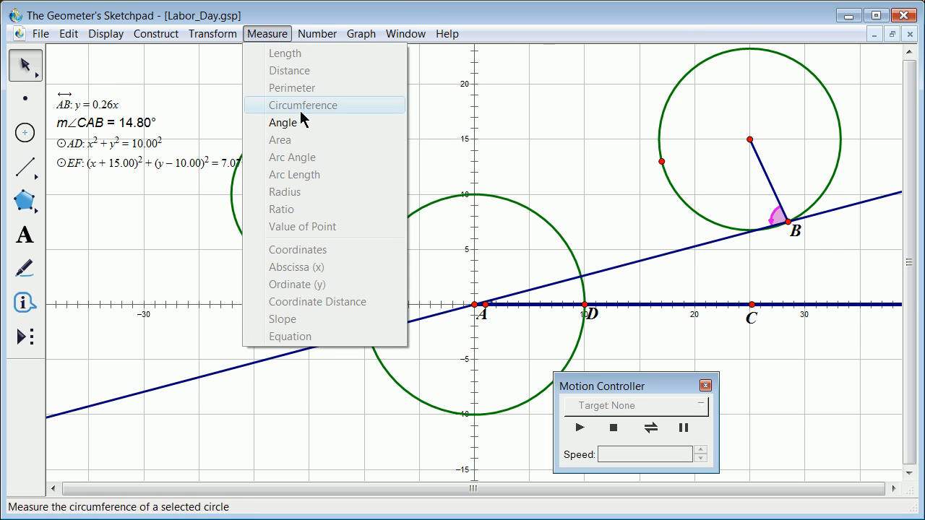
pyautogui.click(282, 122)
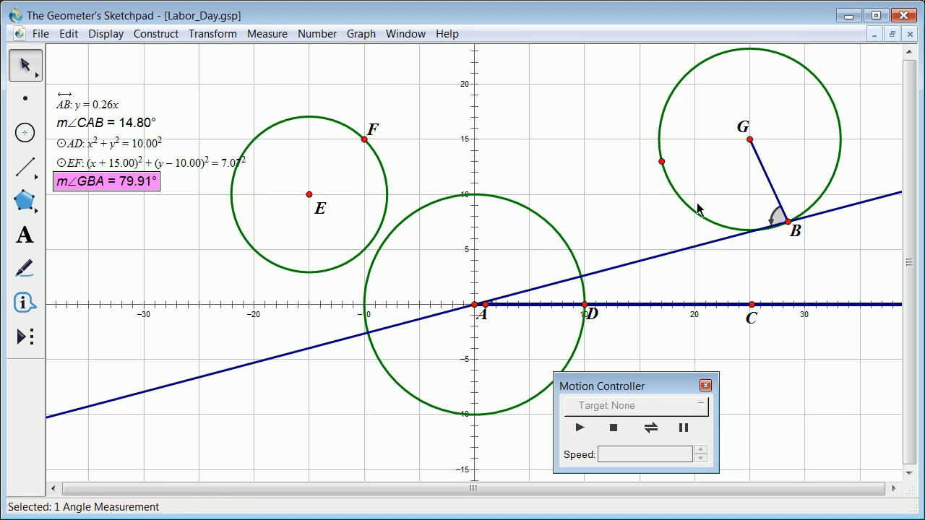
pyautogui.click(110, 74)
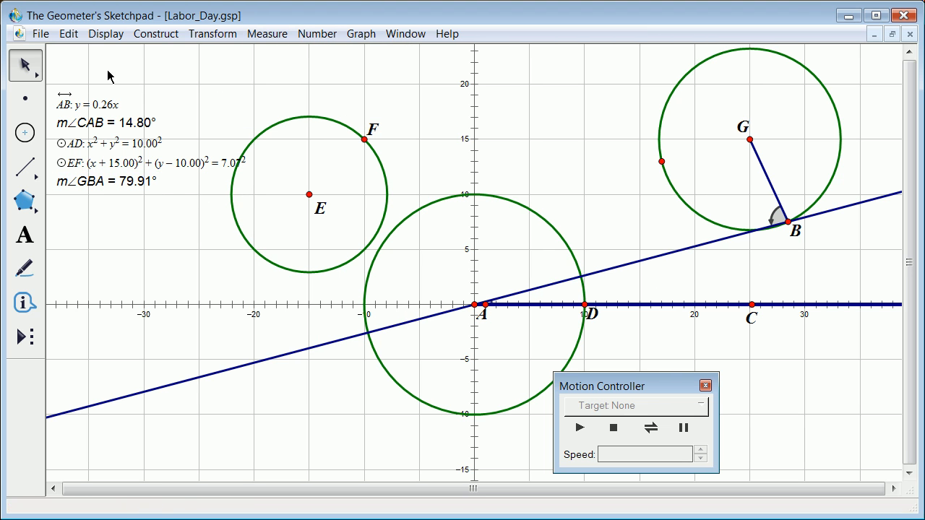
pyautogui.moveTo(792, 226)
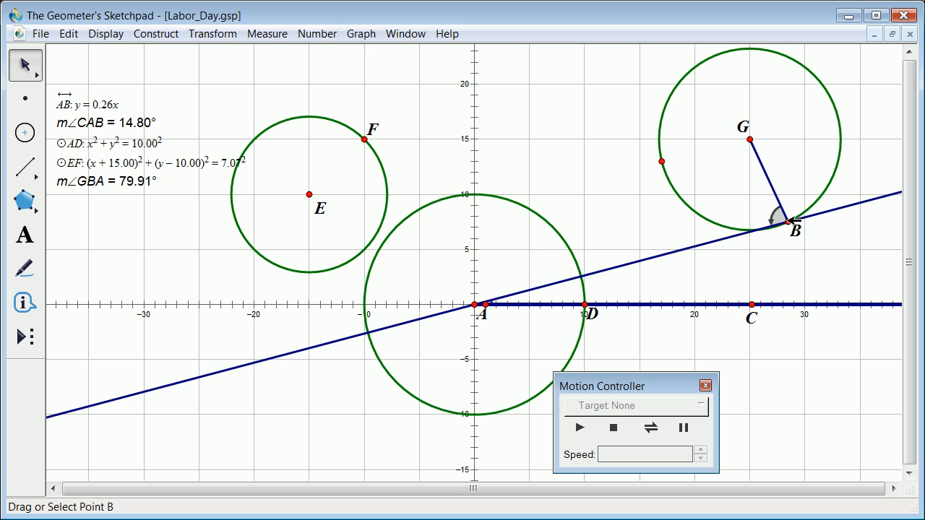
# Animate point B with Display > Animate Point, watching m∠GBA rise to 159.82°.
pyautogui.click(105, 34)
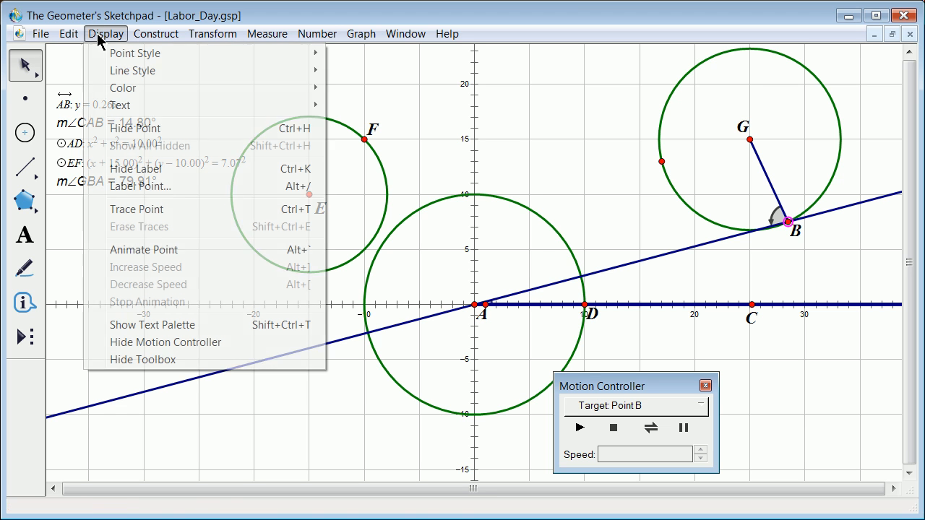
pyautogui.moveTo(143, 250)
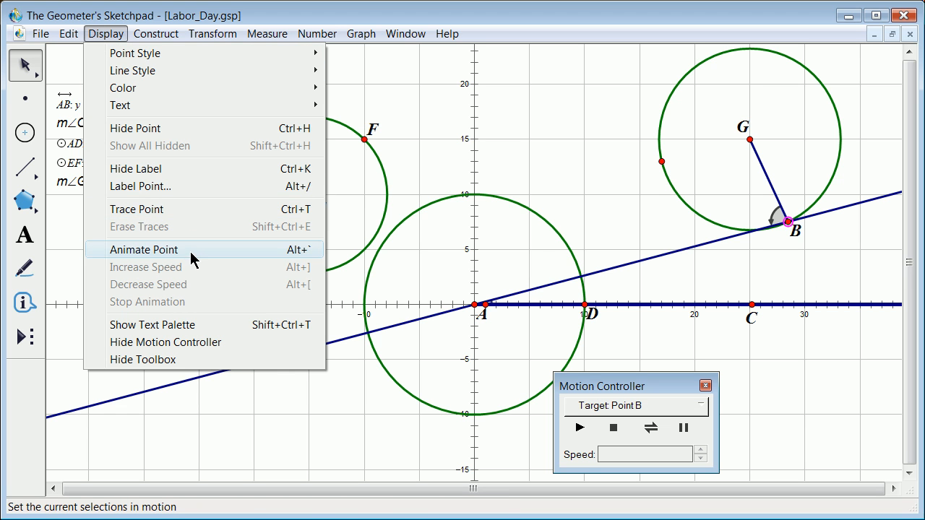
pyautogui.click(143, 249)
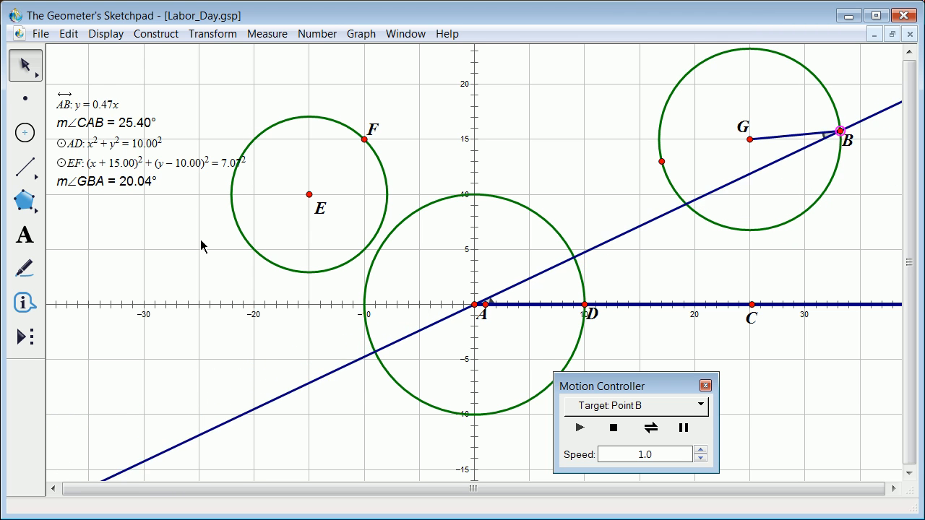
pyautogui.moveTo(838, 131); pyautogui.dragTo(779, 53)
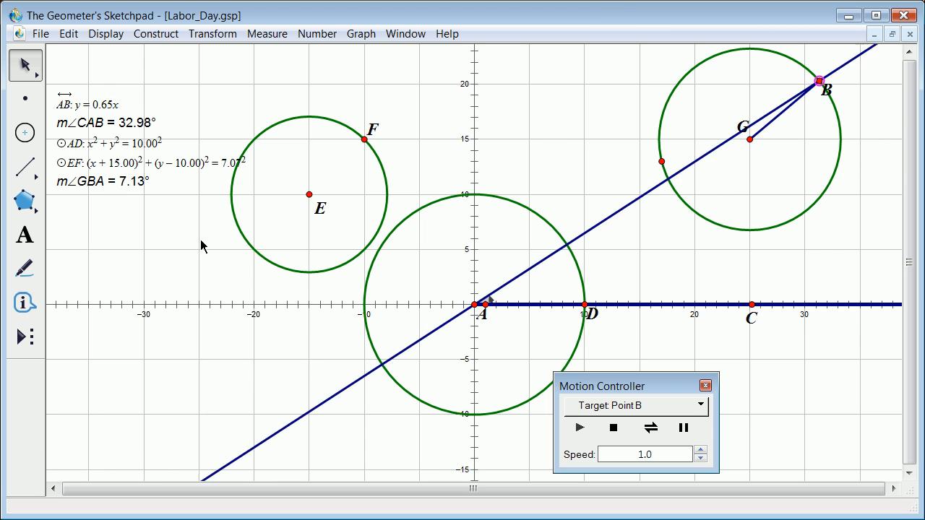
pyautogui.moveTo(820, 81); pyautogui.dragTo(722, 52)
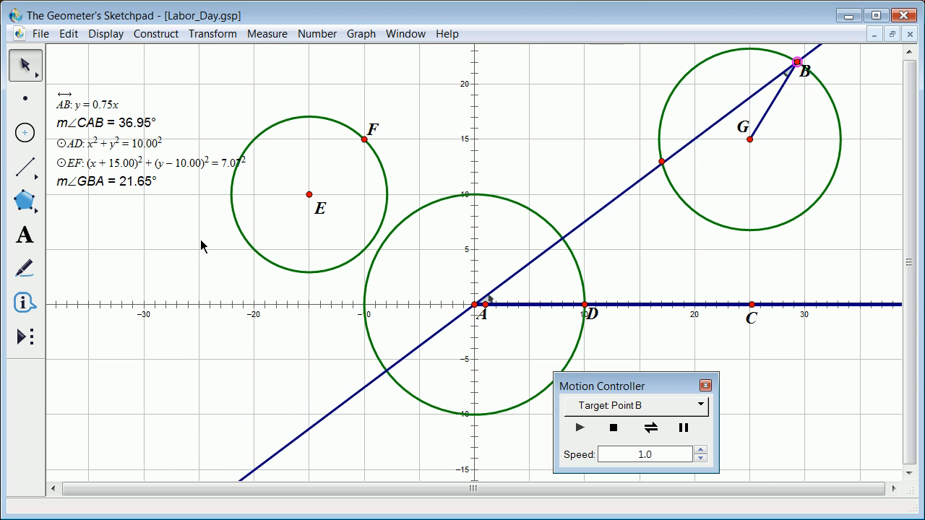
pyautogui.moveTo(795, 60); pyautogui.dragTo(701, 63)
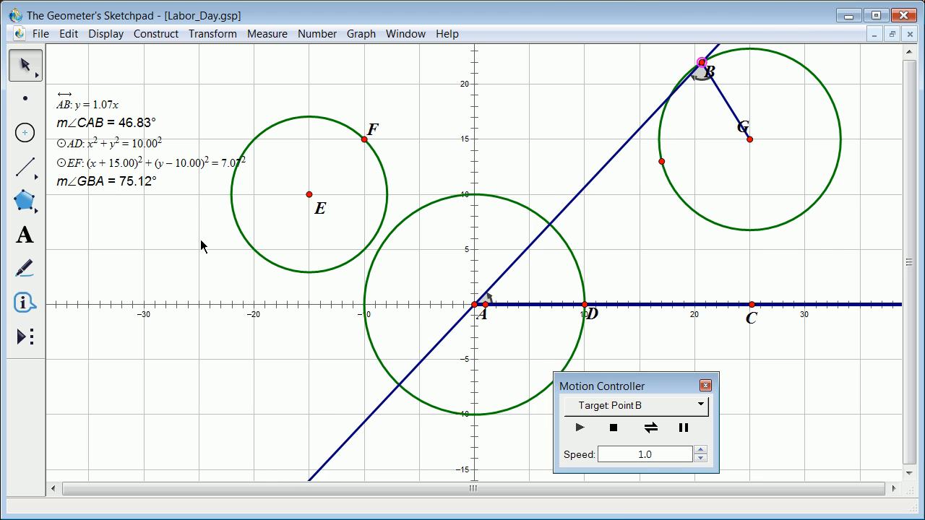
pyautogui.moveTo(699, 61); pyautogui.dragTo(657, 153)
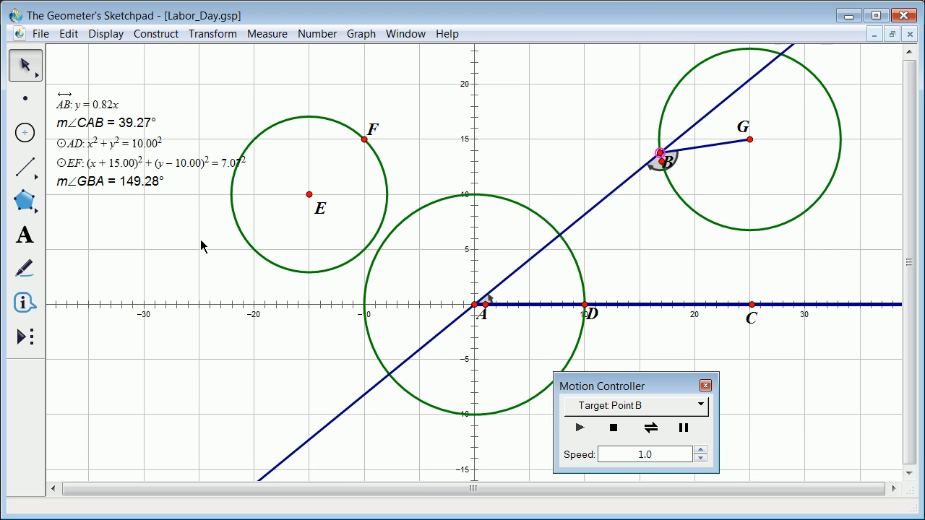
pyautogui.moveTo(661, 153); pyautogui.dragTo(712, 222)
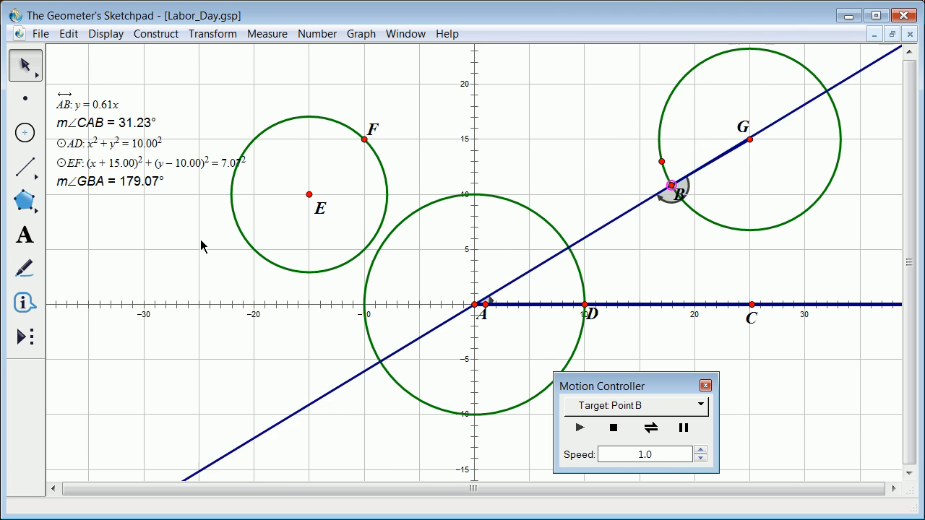
pyautogui.moveTo(672, 186); pyautogui.dragTo(754, 230)
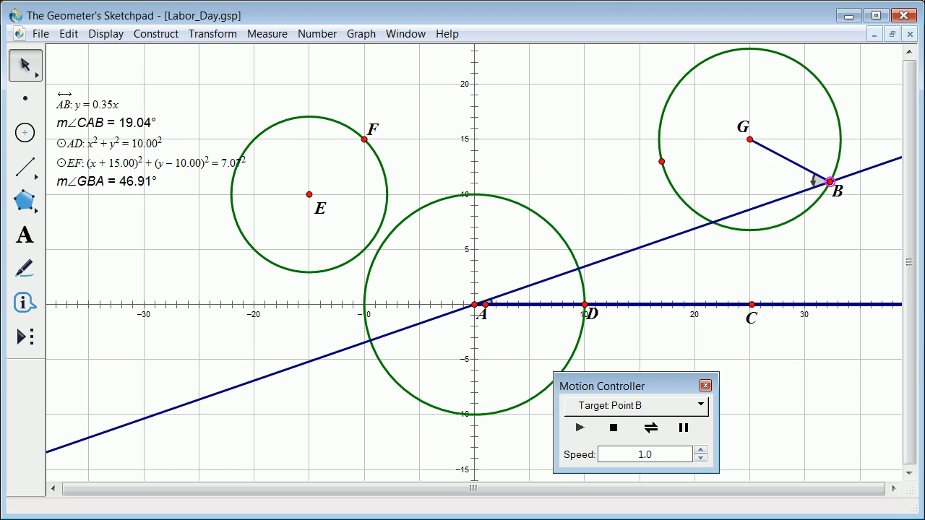
pyautogui.moveTo(831, 184); pyautogui.dragTo(824, 87)
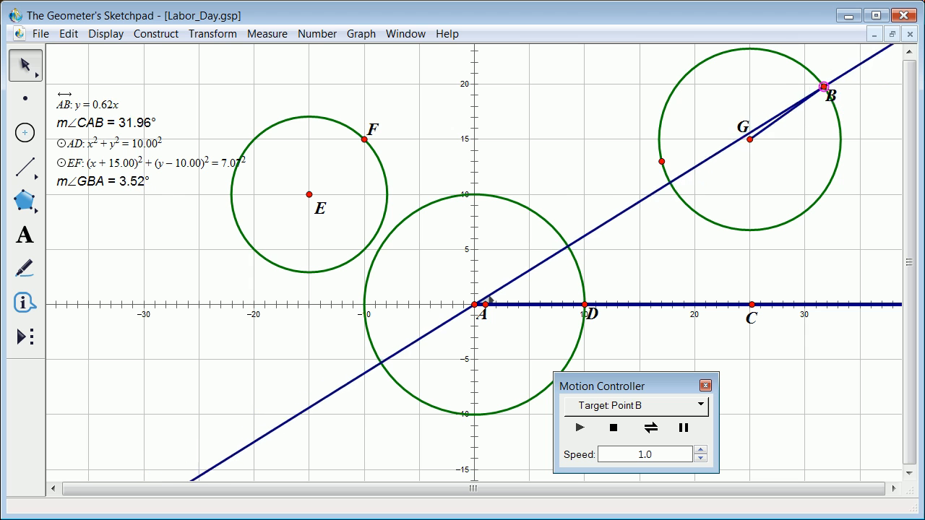
pyautogui.moveTo(823, 86); pyautogui.dragTo(728, 52)
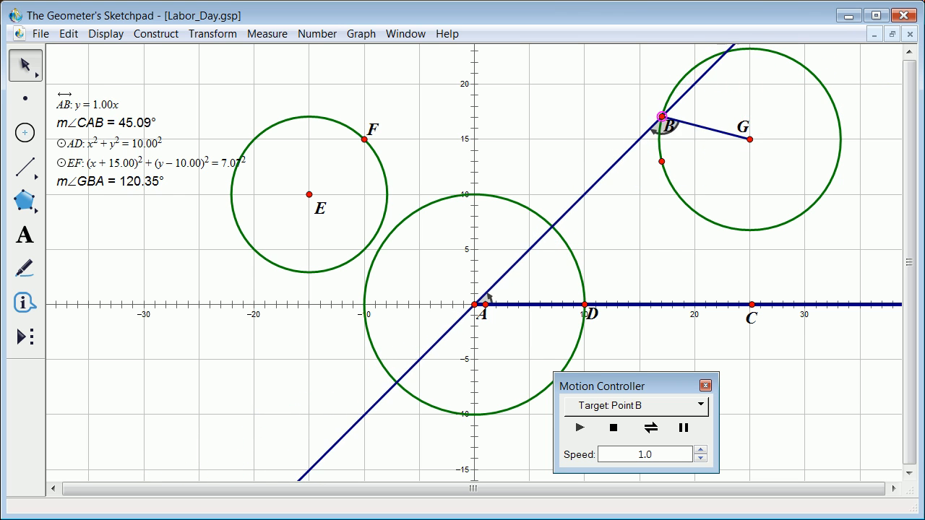
pyautogui.moveTo(660, 115); pyautogui.dragTo(685, 202)
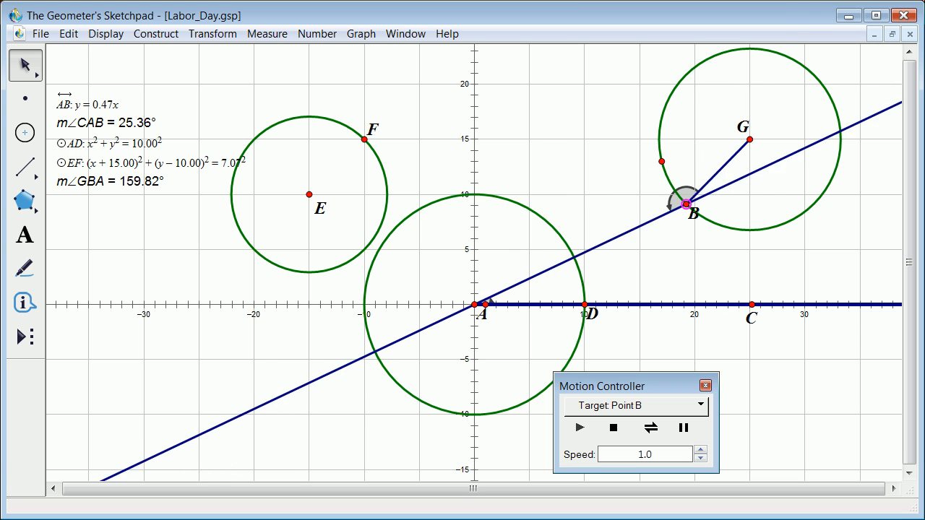